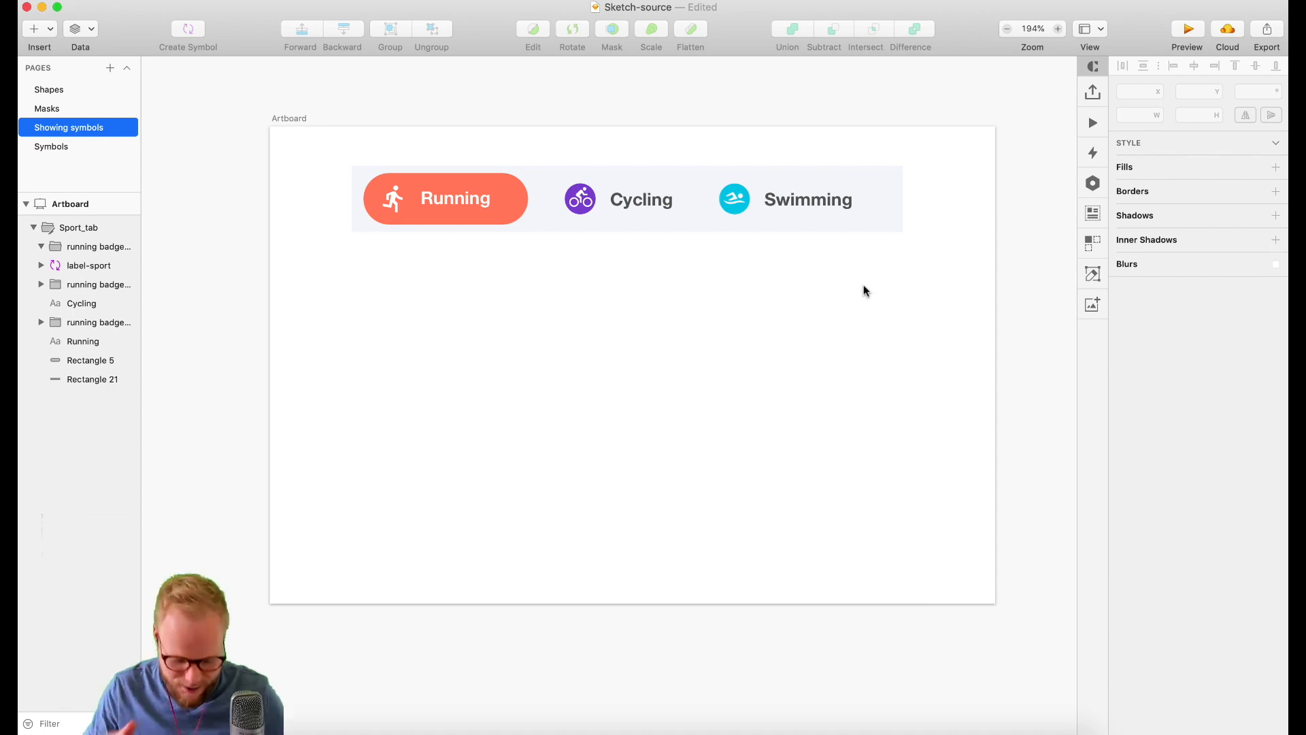
{"action": "mouse_move", "coordinate": [853, 289]}
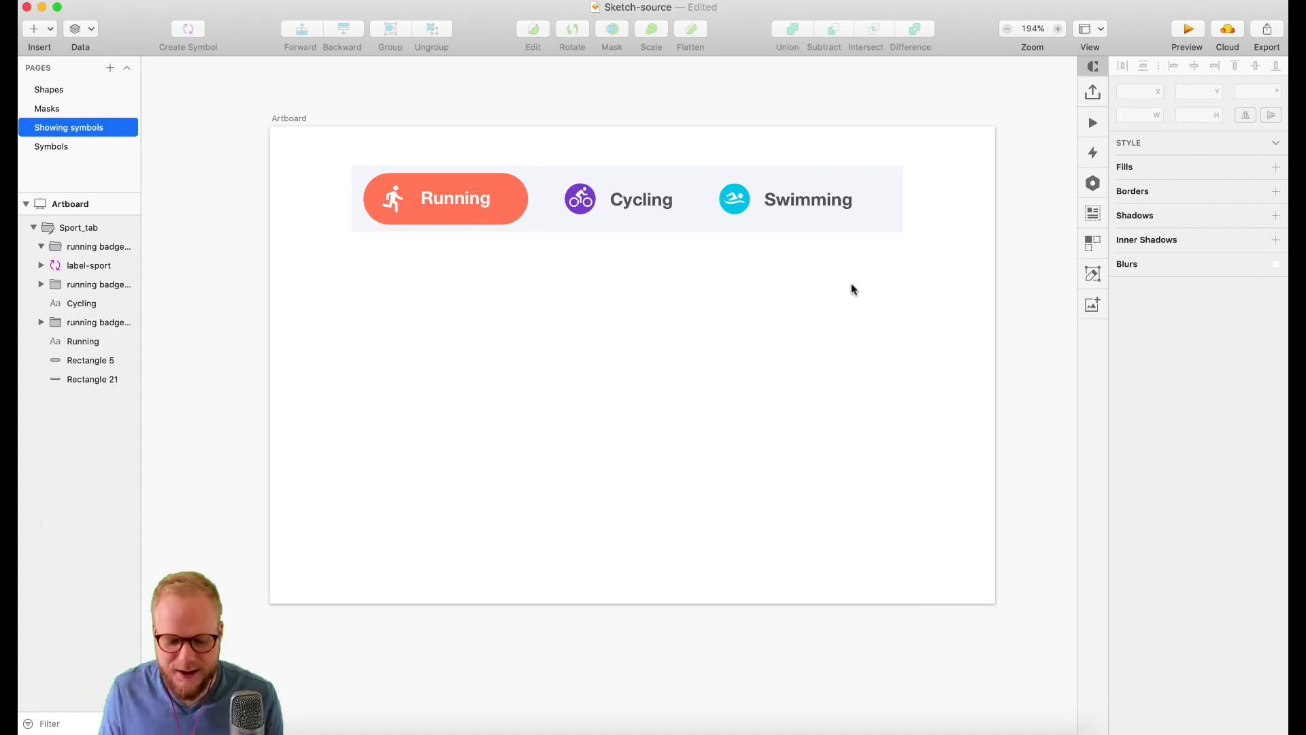
{"action": "mouse_move", "coordinate": [482, 289]}
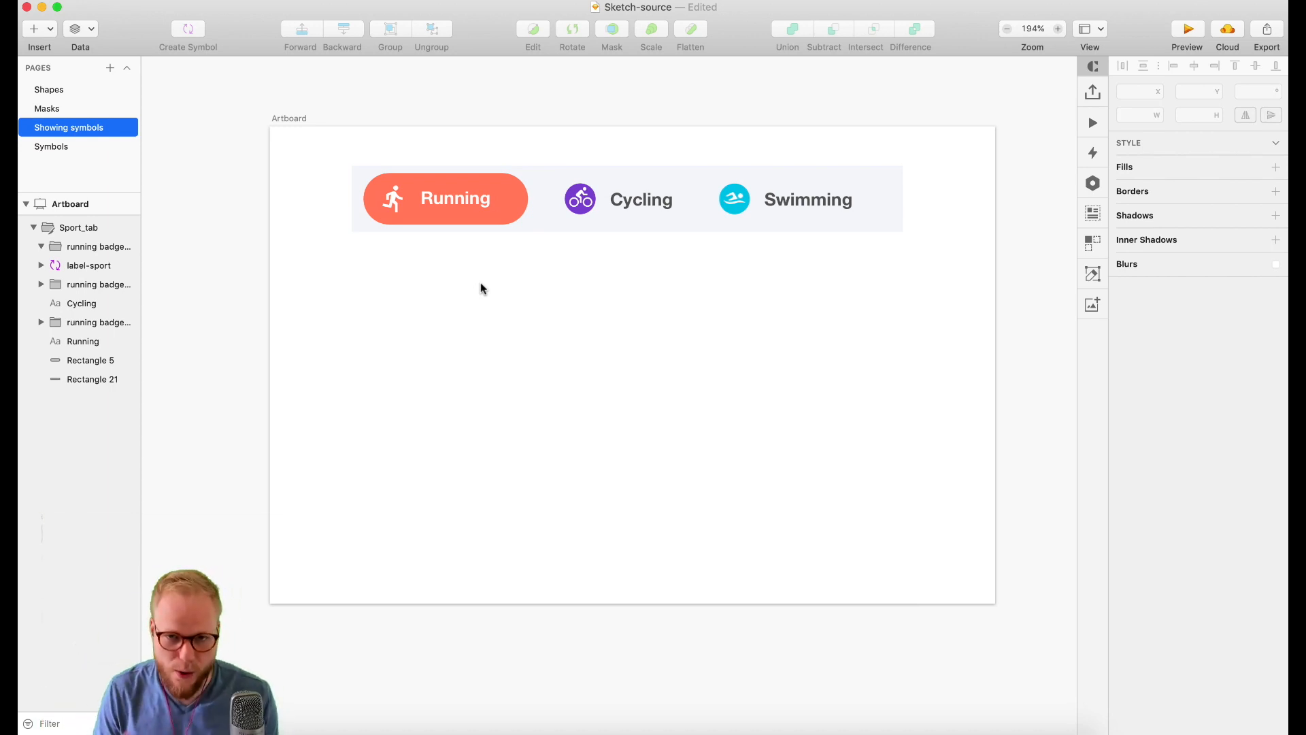
- Duplicate the Running badge below the tab and begin turning its runner icon into a symbol
{"action": "left_click", "coordinate": [454, 198]}
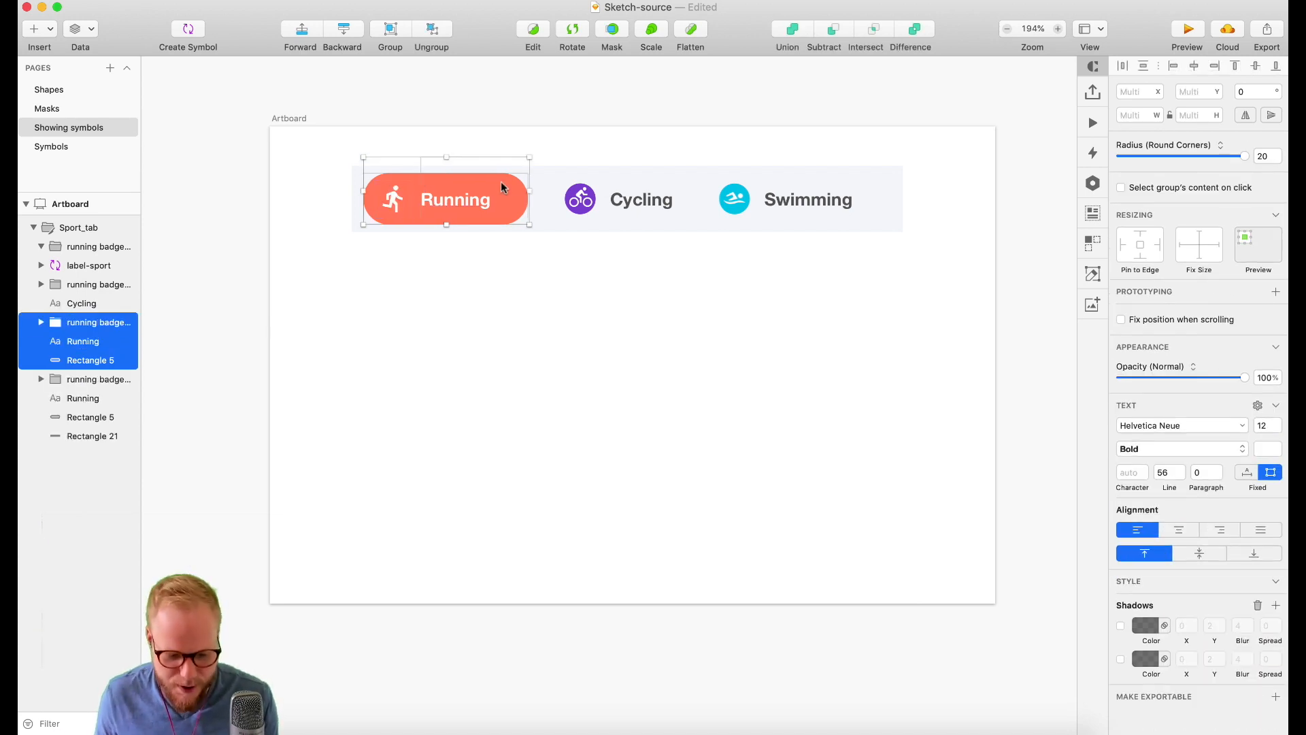
{"action": "left_click_drag", "start_coordinate": [446, 198], "coordinate": [446, 405]}
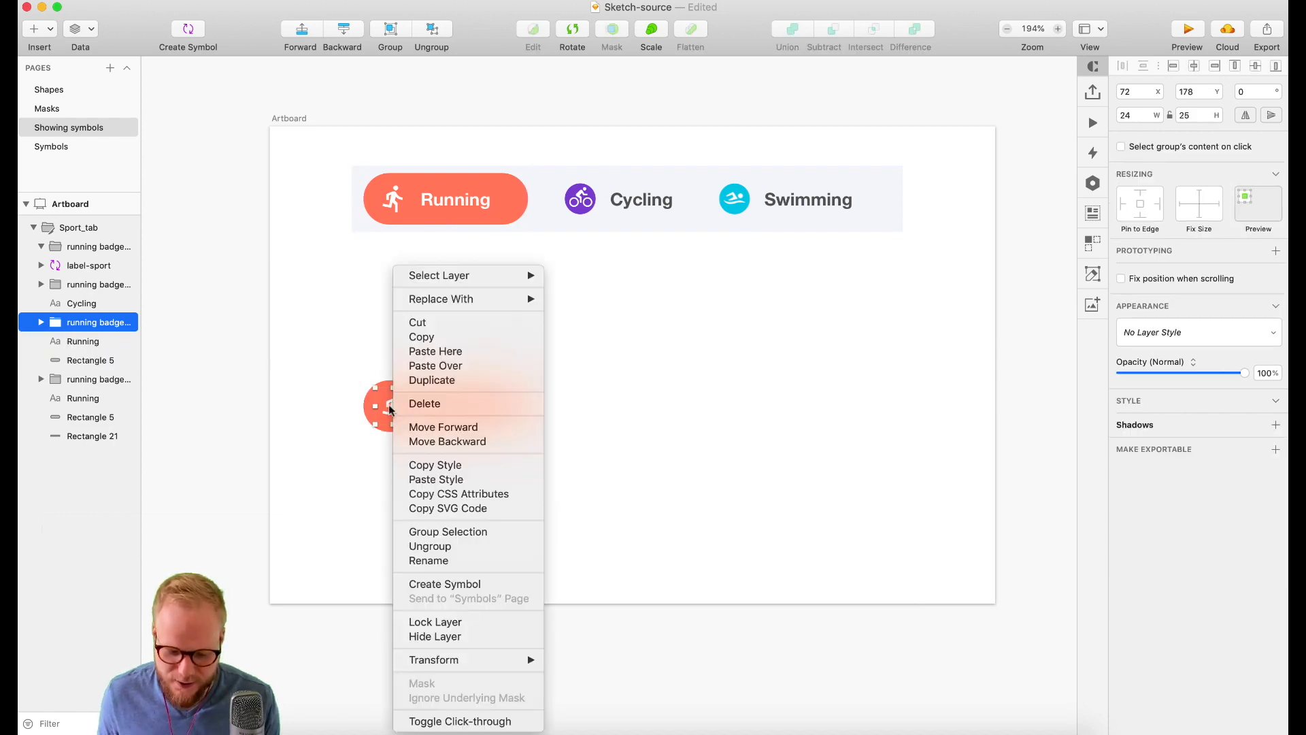
{"action": "mouse_move", "coordinate": [435, 622]}
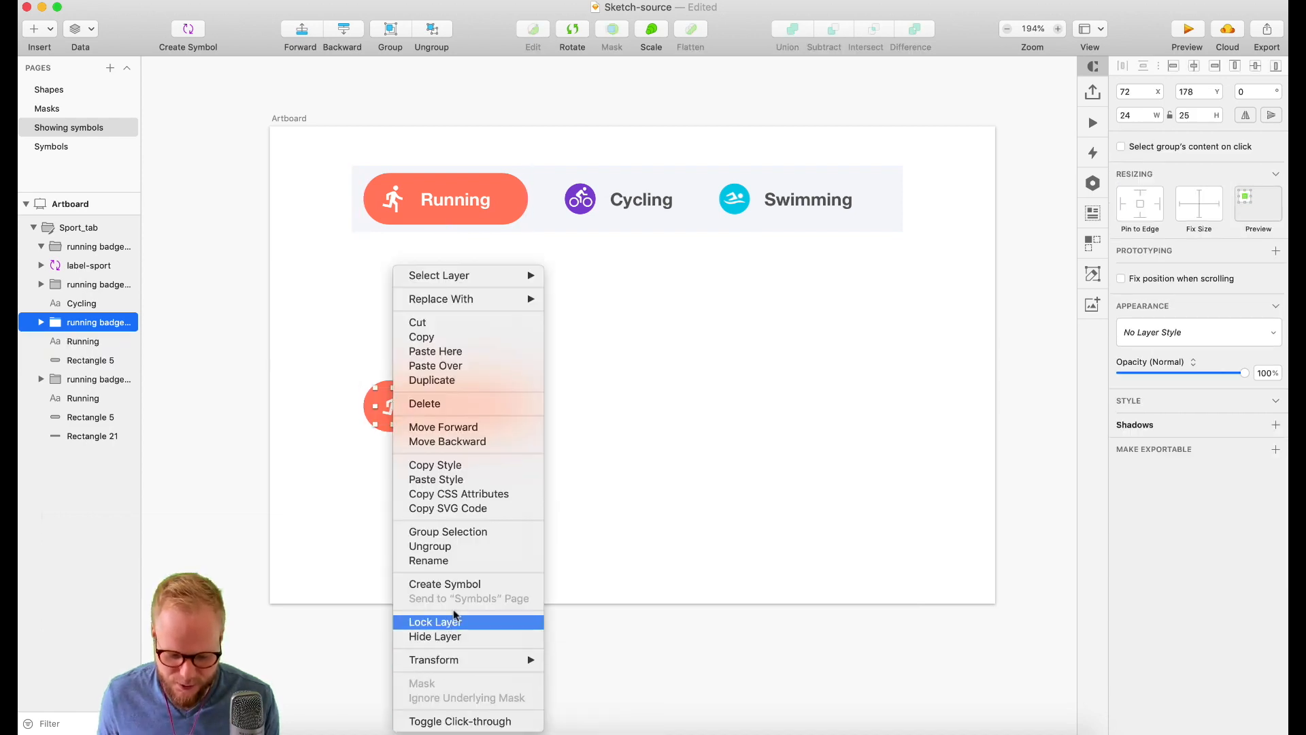
{"action": "left_click", "coordinate": [443, 584]}
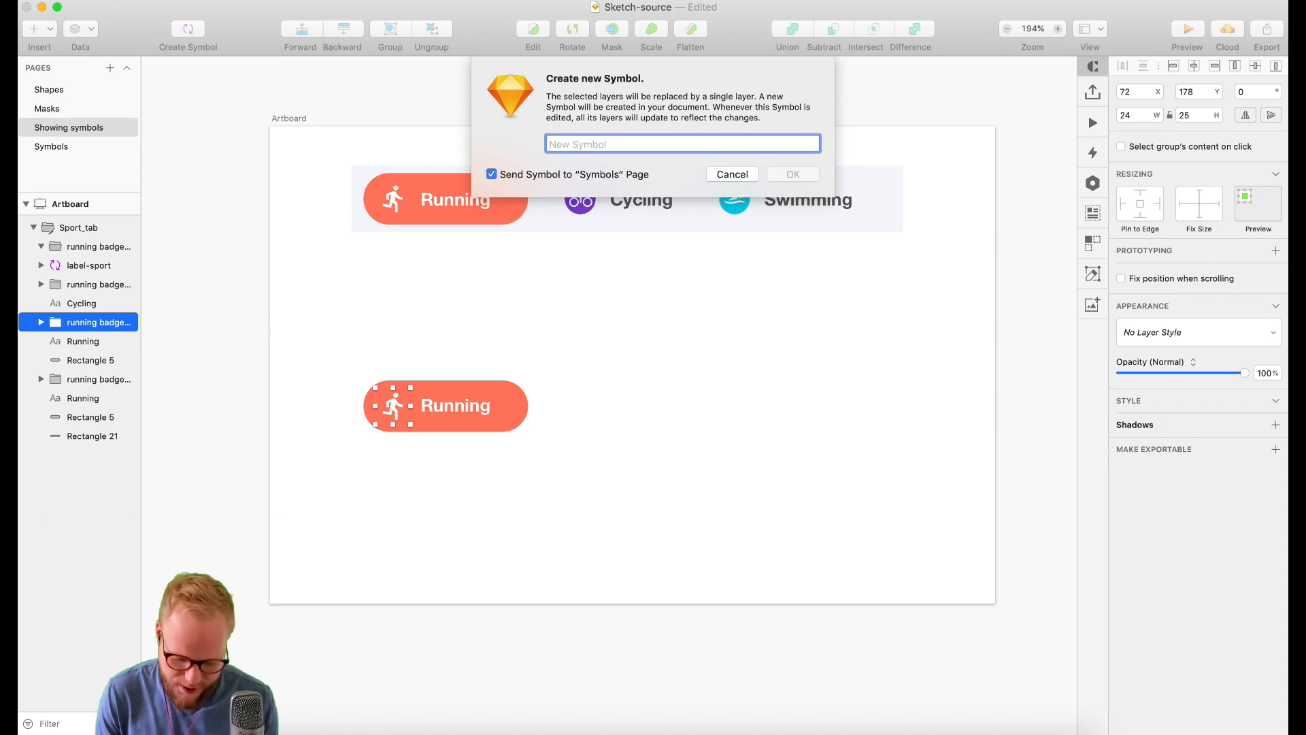
- Name the new symbol icon/running/active and confirm its creation
{"action": "type", "text": "icon"}
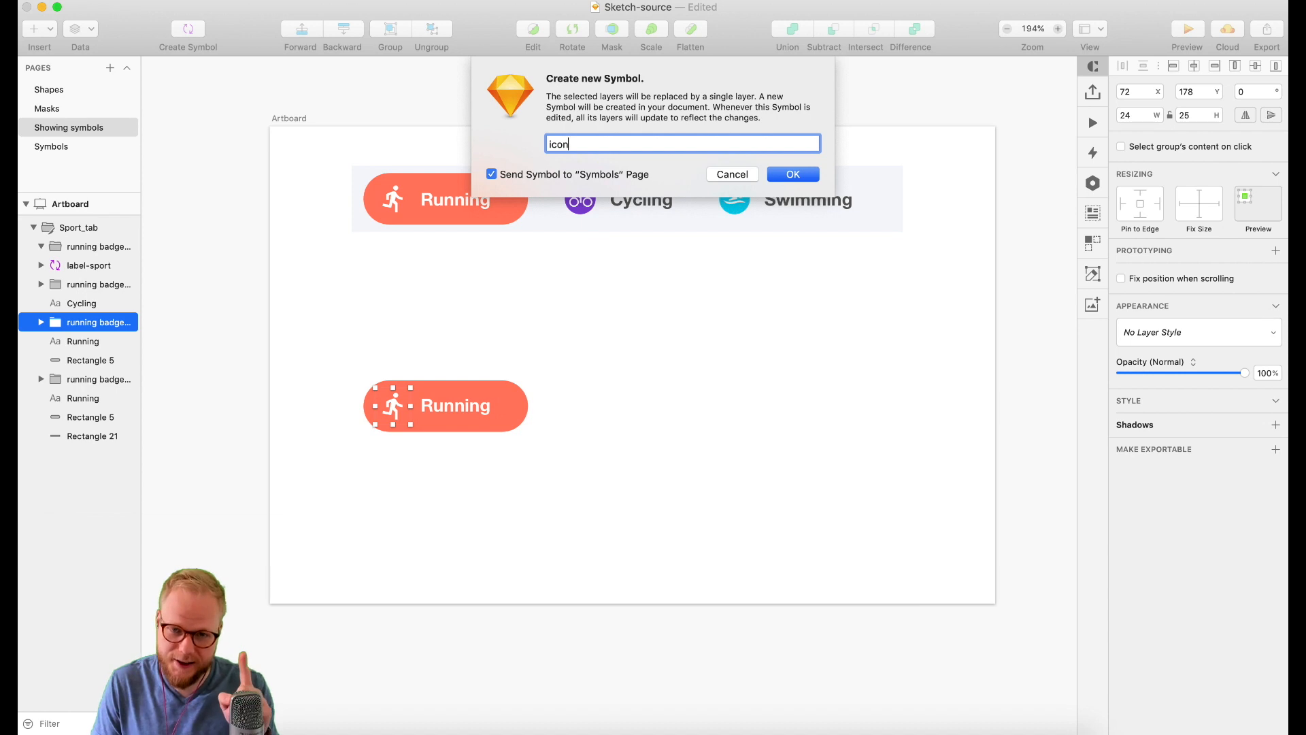
{"action": "type", "text": "/"}
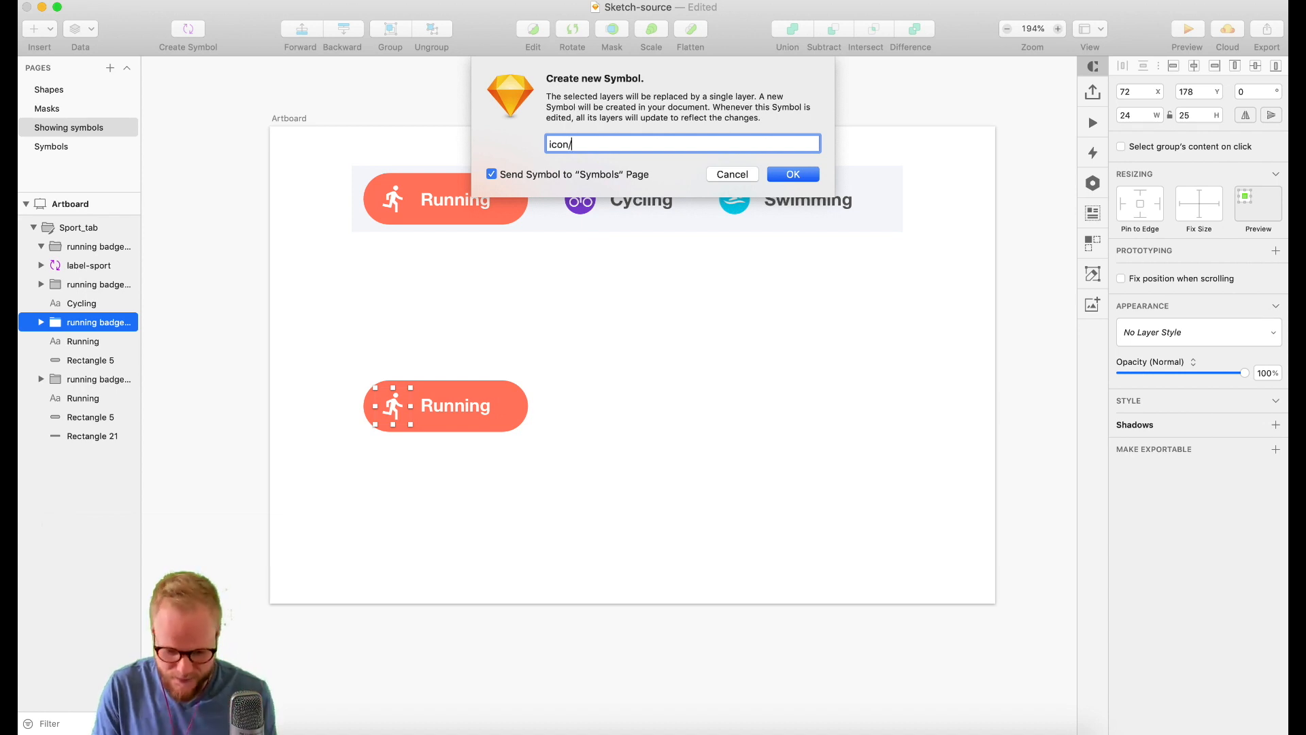
{"action": "type", "text": "runn"}
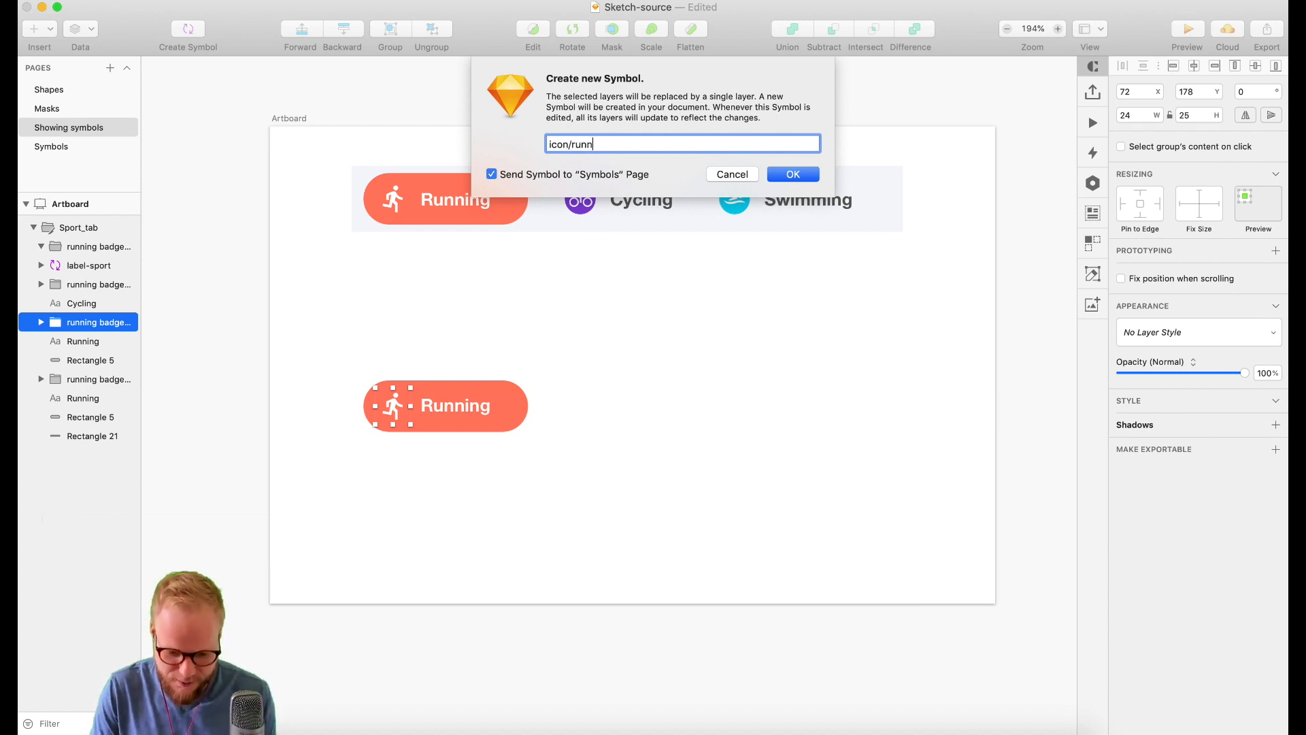
{"action": "type", "text": "ing/"}
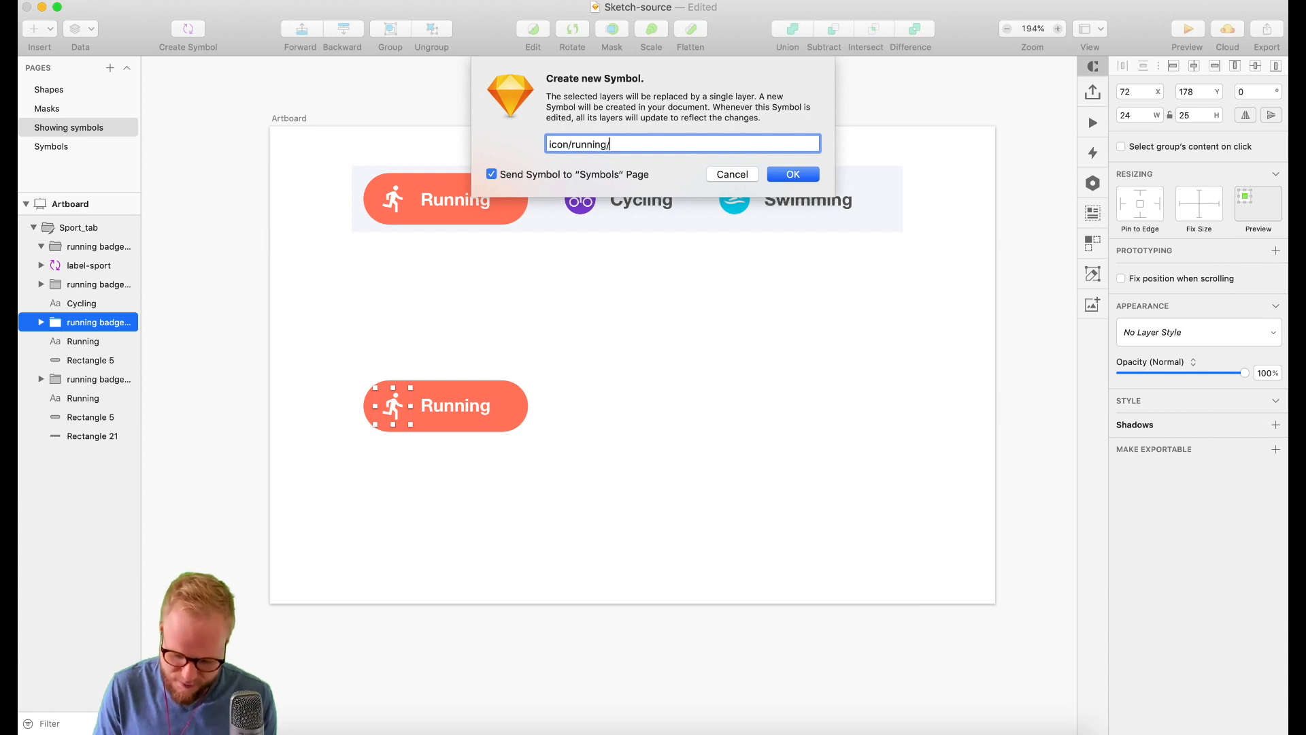
{"action": "type", "text": "active"}
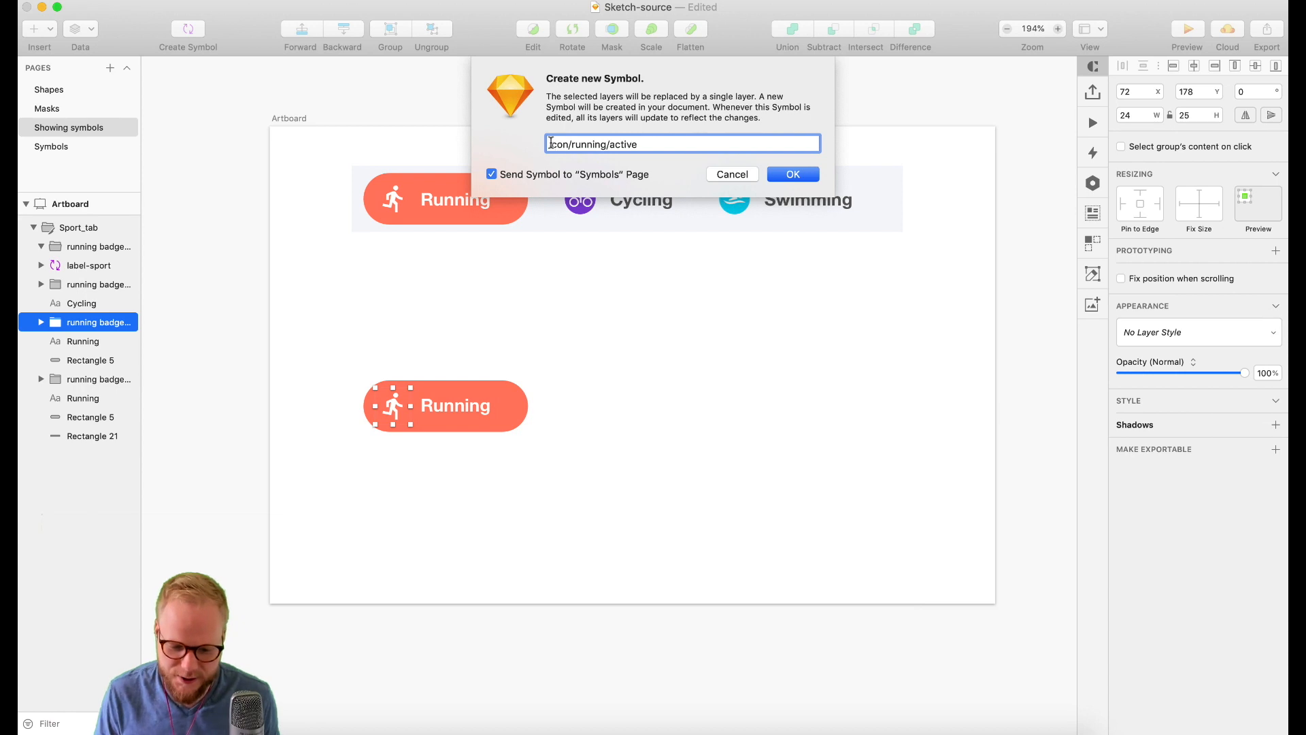
{"action": "type", "text": "icon/running/active"}
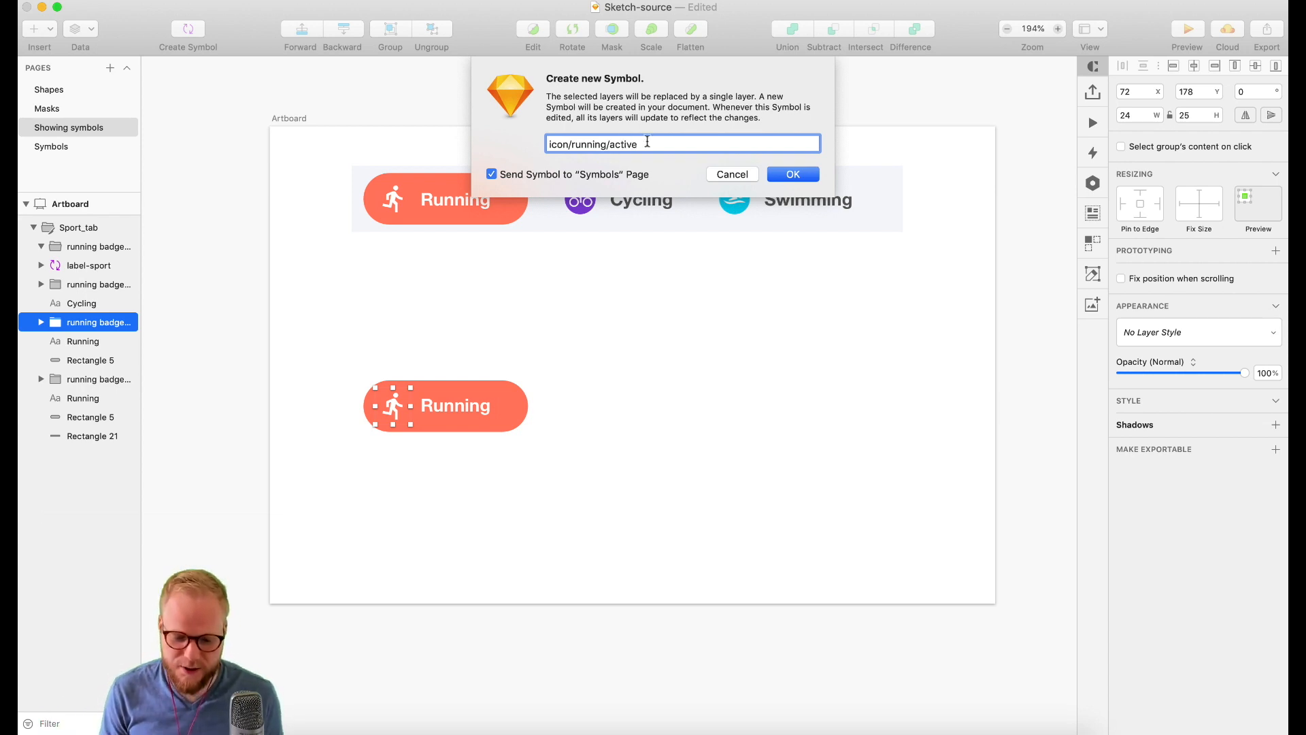
{"action": "left_click", "coordinate": [792, 174]}
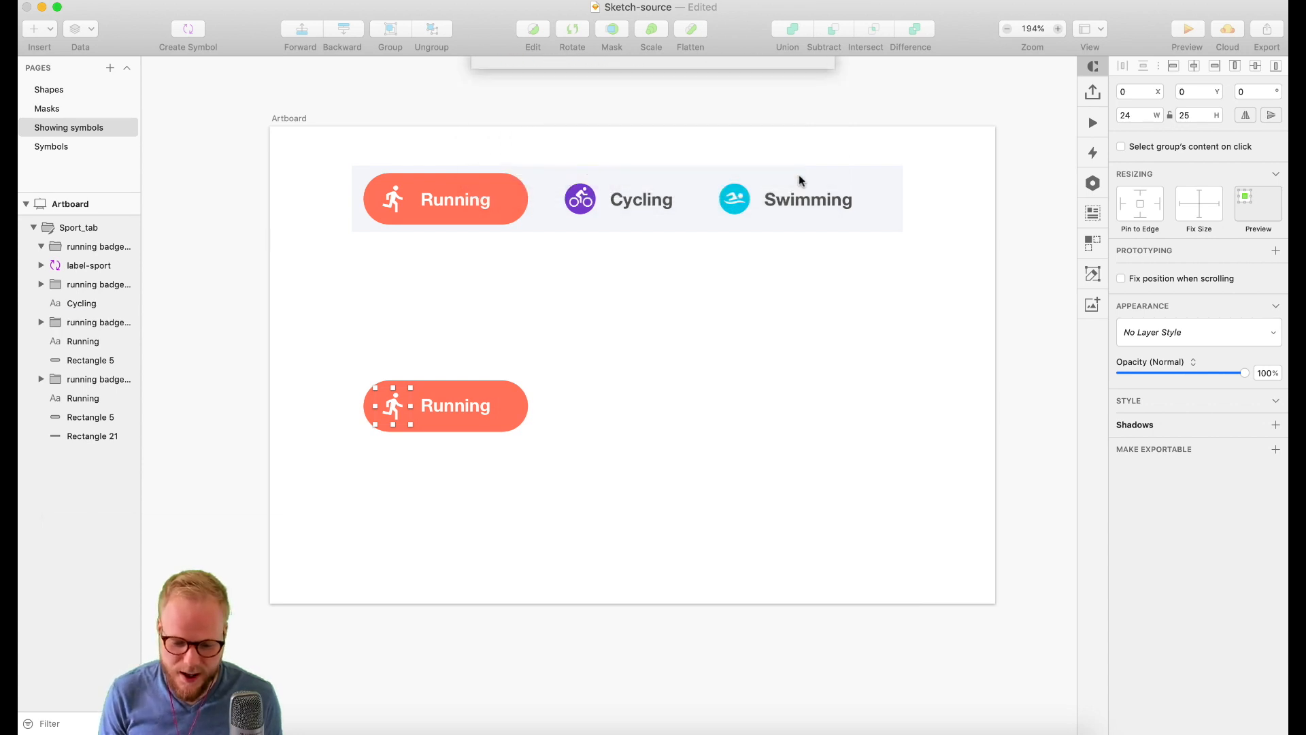
- Duplicate the icon/running/active master on the Symbols page and rename it icon/running/blocked
{"action": "left_click", "coordinate": [97, 321]}
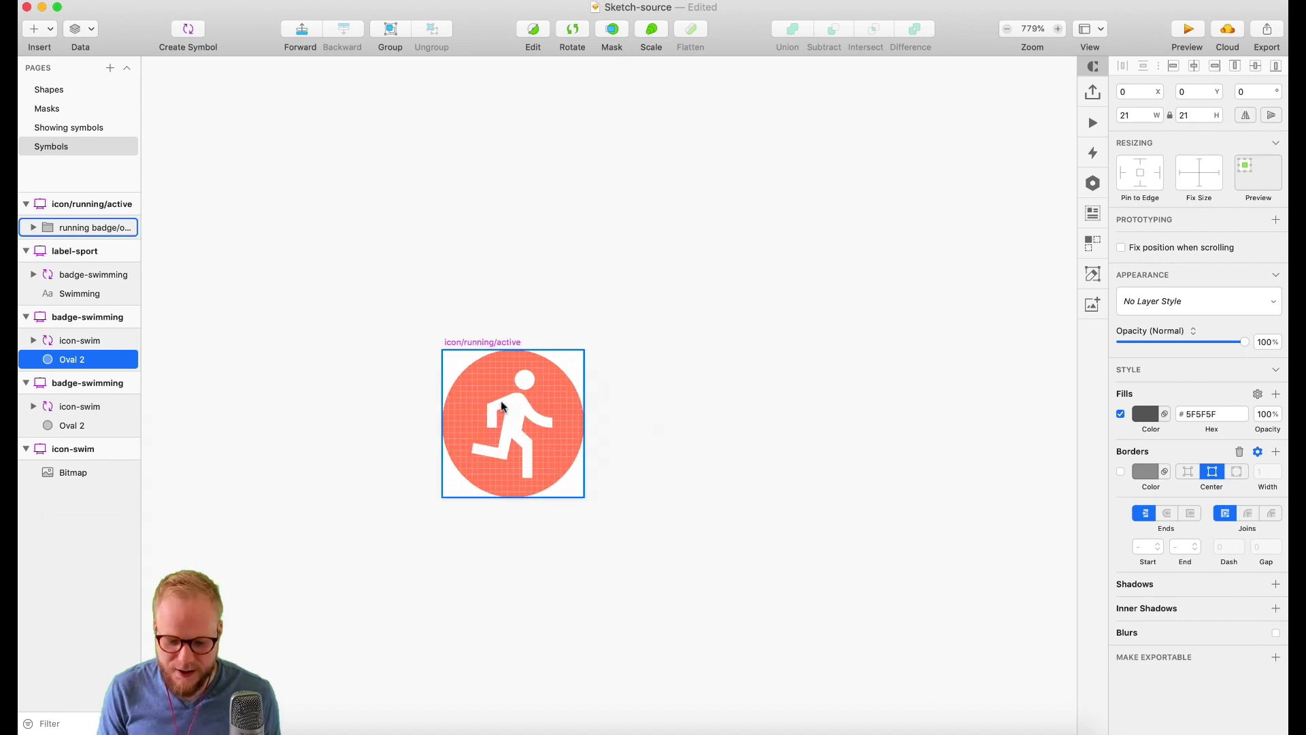
{"action": "left_click", "coordinate": [79, 204]}
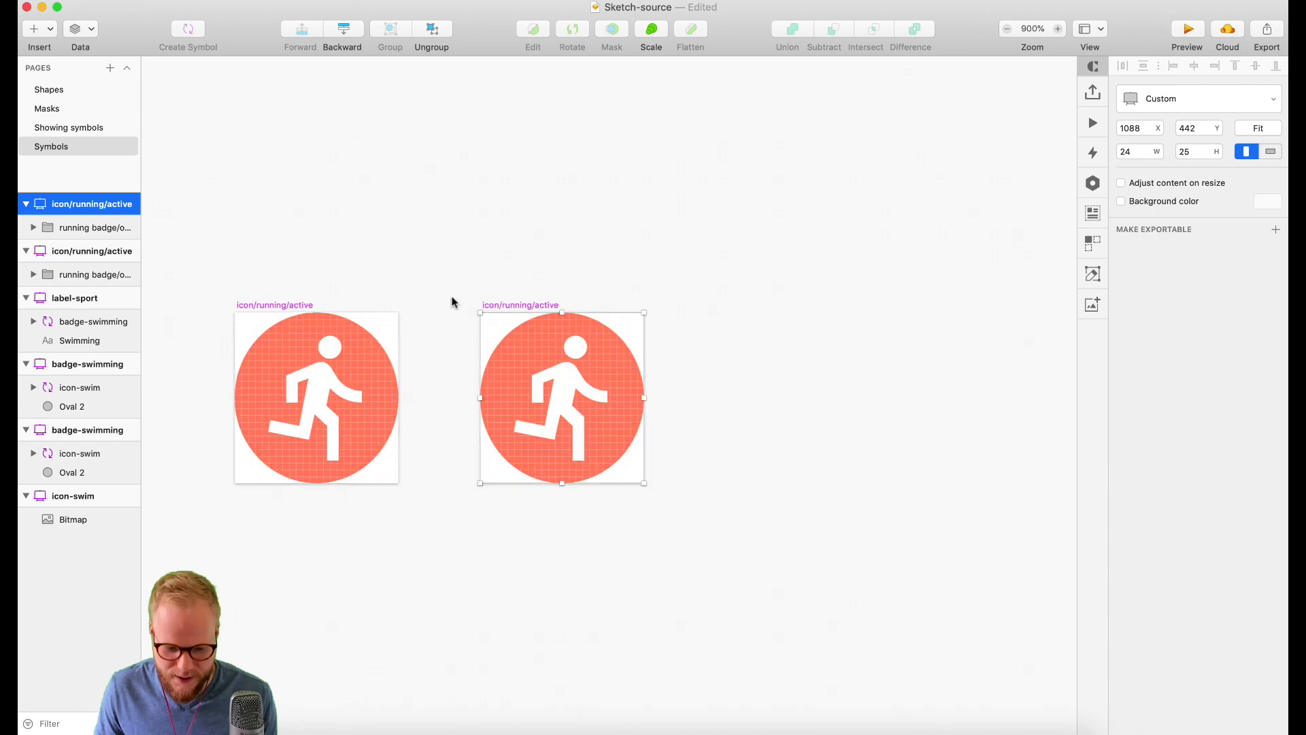
{"action": "double_click", "coordinate": [76, 204]}
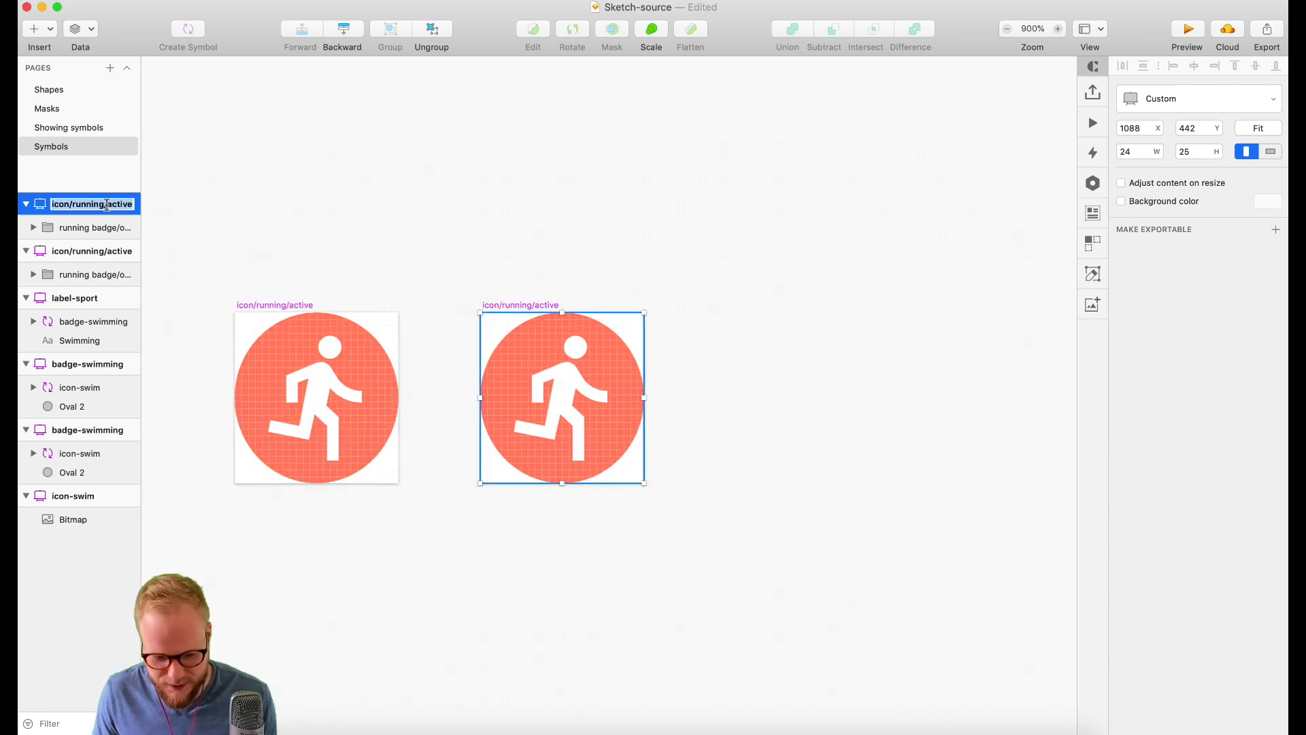
{"action": "type", "text": "ina"}
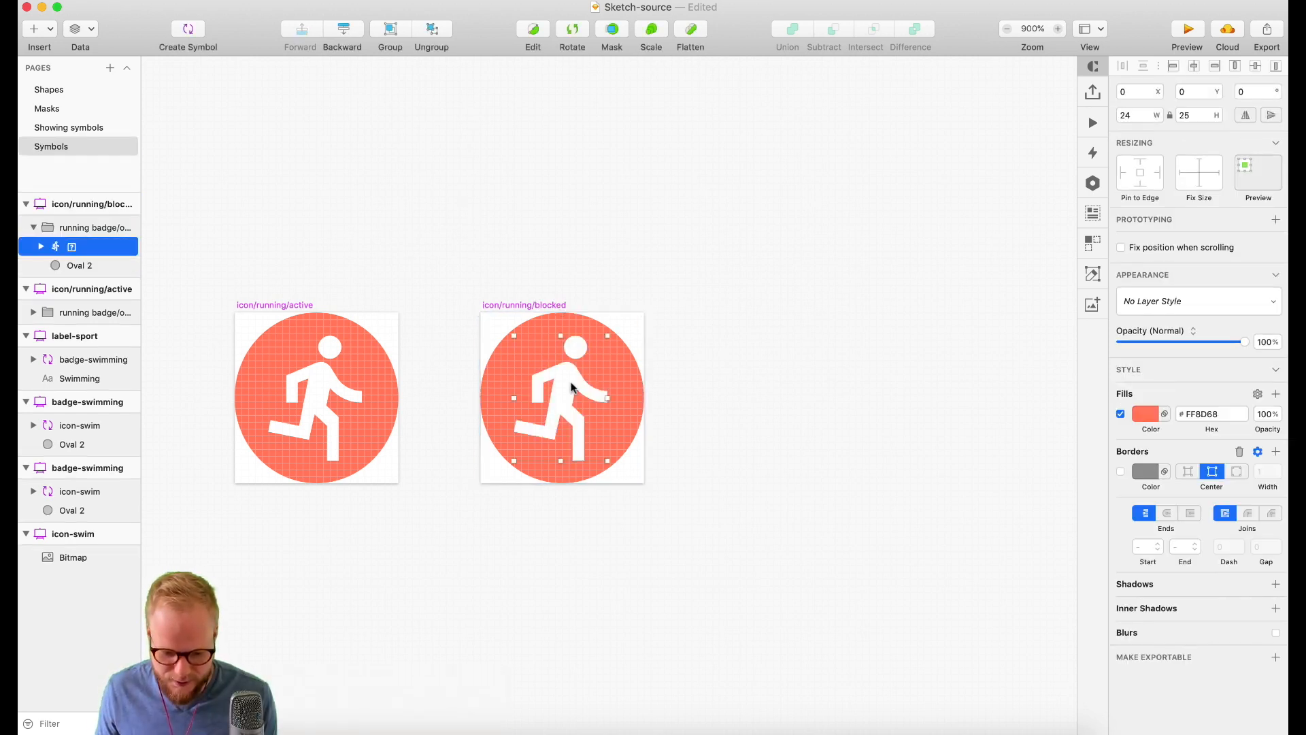
- Fade the blocked runner to about 36% opacity and return to the sport tab artboard
{"action": "left_click_drag", "start_coordinate": [1241, 342], "coordinate": [1139, 341]}
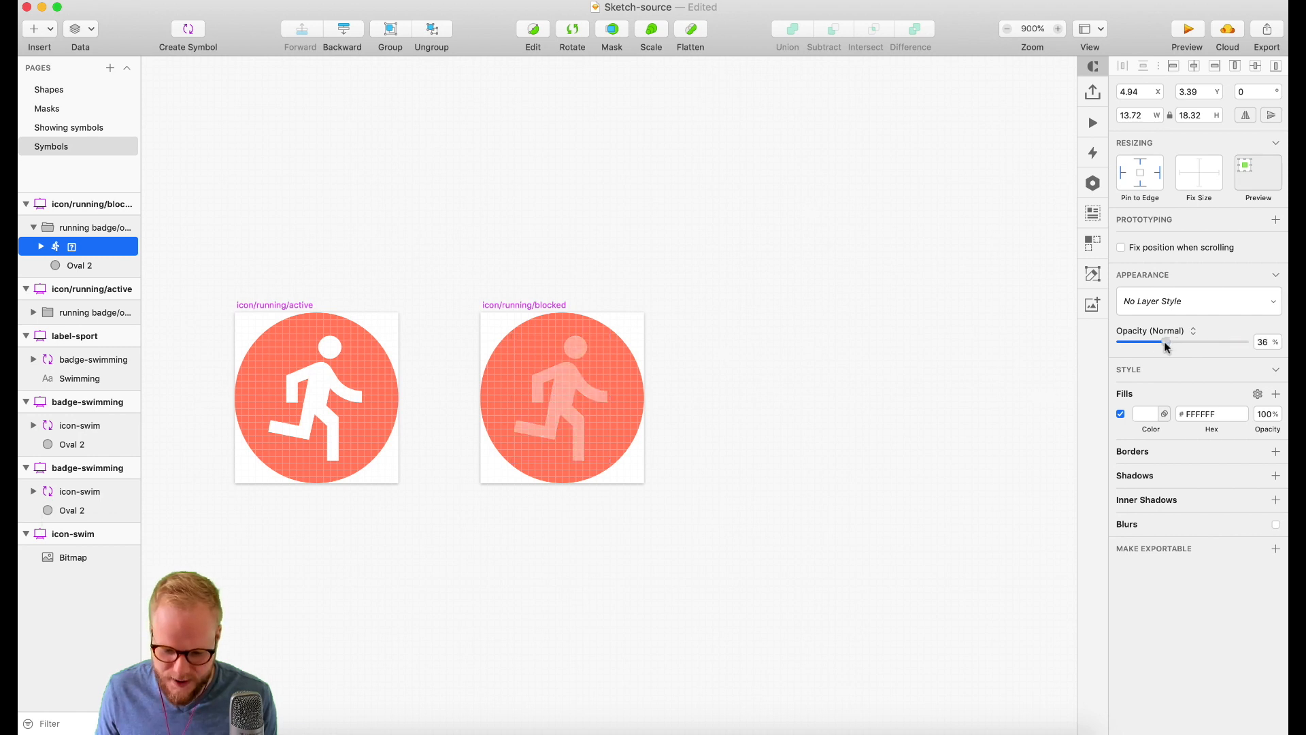
{"action": "left_click_drag", "start_coordinate": [1150, 341], "coordinate": [1167, 341]}
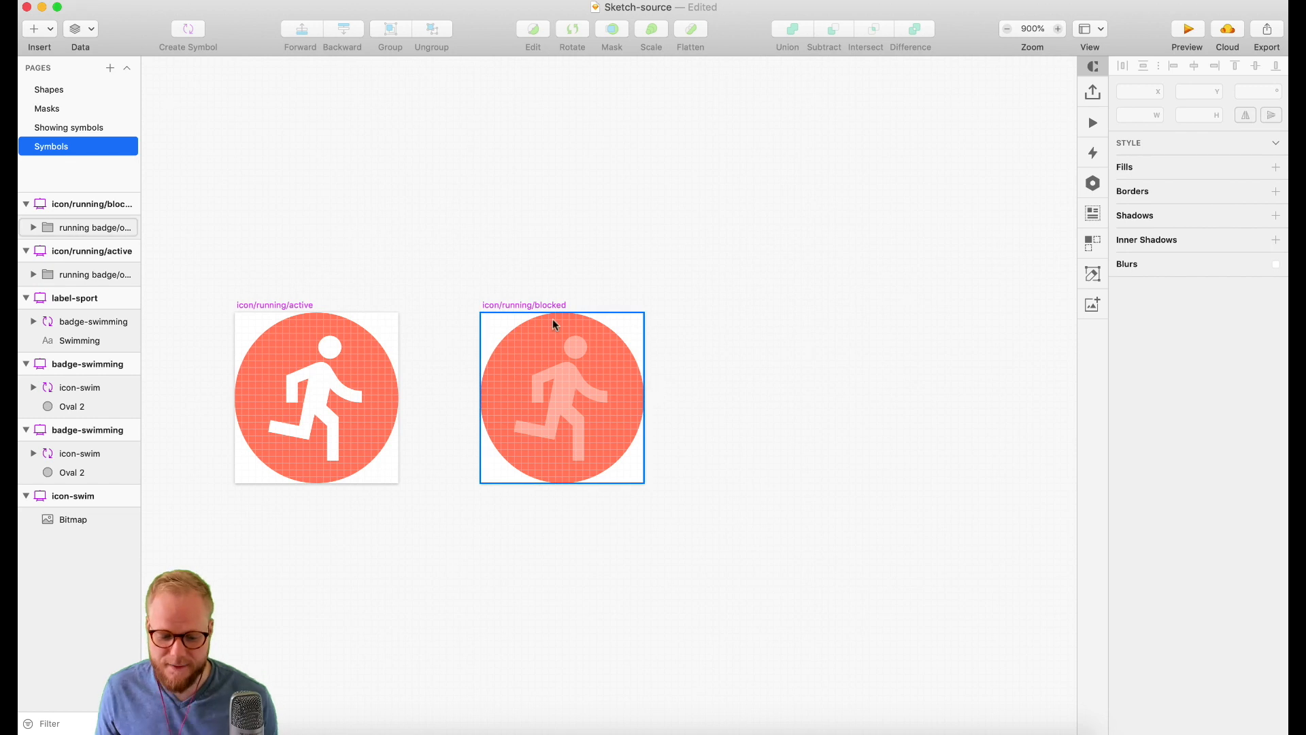
{"action": "left_click", "coordinate": [315, 398]}
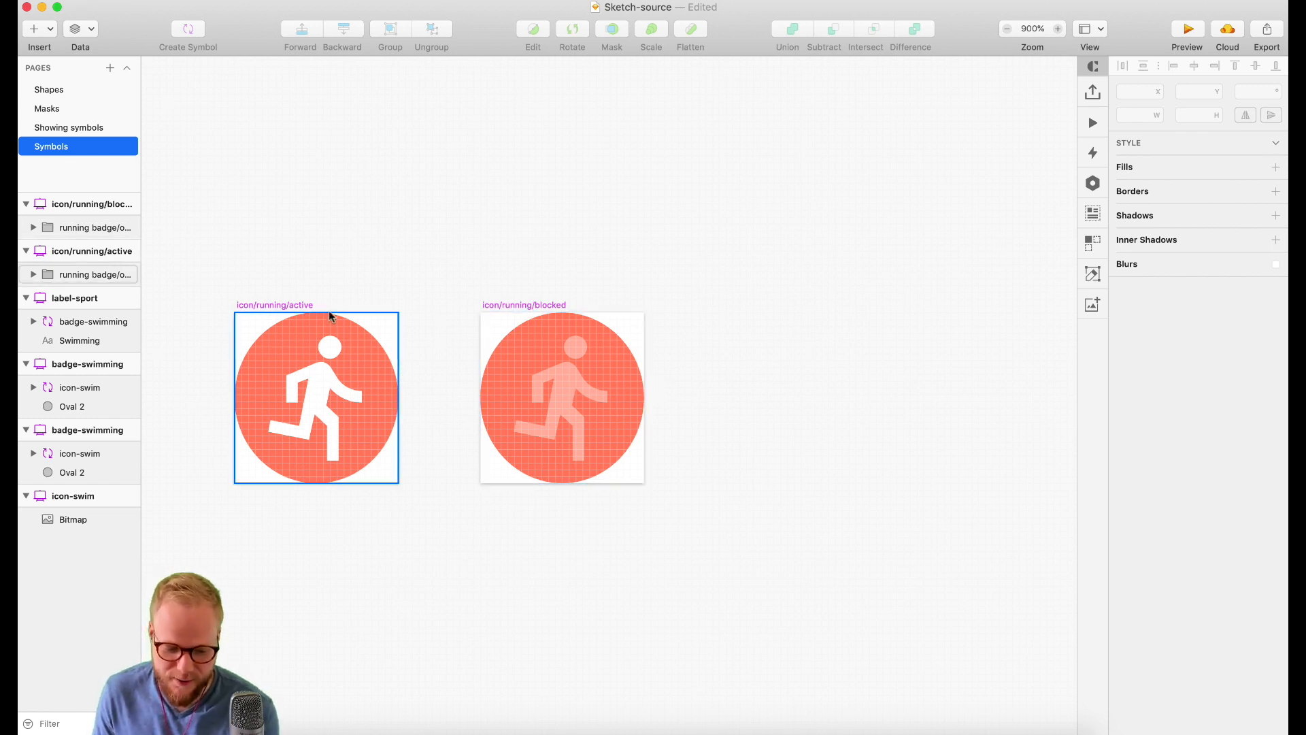
{"action": "left_click", "coordinate": [68, 128]}
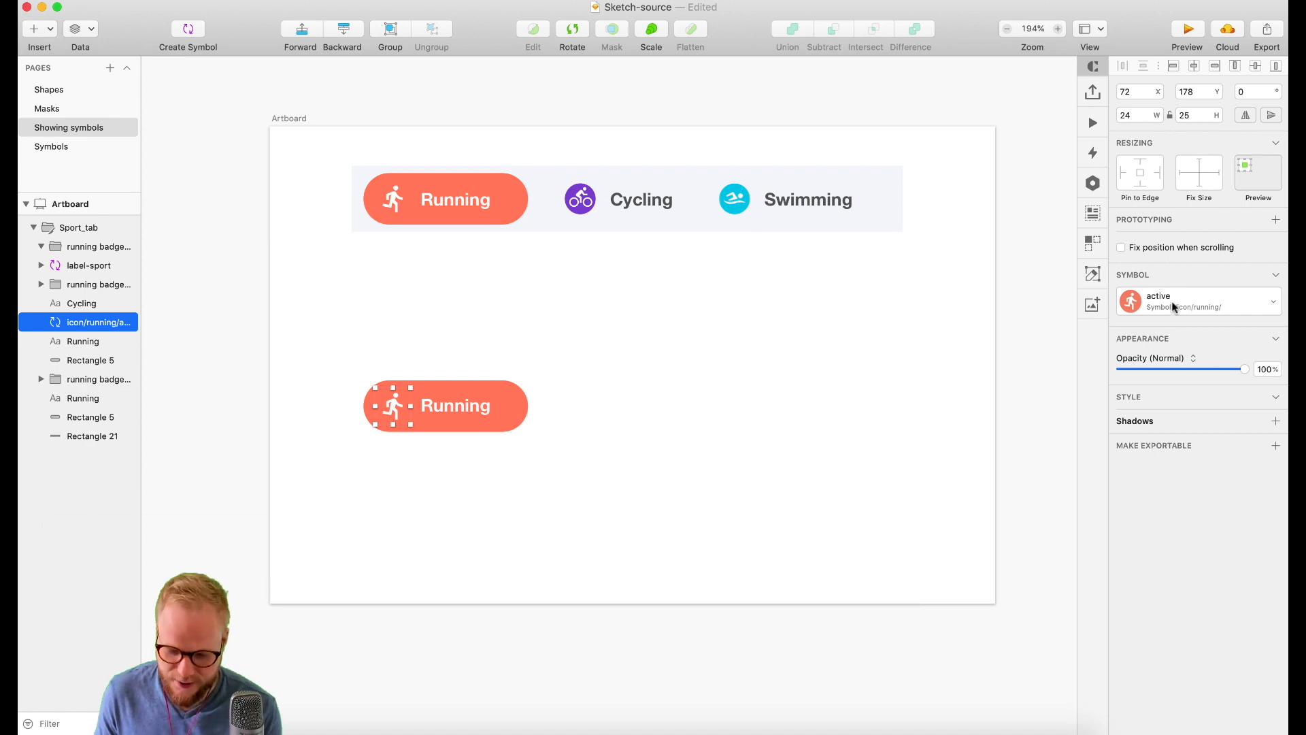
- Swap the copied badge's icon instance to icon/running/blocked
{"action": "left_click", "coordinate": [1198, 301]}
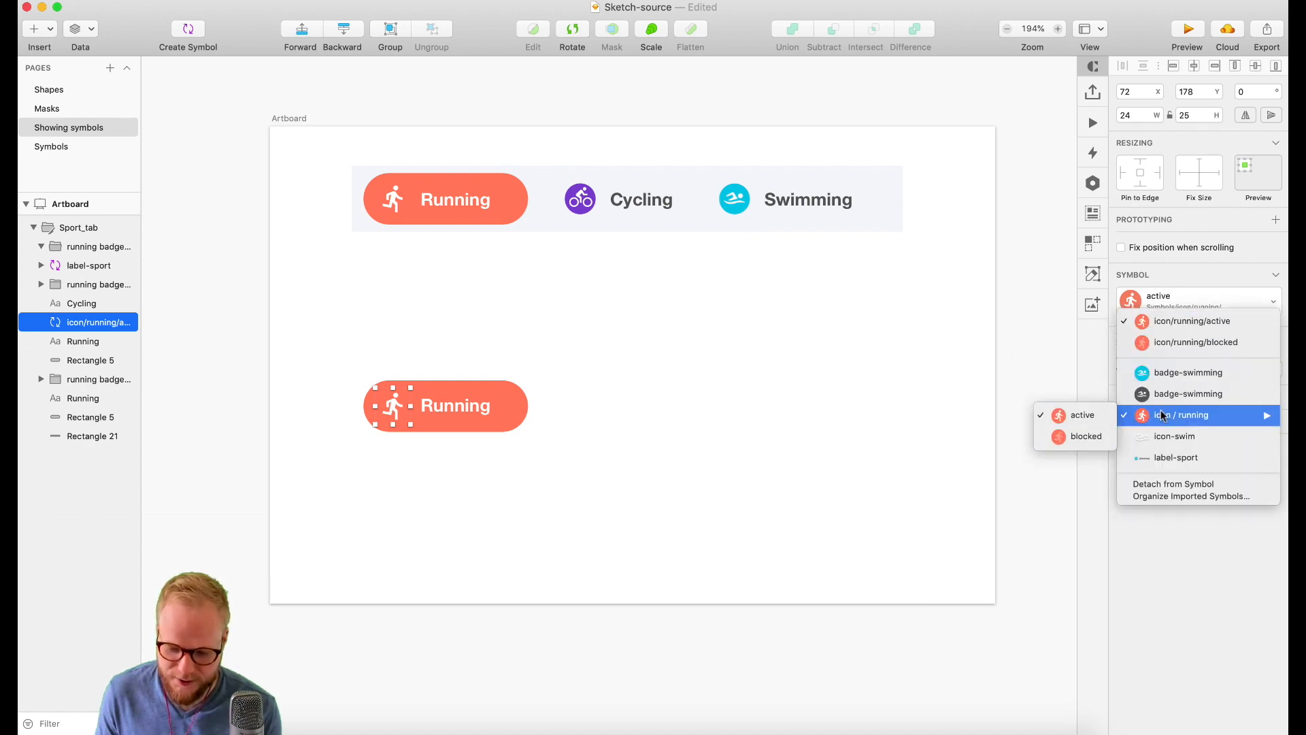
{"action": "left_click", "coordinate": [1086, 435]}
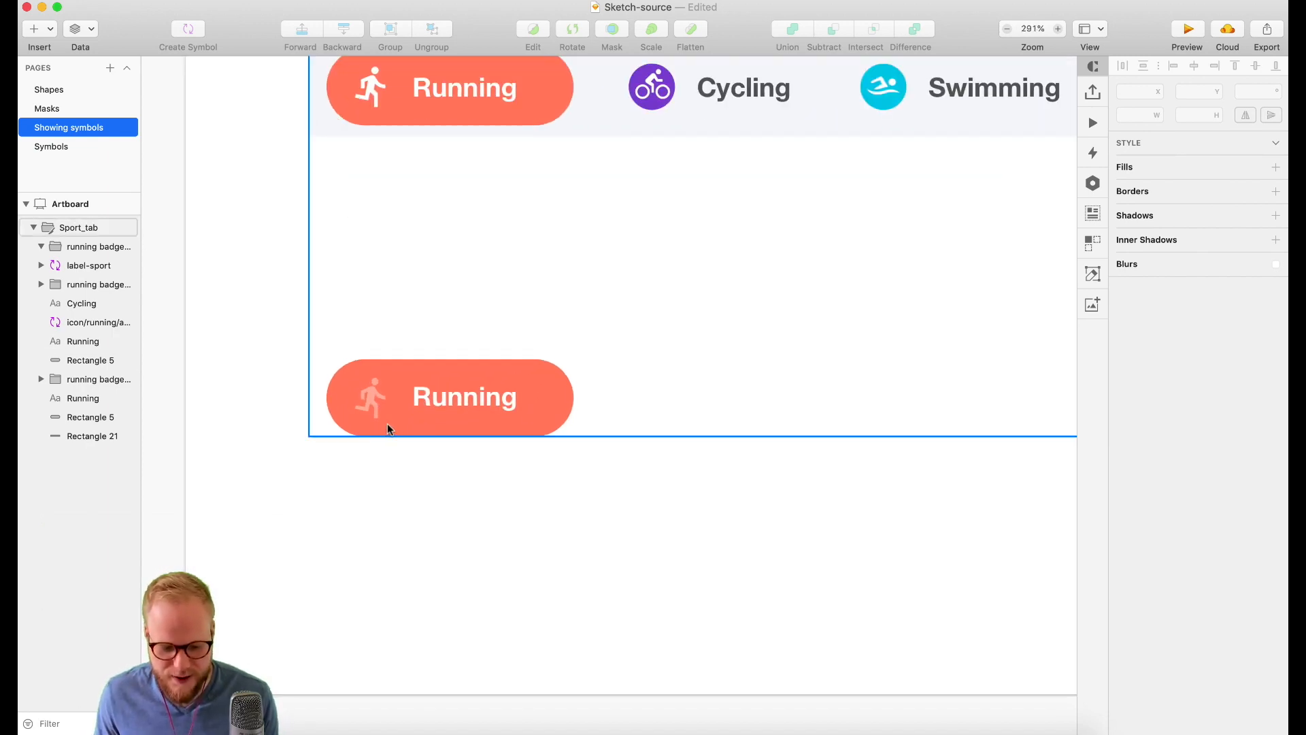
- Add icon/swimming/active and icon/swimming/blocked symbols, then restore the badge's active runner icon
{"action": "left_click", "coordinate": [52, 147]}
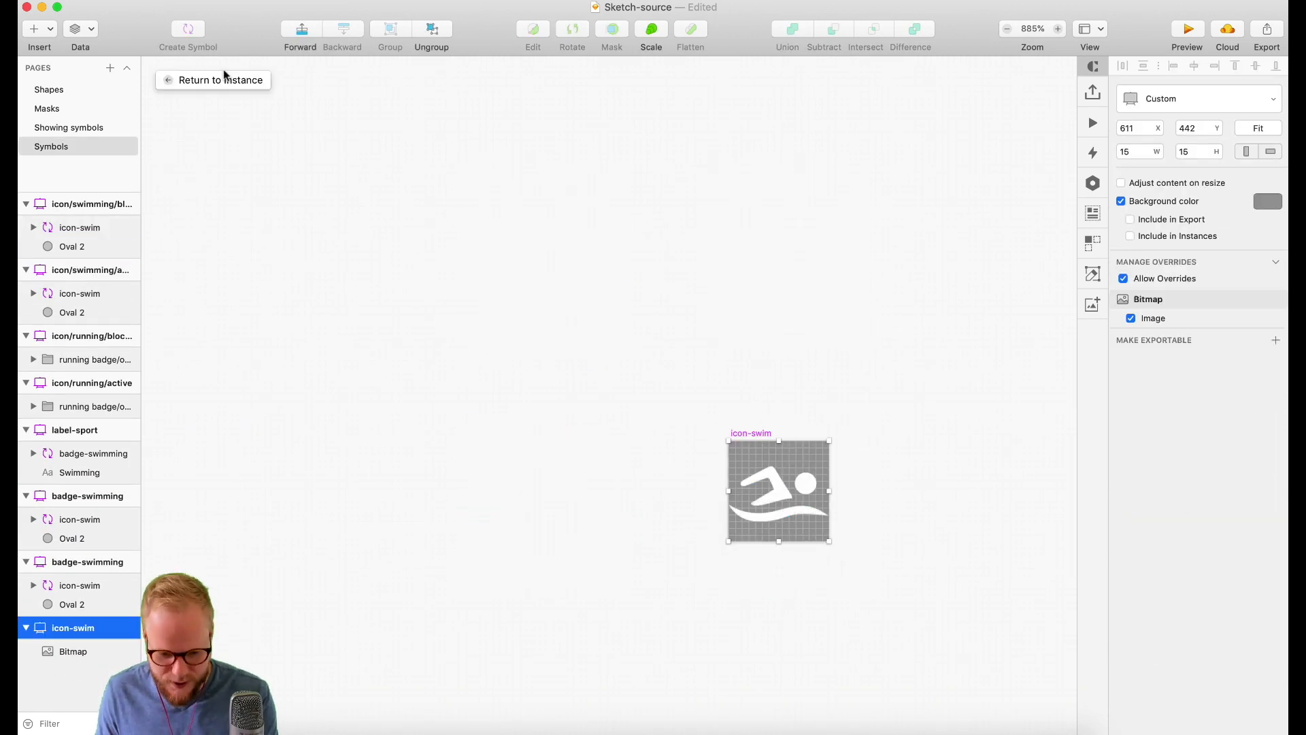
{"action": "left_click", "coordinate": [213, 79]}
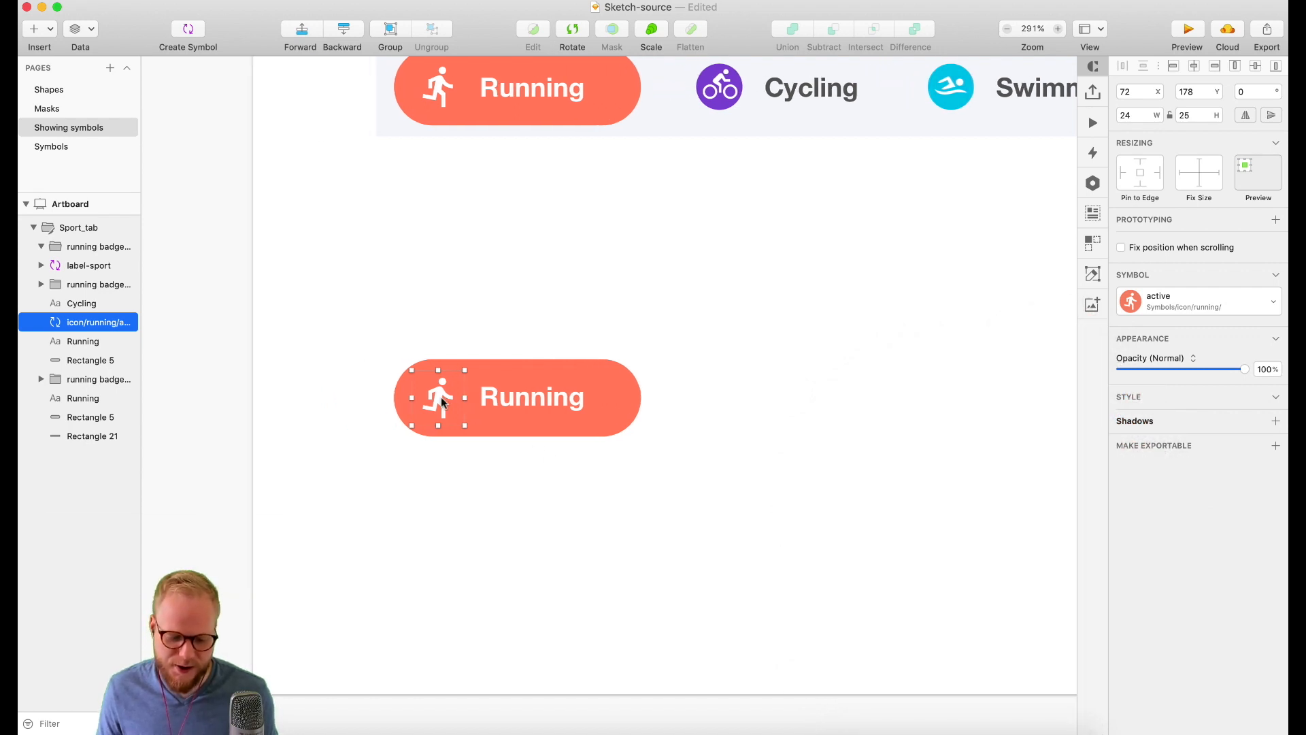
- Override the lower button's icon with the swimming symbol
{"action": "left_click", "coordinate": [1199, 301]}
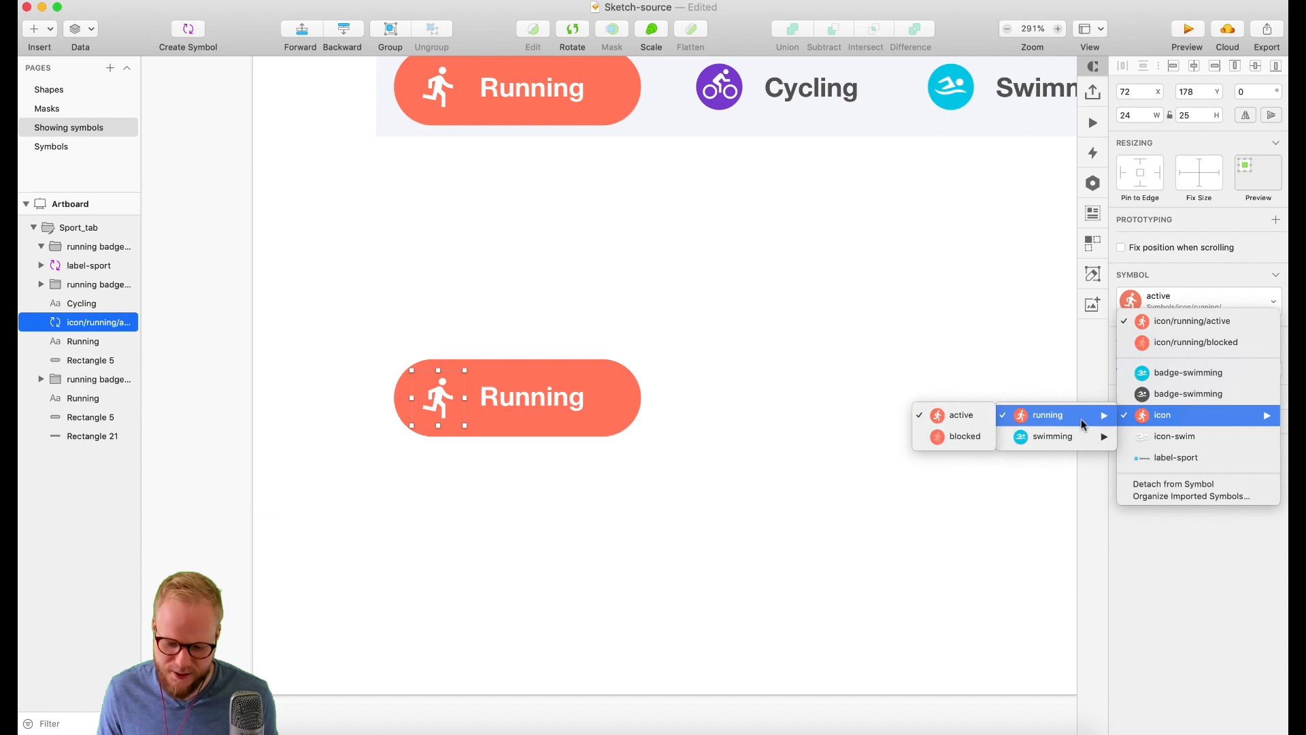
{"action": "mouse_move", "coordinate": [1052, 435]}
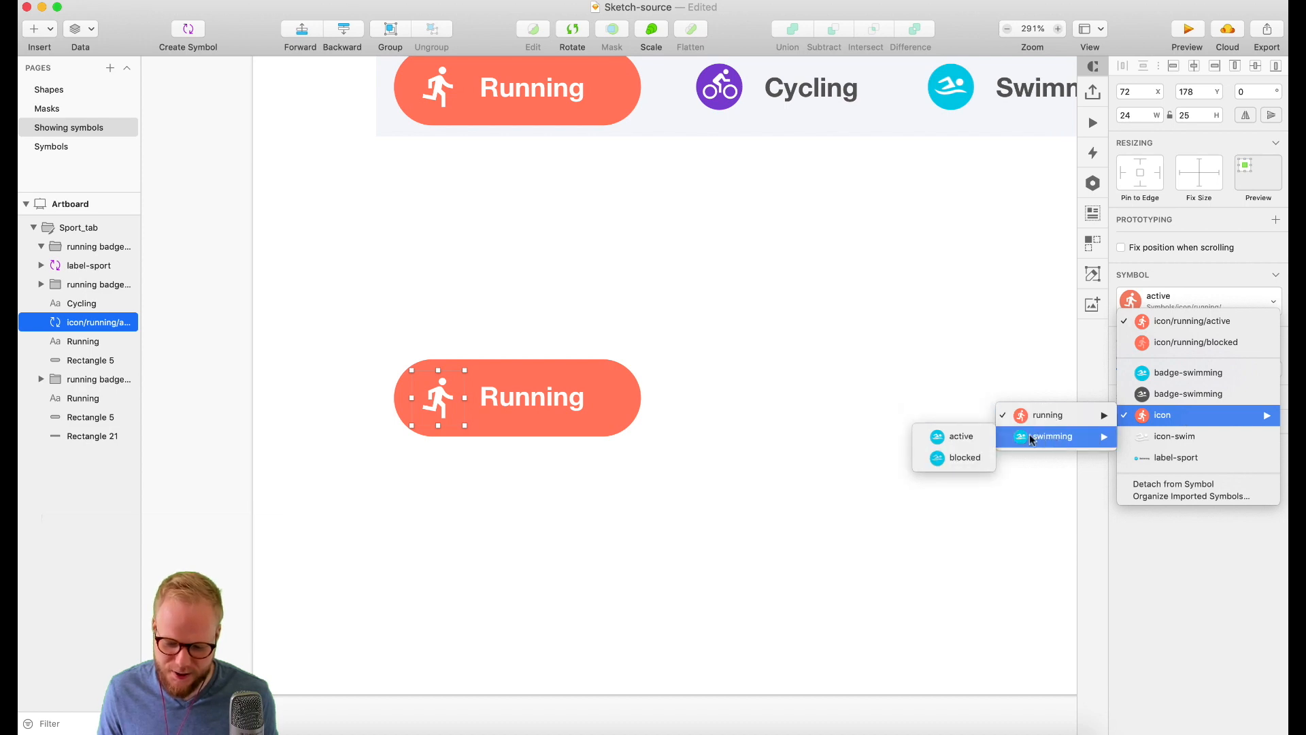
{"action": "left_click", "coordinate": [1052, 435]}
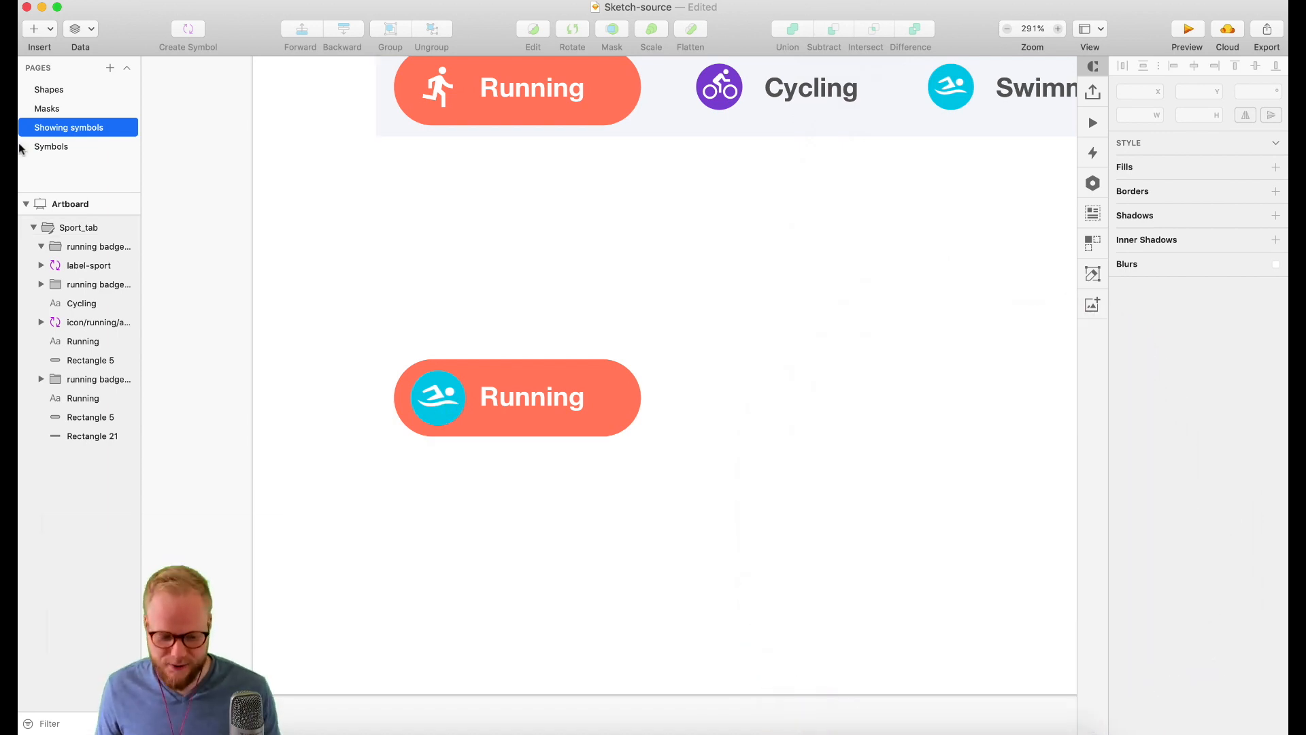
- Remove the swimmer's teal circle and give the four icon symbols a grey background colour
{"action": "left_click", "coordinate": [50, 147]}
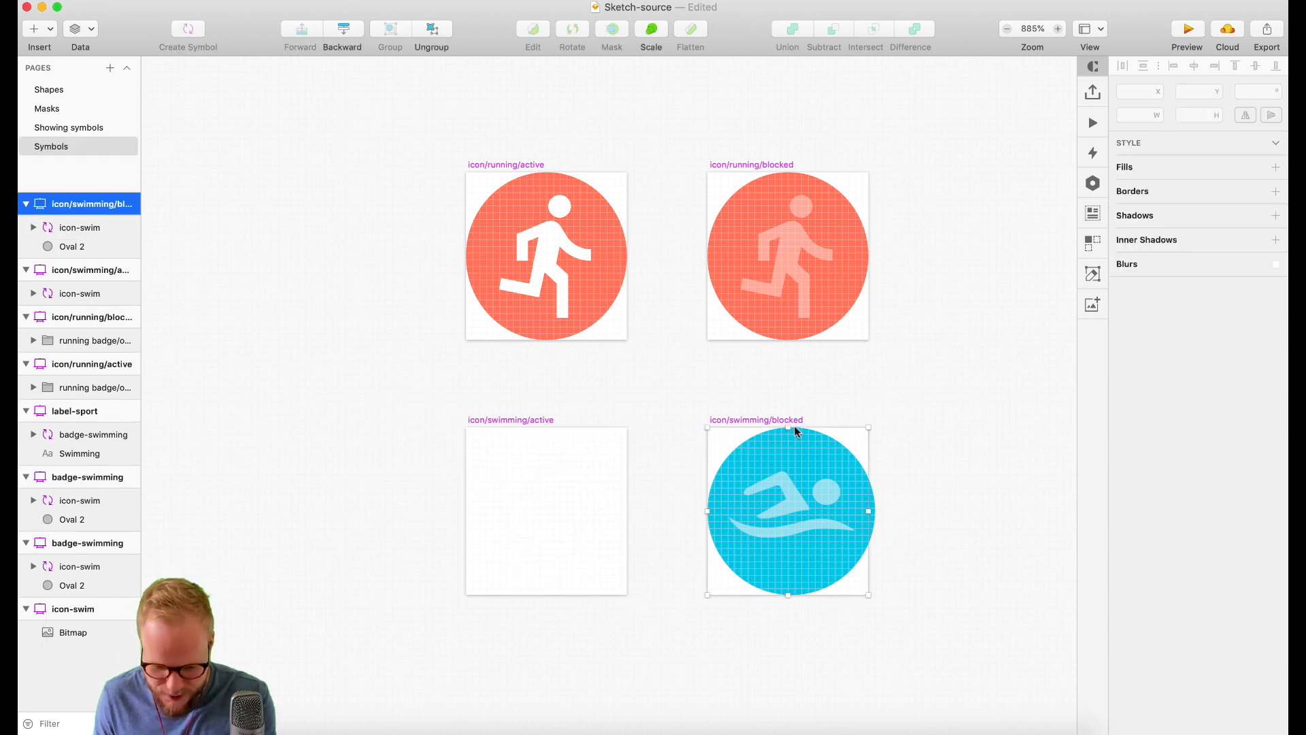
{"action": "left_click", "coordinate": [787, 520]}
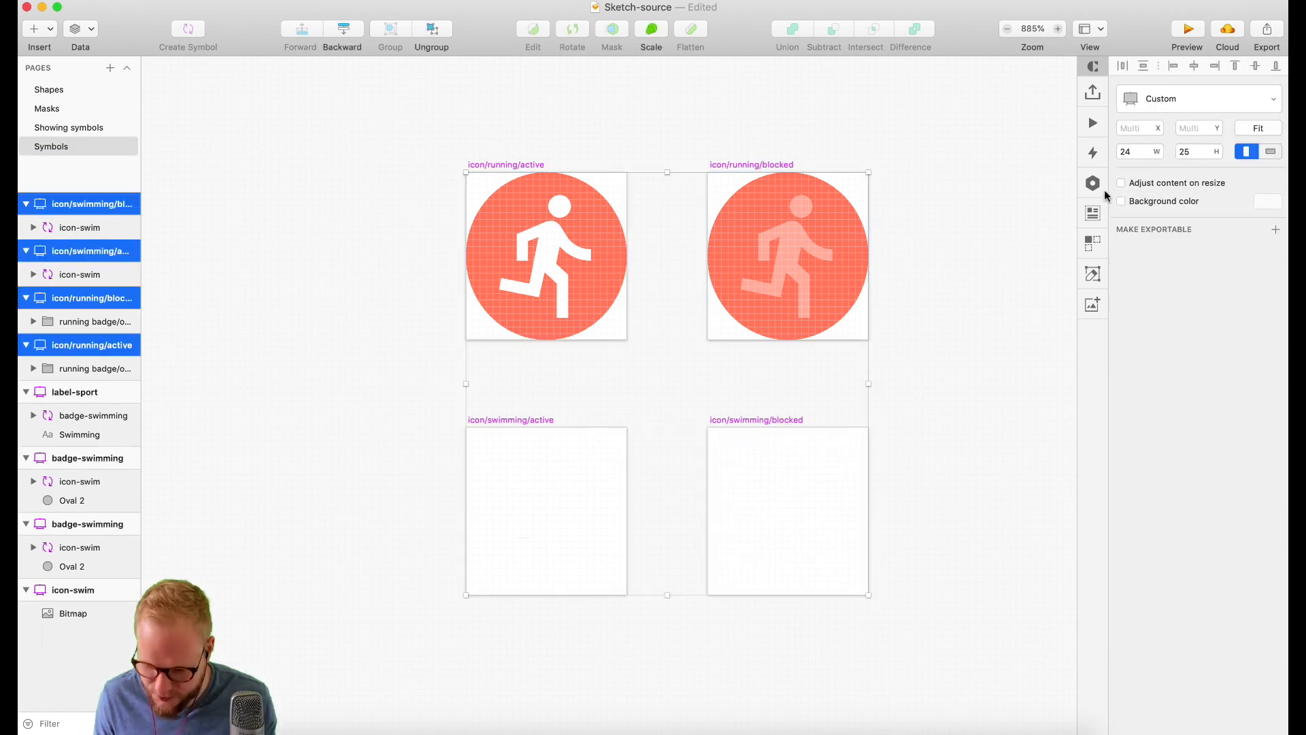
{"action": "left_click", "coordinate": [1121, 202]}
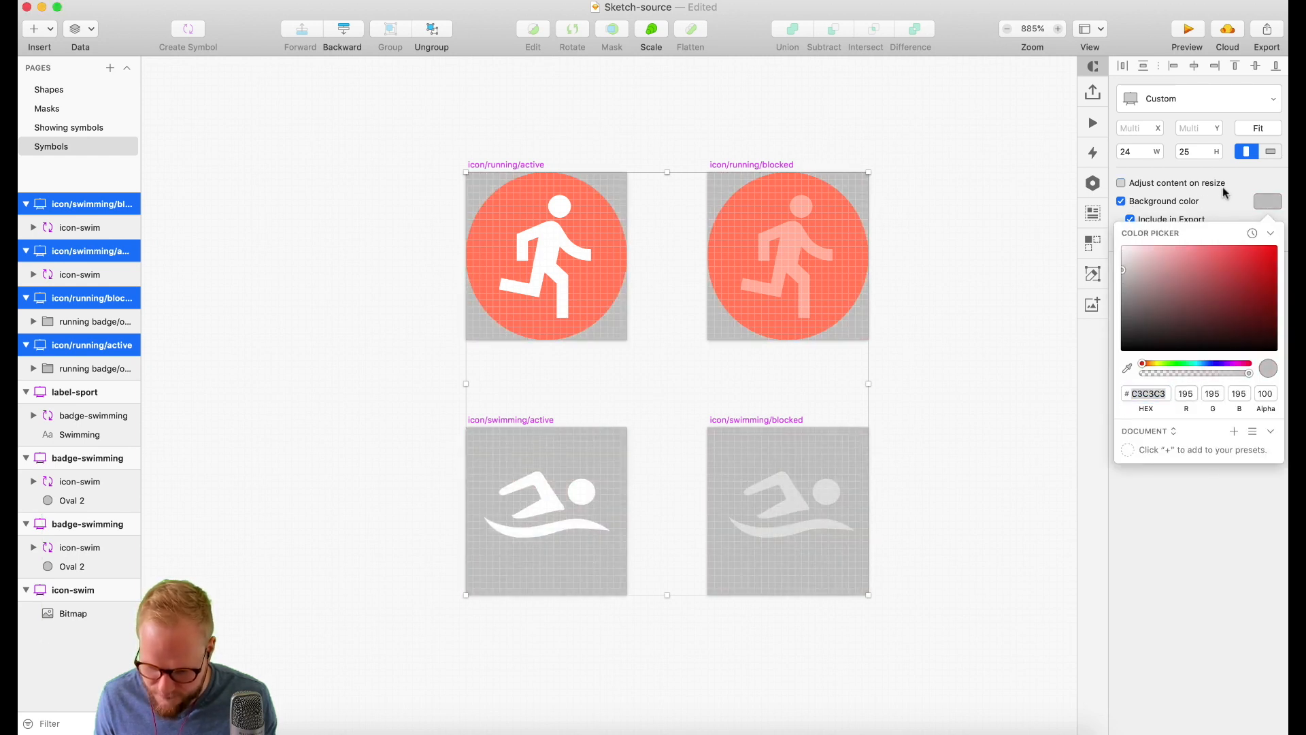
{"action": "left_click", "coordinate": [1121, 218]}
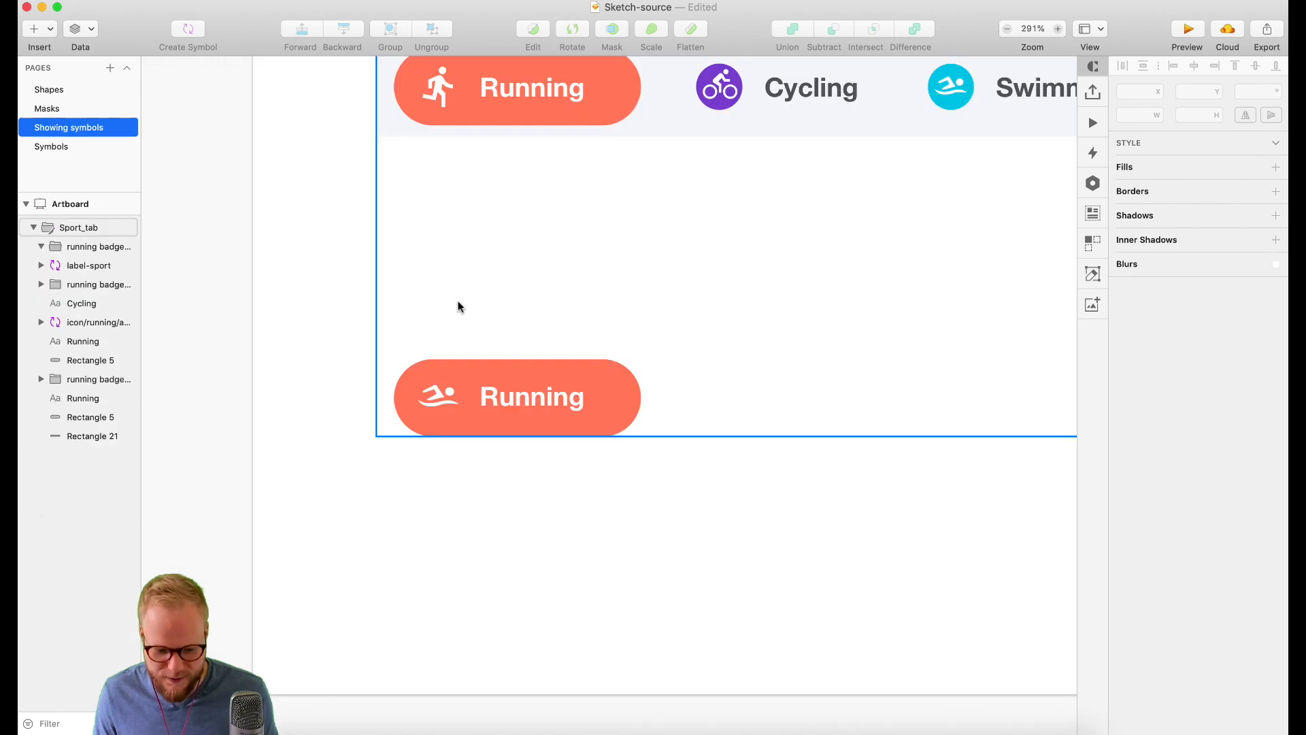
{"action": "left_click", "coordinate": [438, 397]}
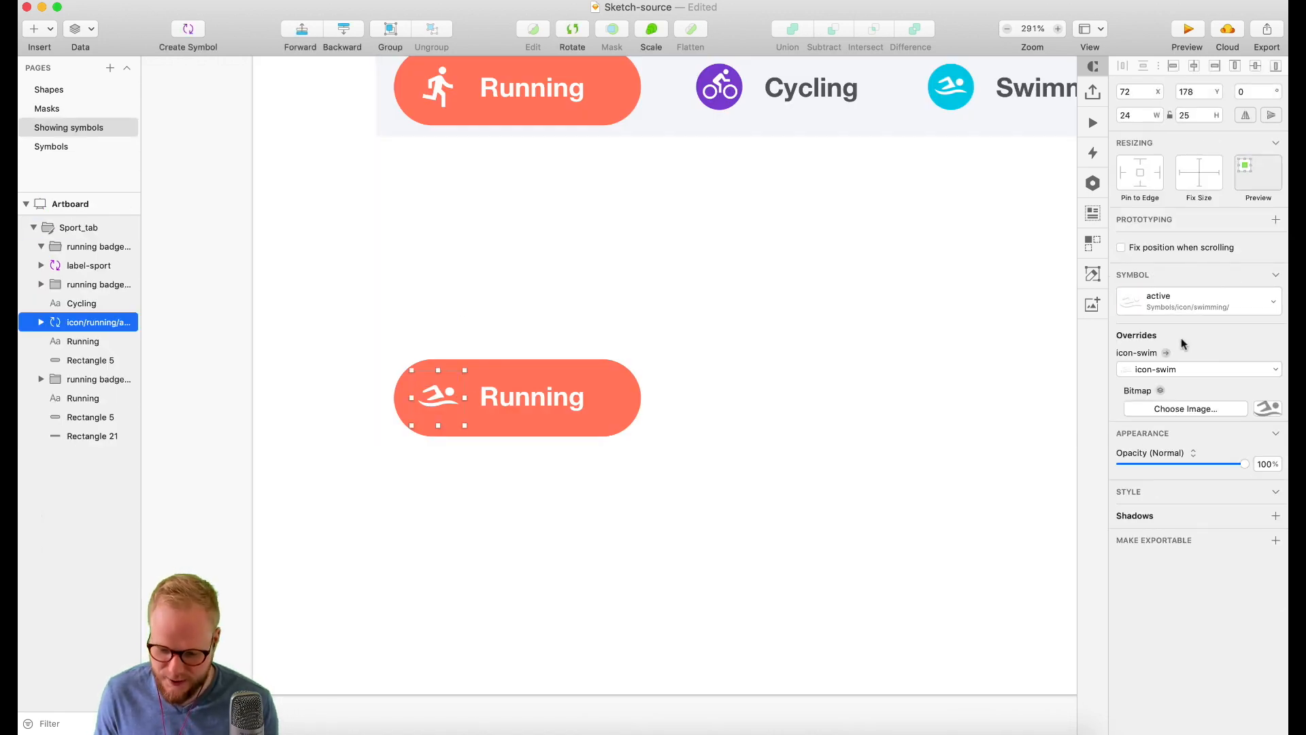
{"action": "left_click", "coordinate": [1199, 301]}
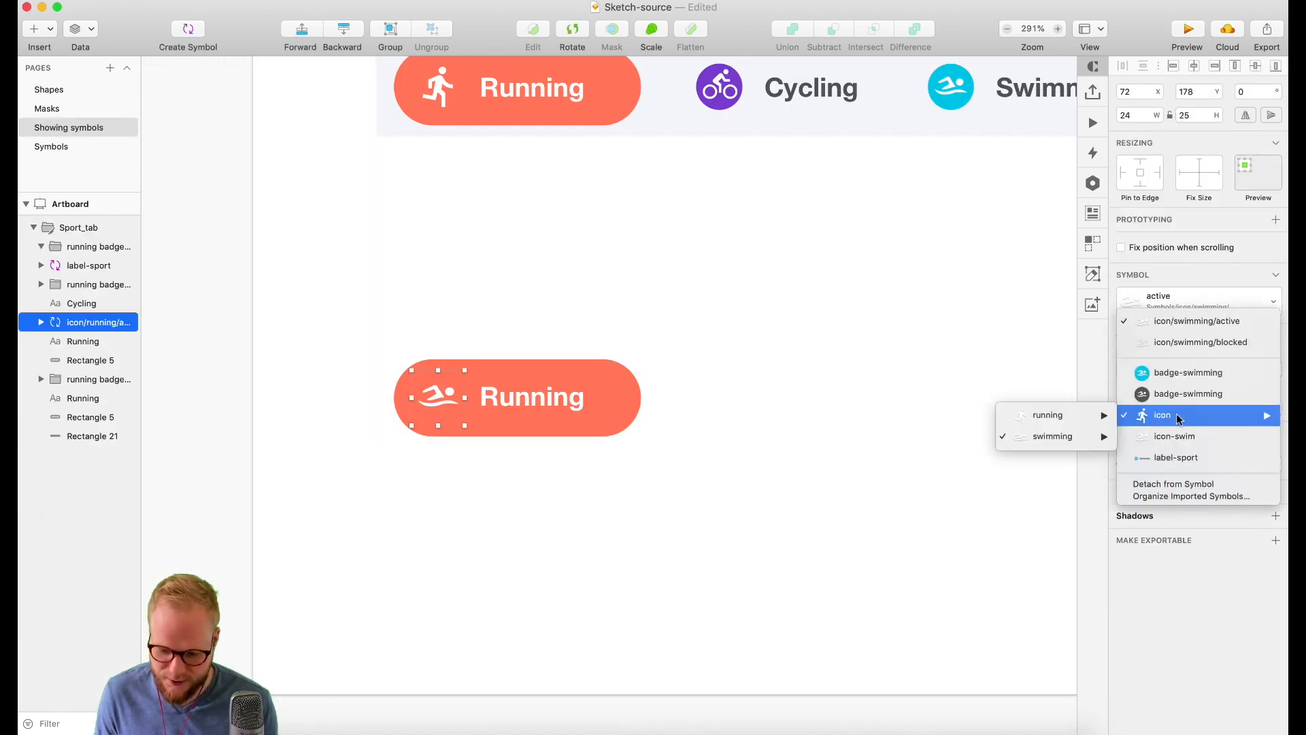
{"action": "mouse_move", "coordinate": [1048, 415]}
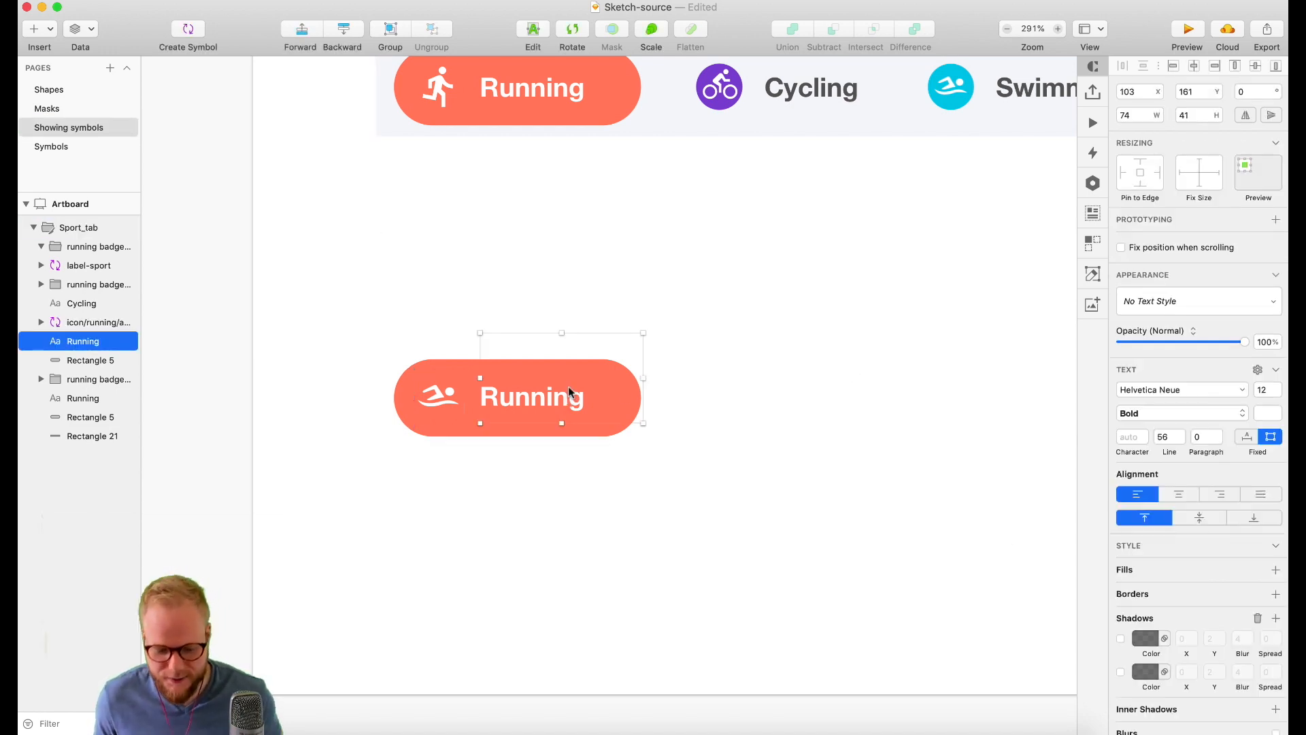
- Combine the icon, Running label and background into a symbol named button/running
{"action": "left_click", "coordinate": [90, 360]}
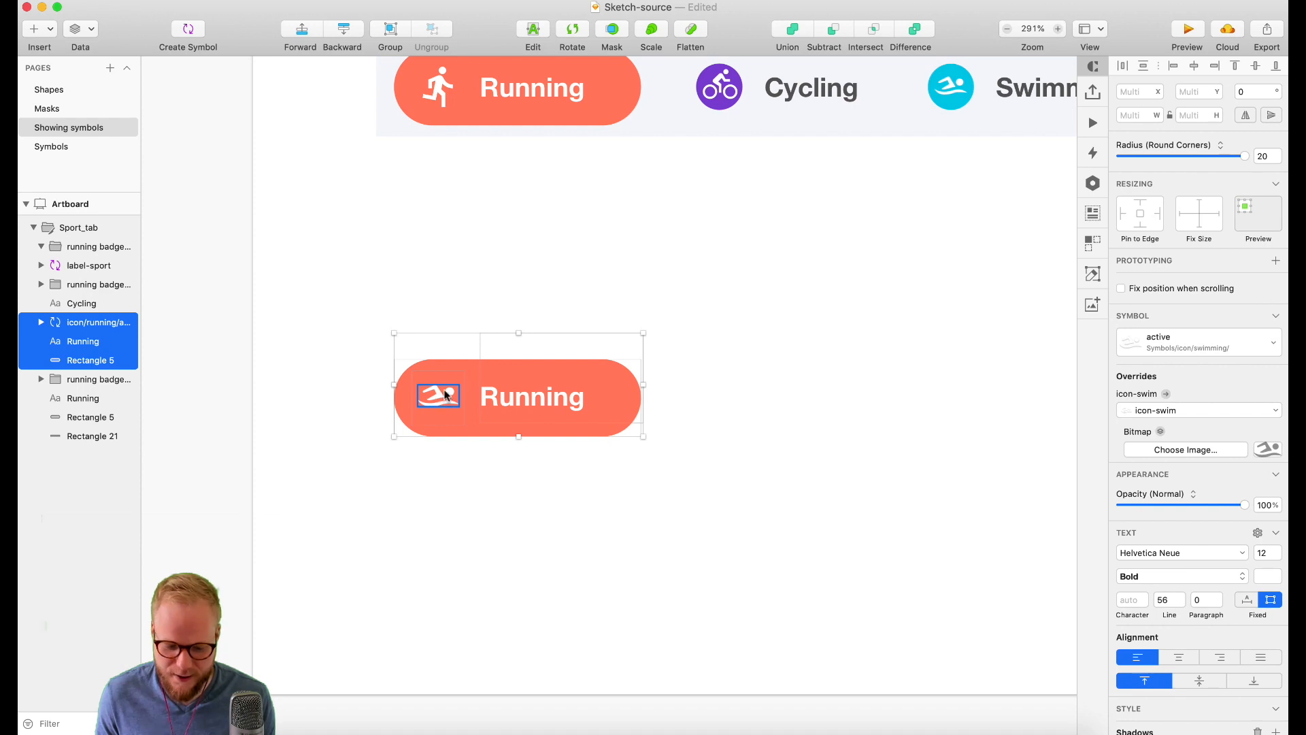
{"action": "right_click", "coordinate": [443, 398]}
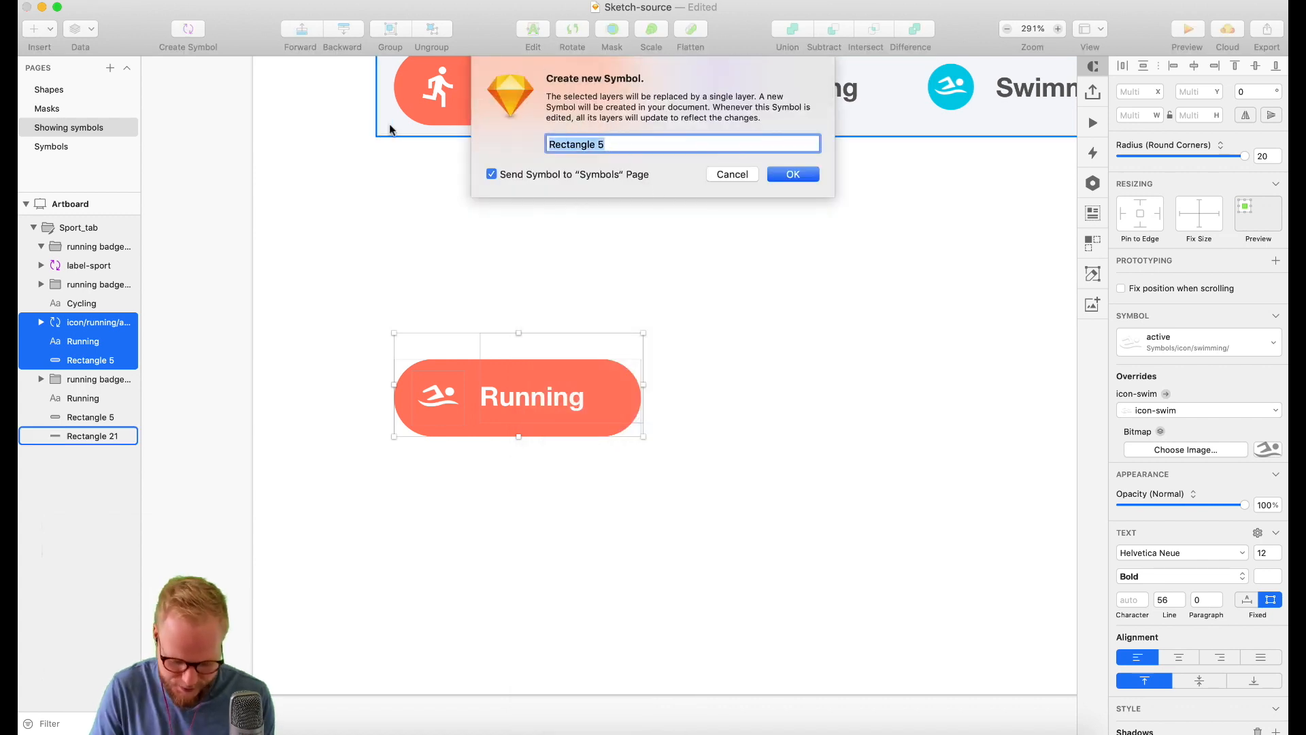
{"action": "type", "text": "button/running"}
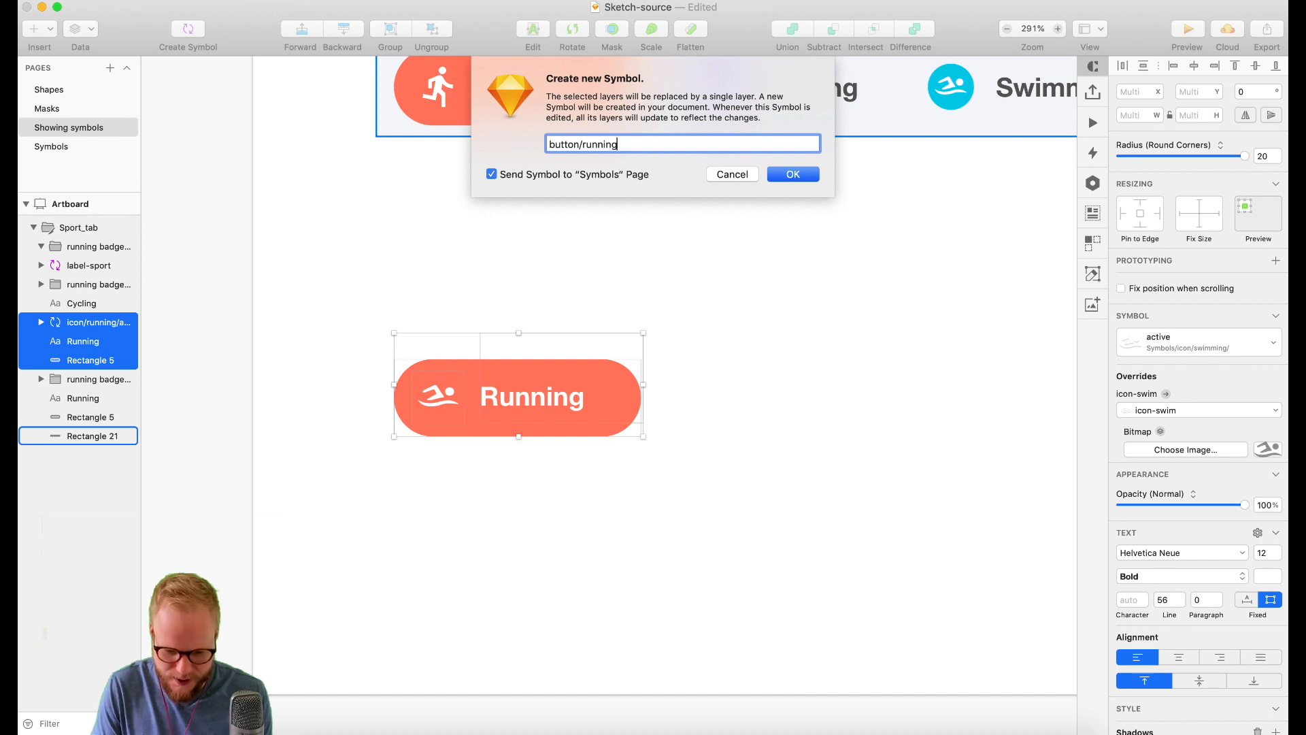
{"action": "left_click", "coordinate": [792, 174]}
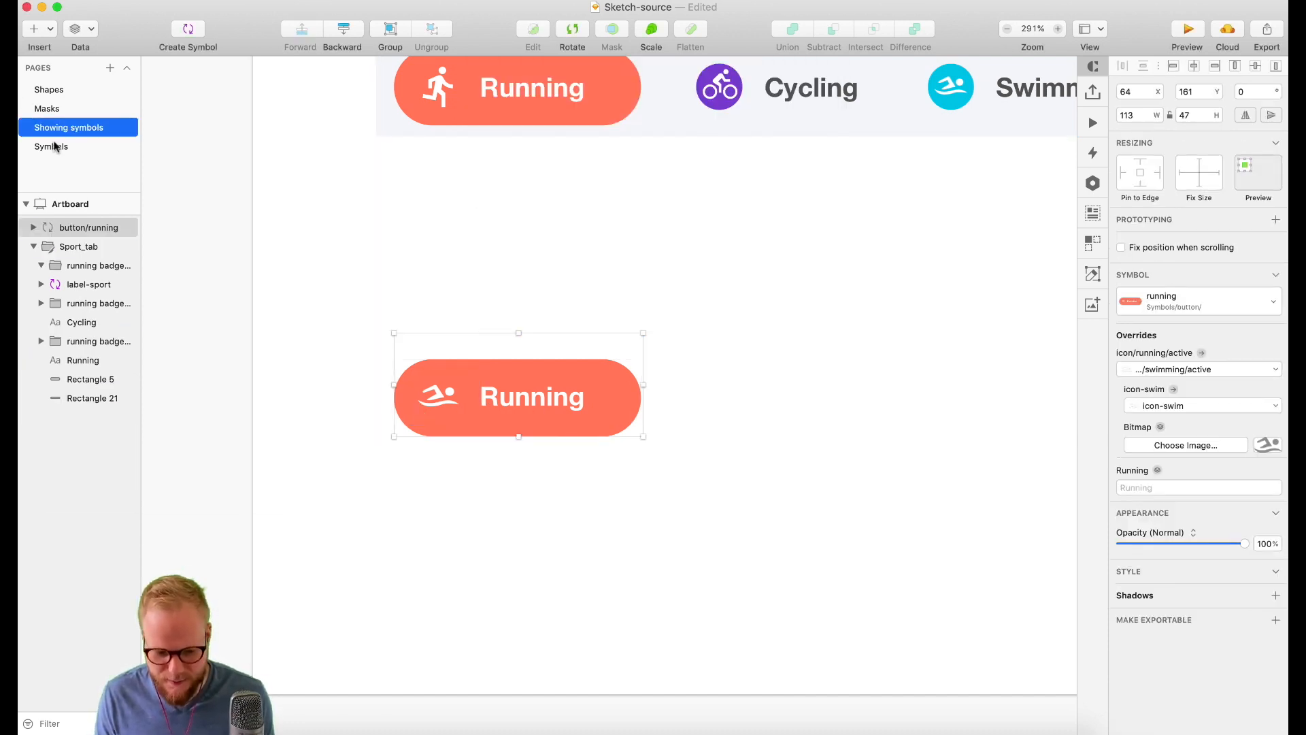
- View the button/running master on the Symbols page and bring up options for its background shape
{"action": "left_click", "coordinate": [52, 146]}
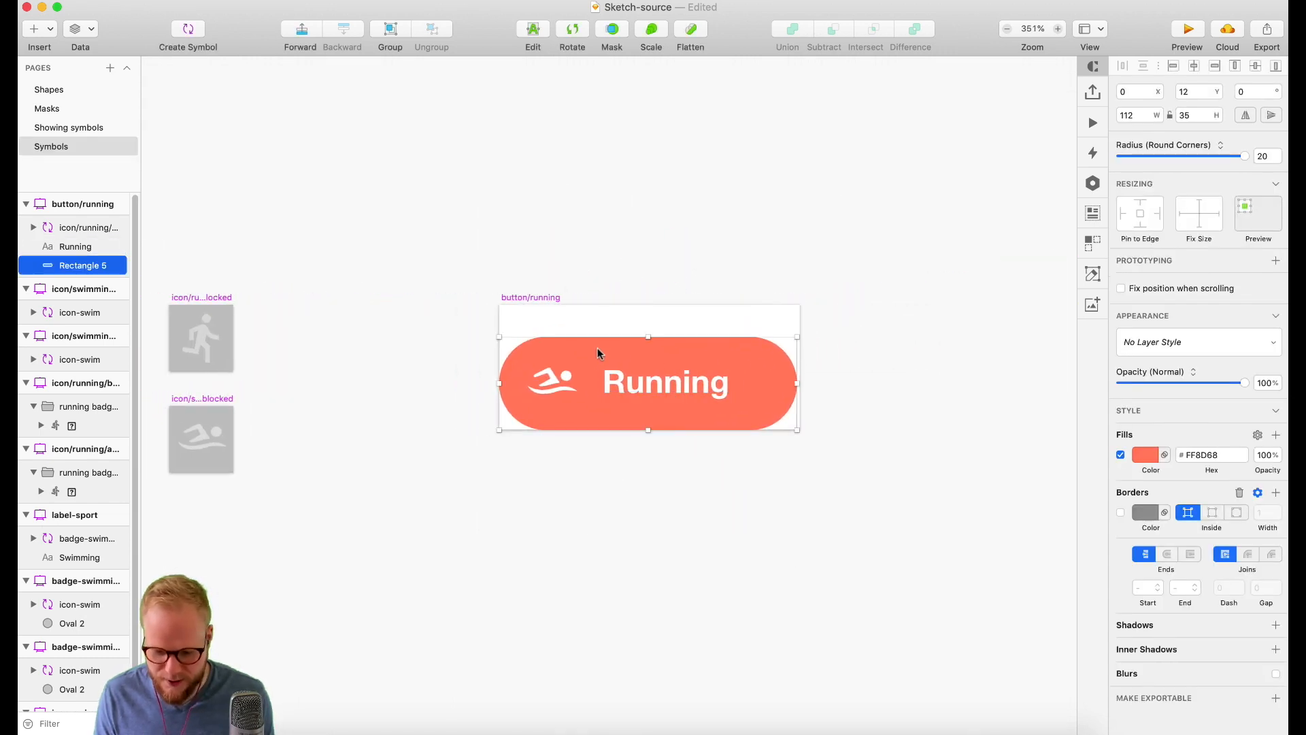
{"action": "right_click", "coordinate": [599, 354]}
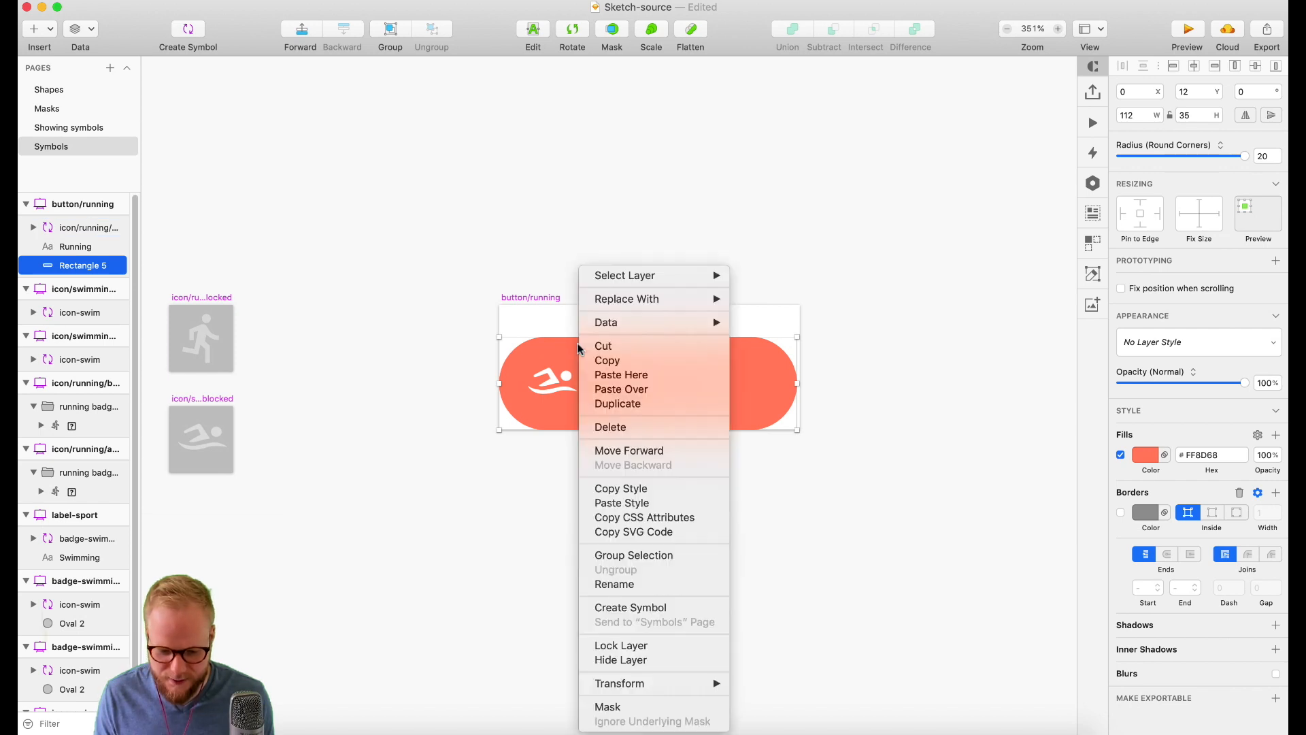
{"action": "mouse_move", "coordinate": [620, 683]}
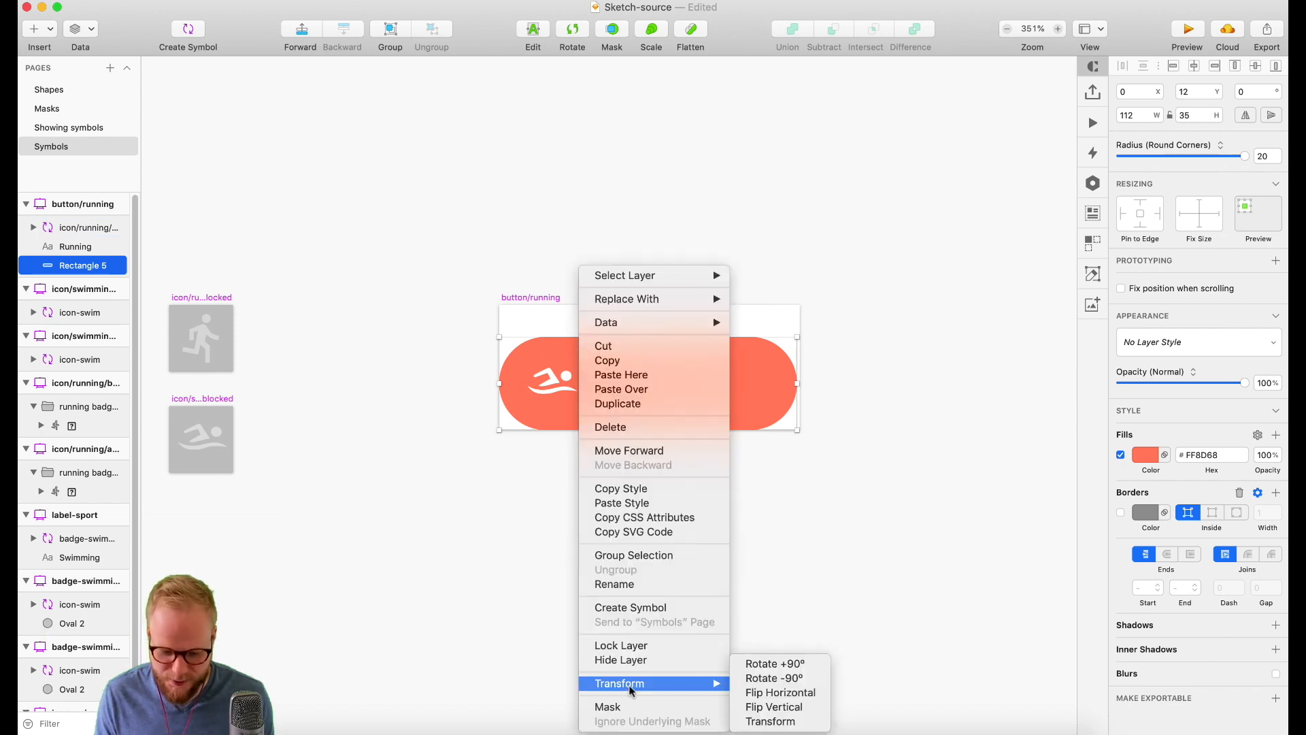
{"action": "mouse_move", "coordinate": [653, 558]}
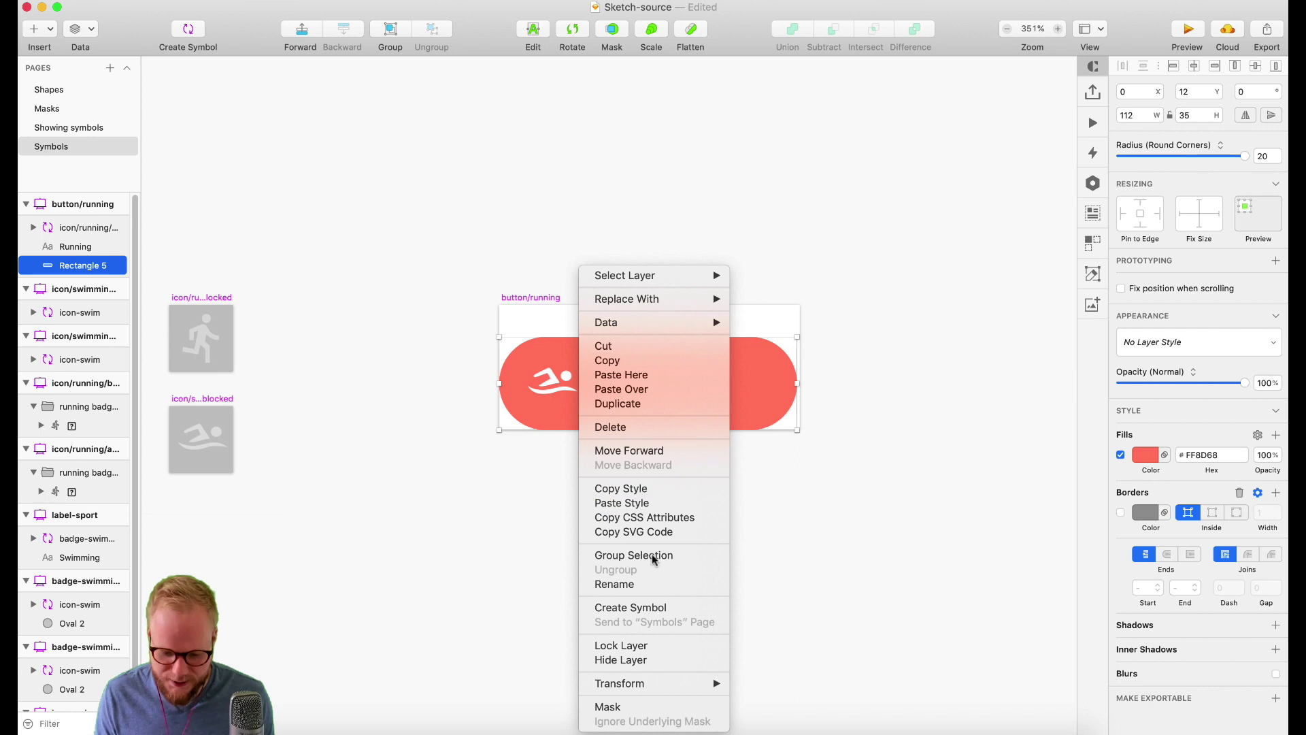
{"action": "mouse_move", "coordinate": [651, 607]}
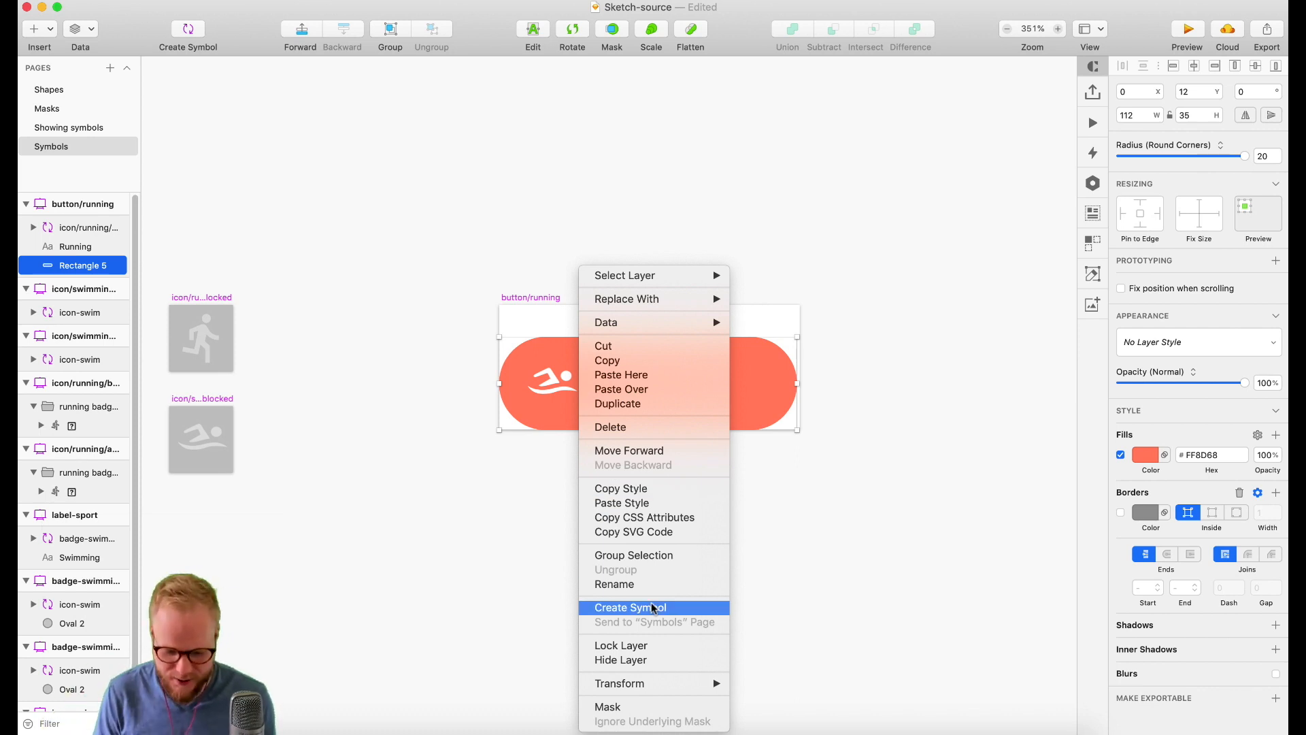
- Make the button's background a symbol named background/orange and duplicate its master
{"action": "left_click", "coordinate": [631, 607]}
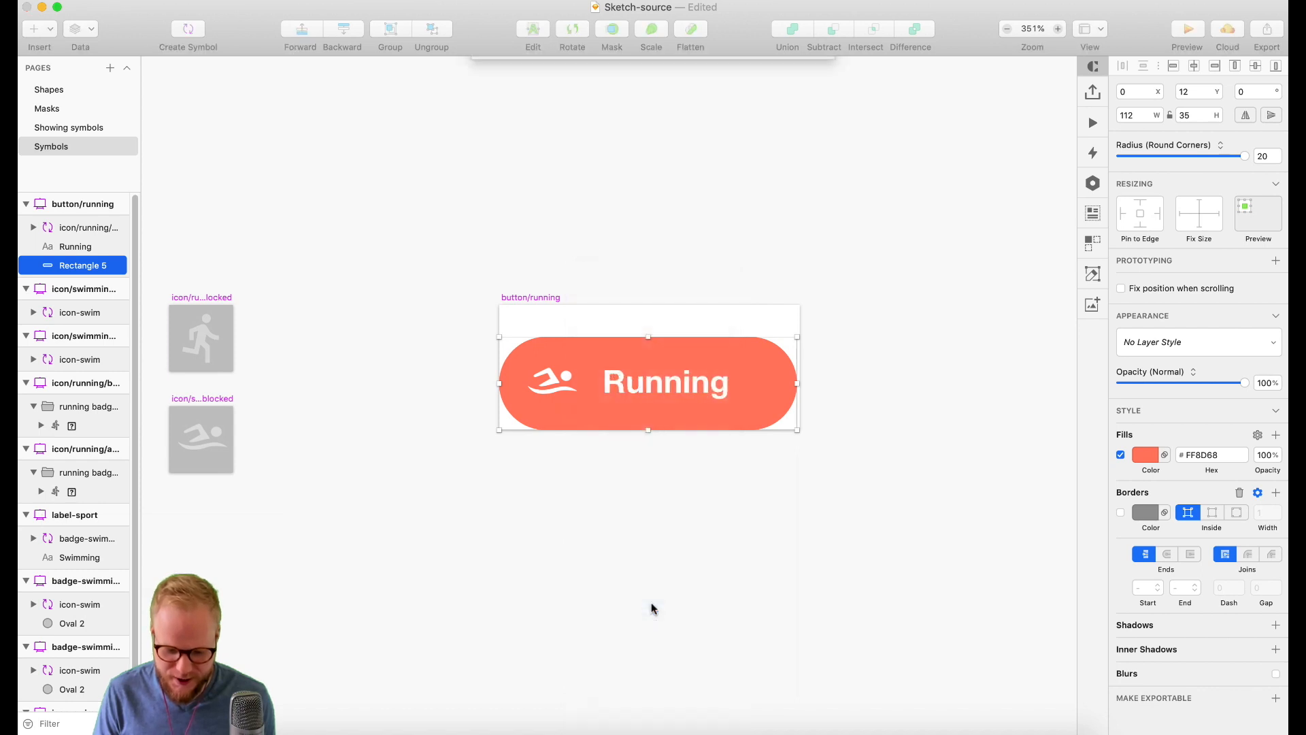
{"action": "left_click", "coordinate": [188, 29]}
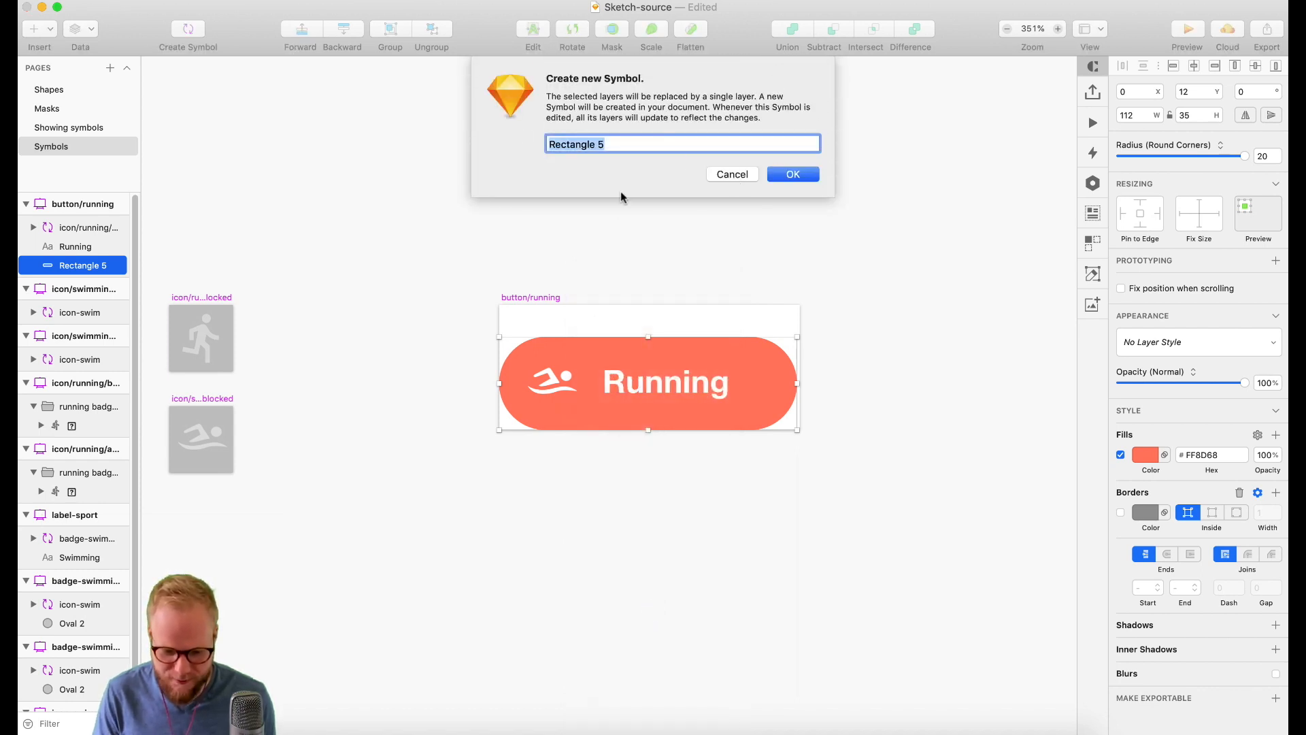
{"action": "type", "text": "b"}
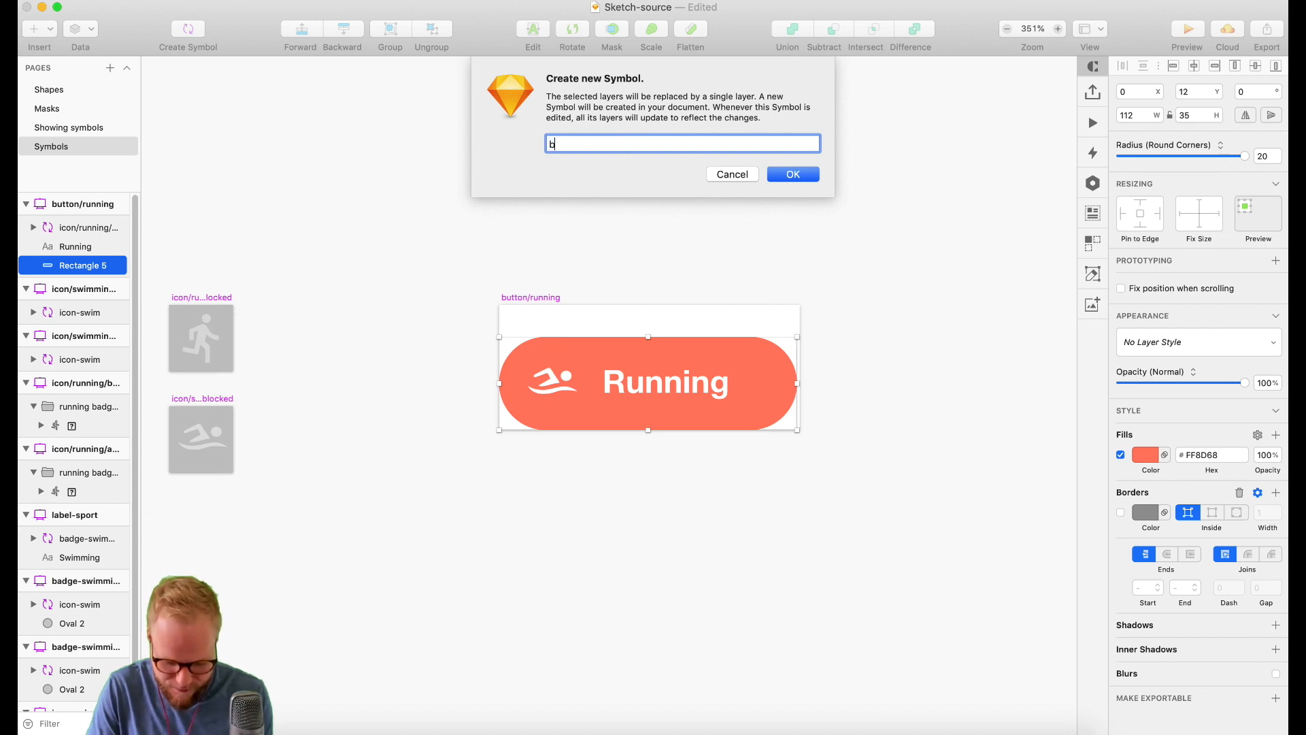
{"action": "type", "text": "utton/"}
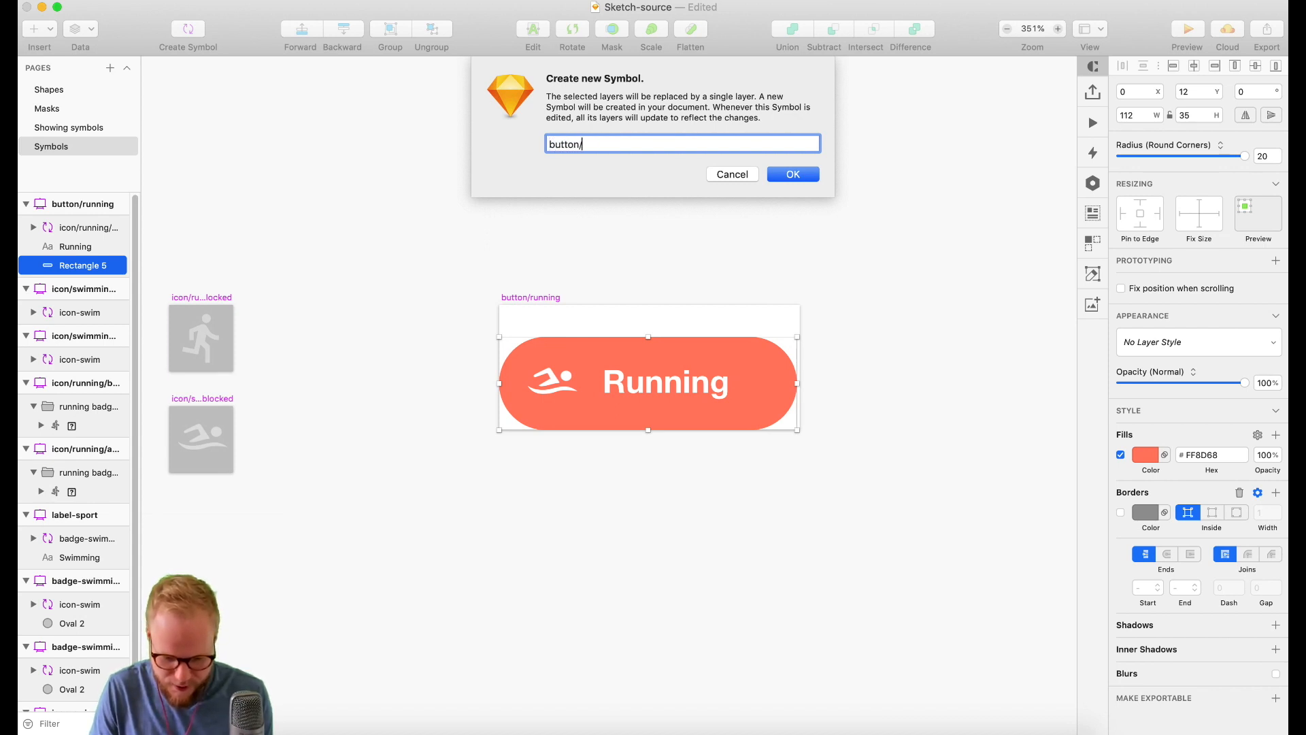
{"action": "type", "text": "background/orang"}
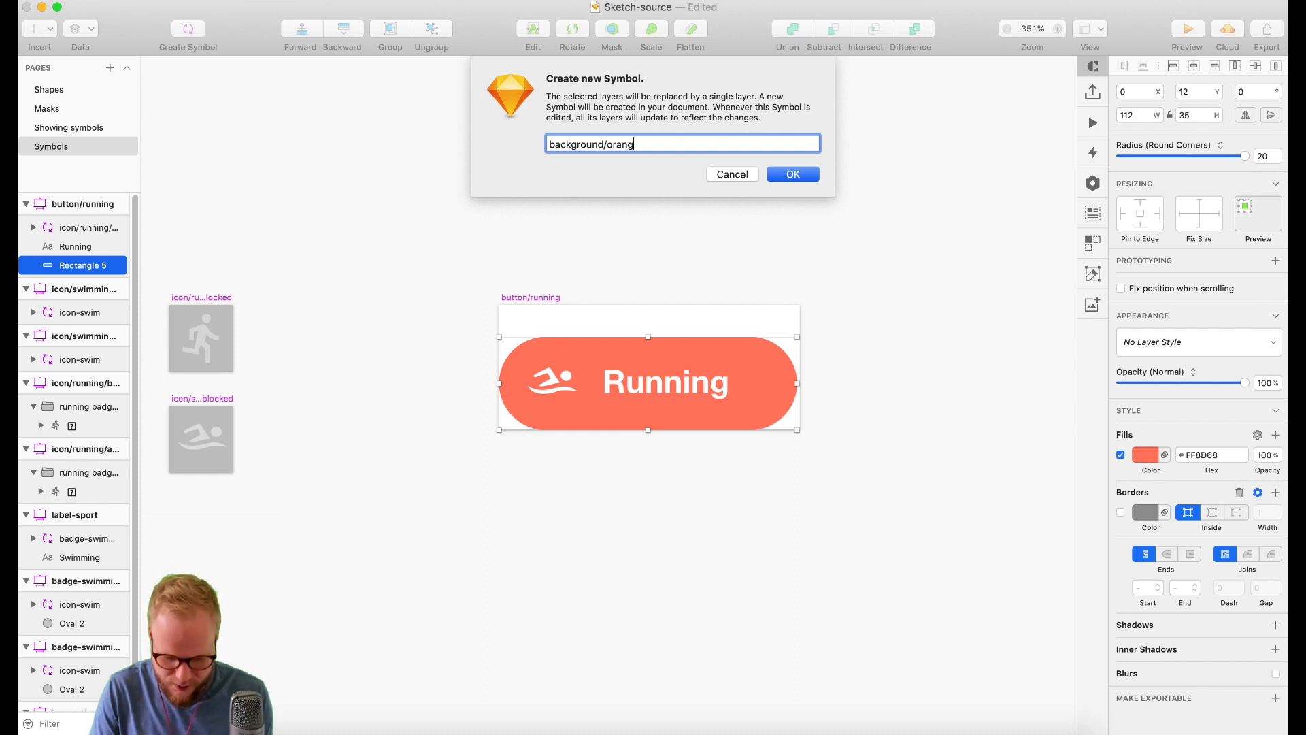
{"action": "left_click", "coordinate": [792, 175]}
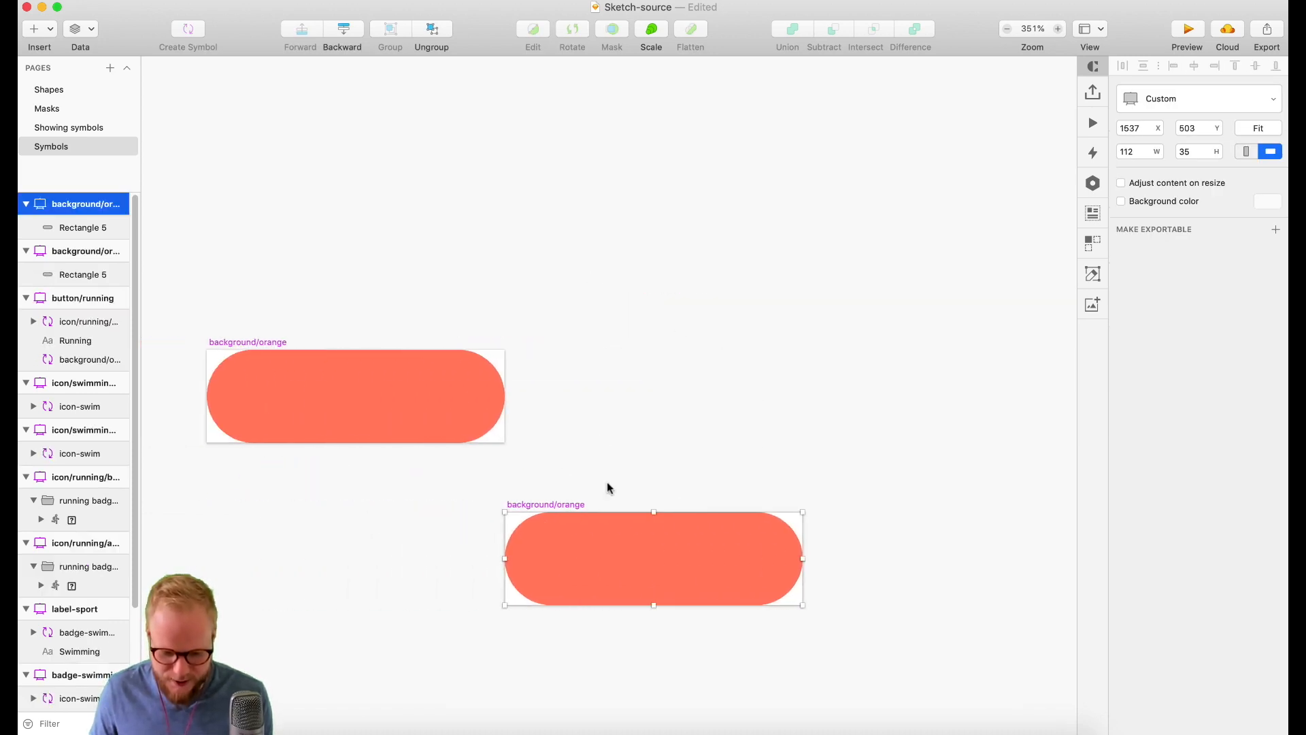
- Stack three background masters, keeping orange and recolouring the copies cyan and green
{"action": "left_click_drag", "start_coordinate": [653, 558], "coordinate": [355, 523]}
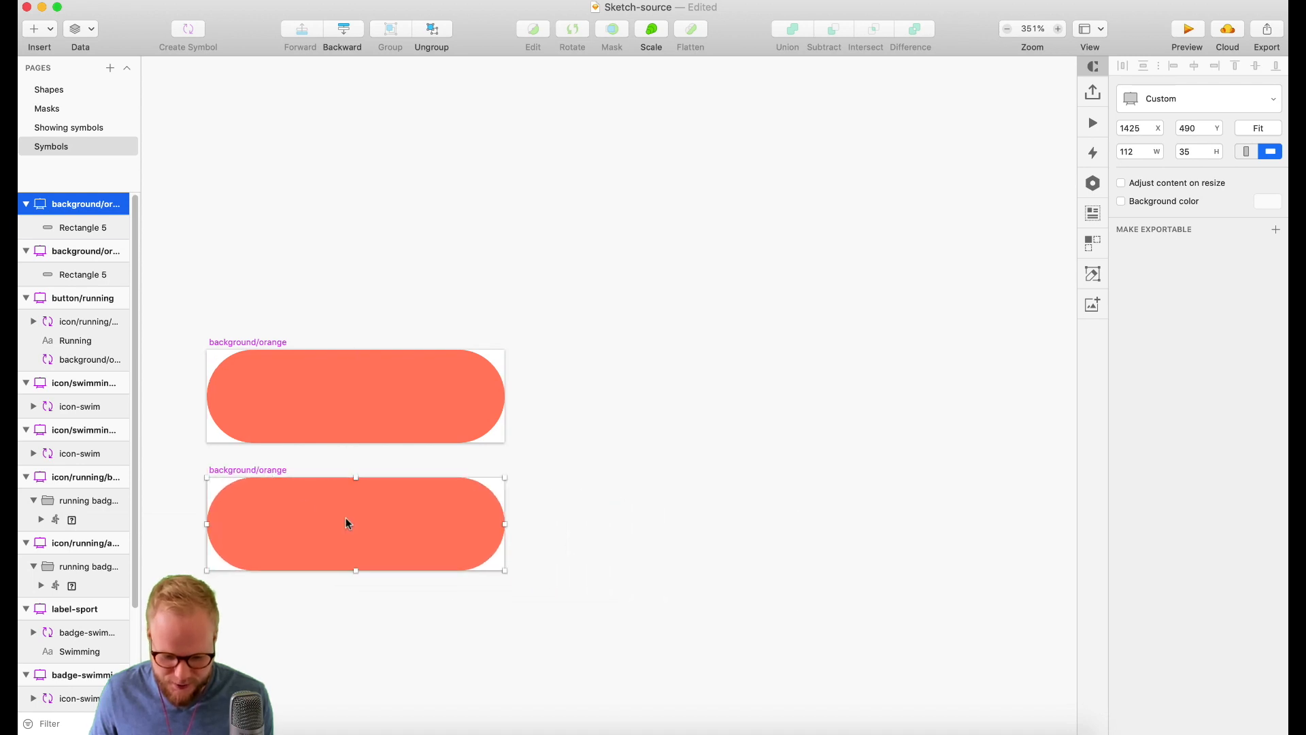
{"action": "left_click", "coordinate": [1146, 451]}
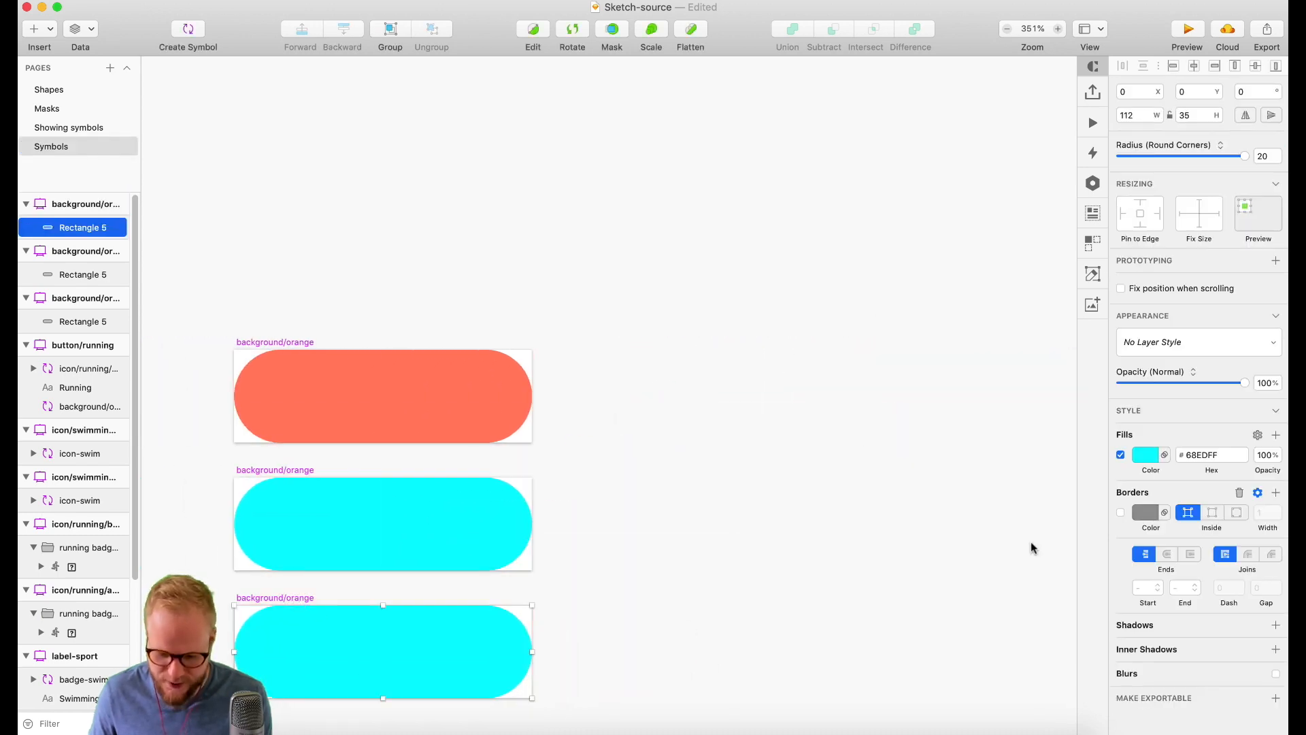
{"action": "left_click", "coordinate": [1145, 454]}
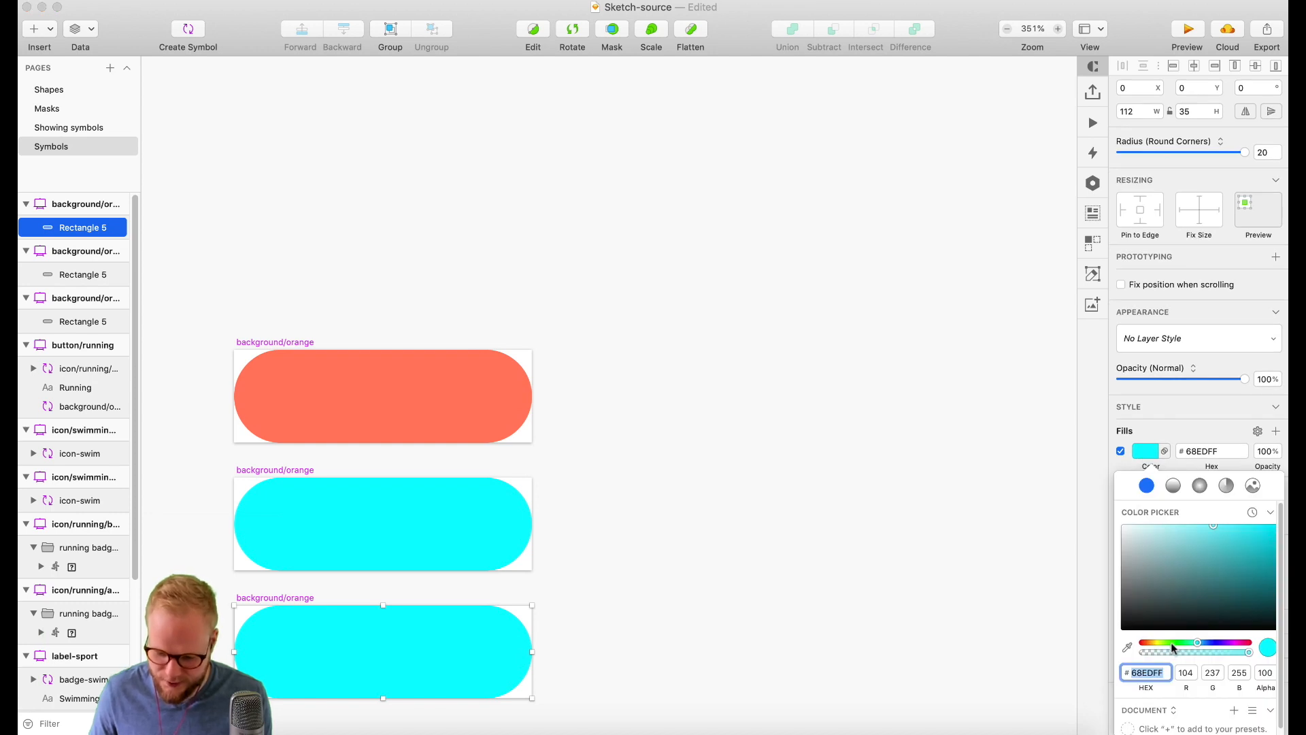
{"action": "left_click", "coordinate": [1270, 547]}
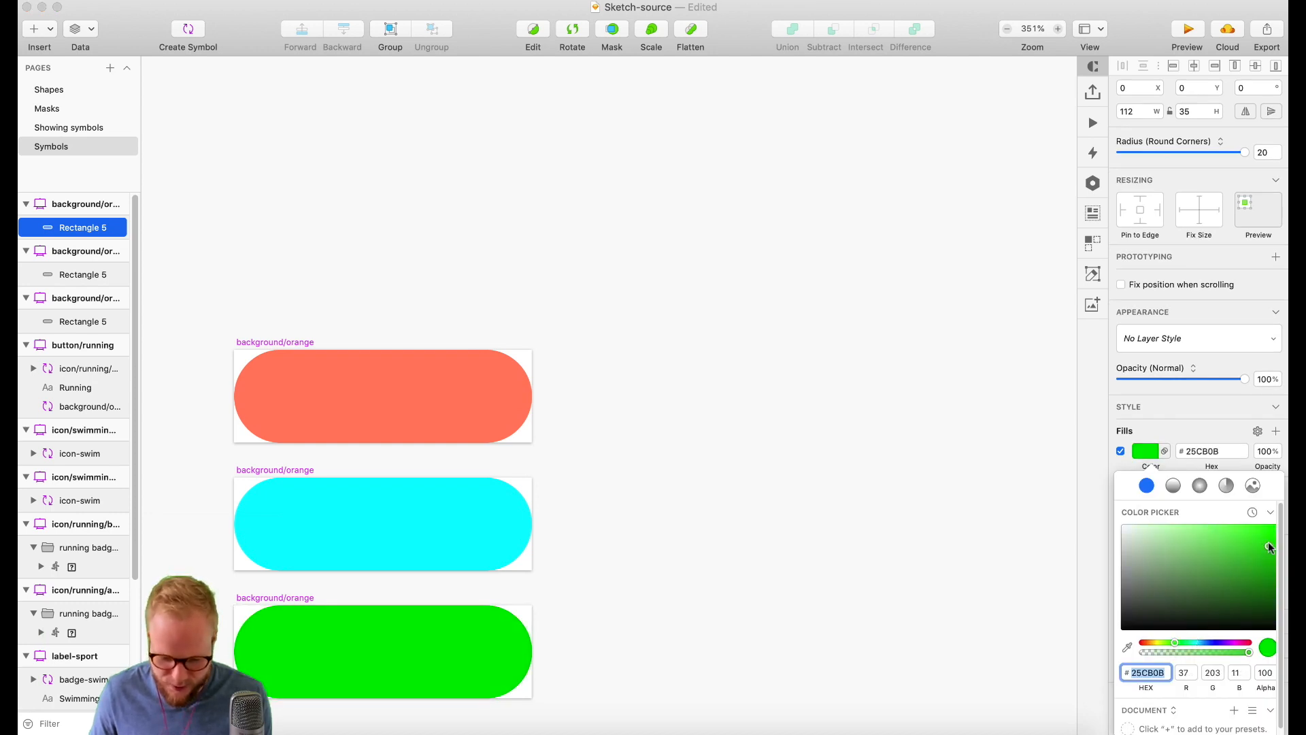
{"action": "left_click", "coordinate": [1238, 566]}
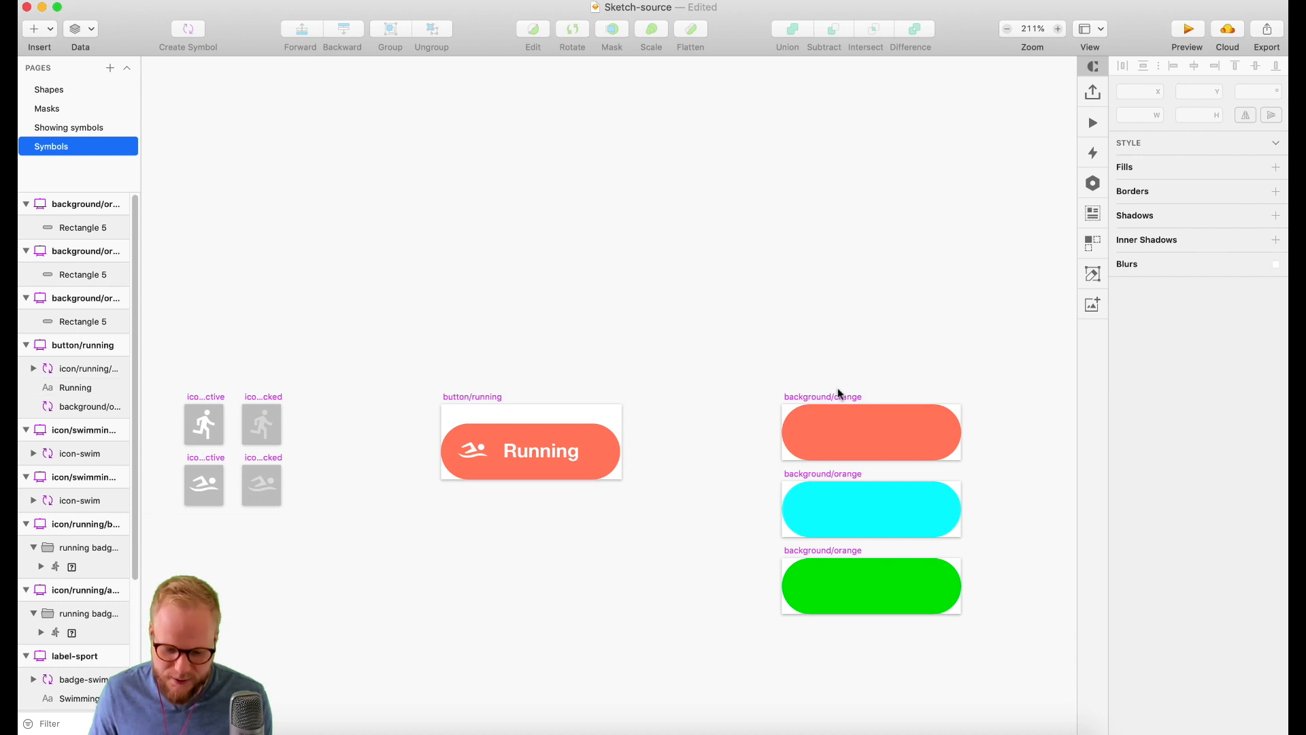
- Select the placed orange Running button instance on the canvas
{"action": "left_click", "coordinate": [871, 509]}
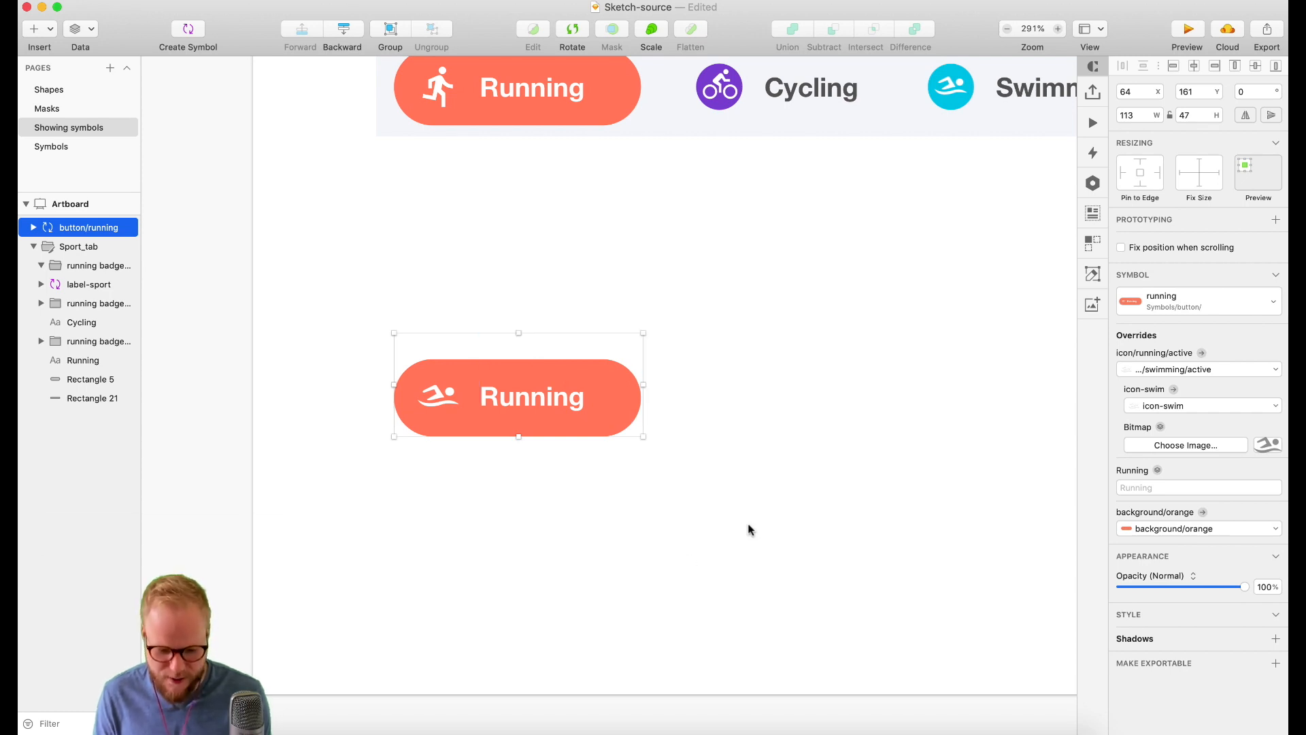
- Duplicate the button below the original and override its icon to icon/running/active
{"action": "left_click_drag", "start_coordinate": [517, 396], "coordinate": [517, 514]}
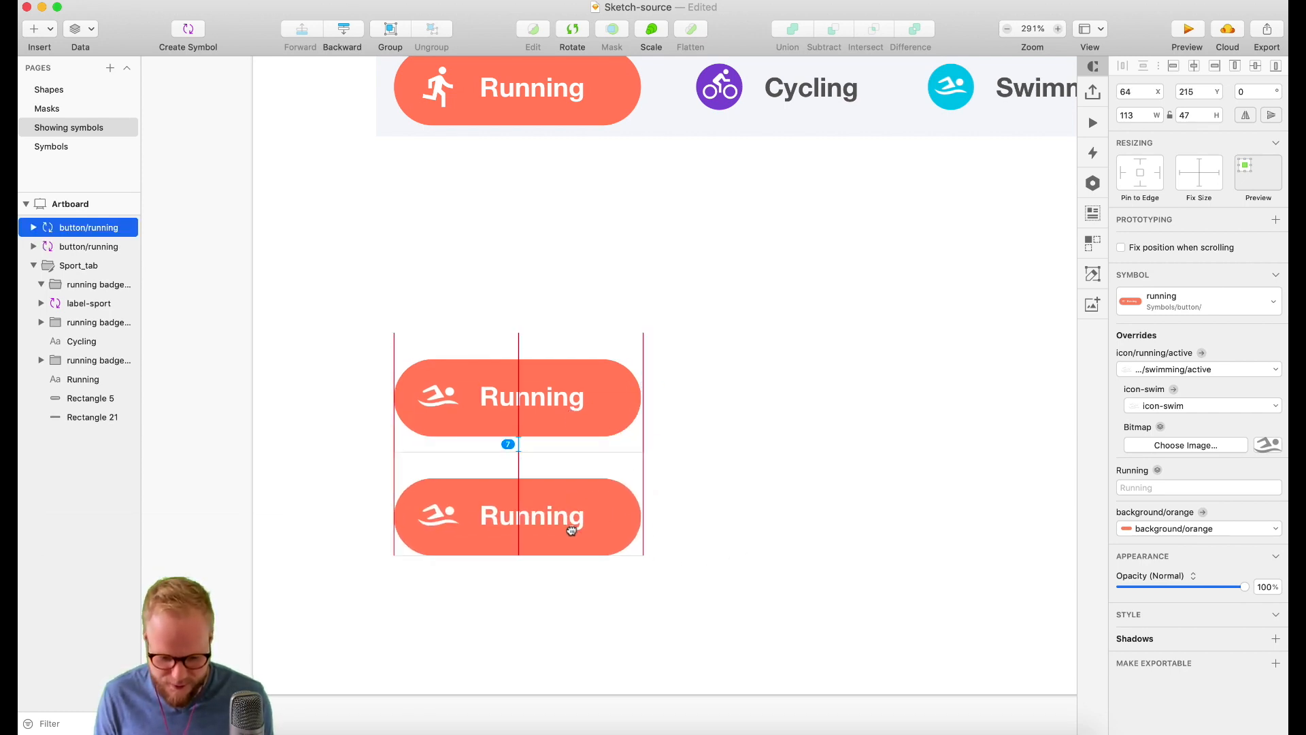
{"action": "left_click", "coordinate": [439, 517]}
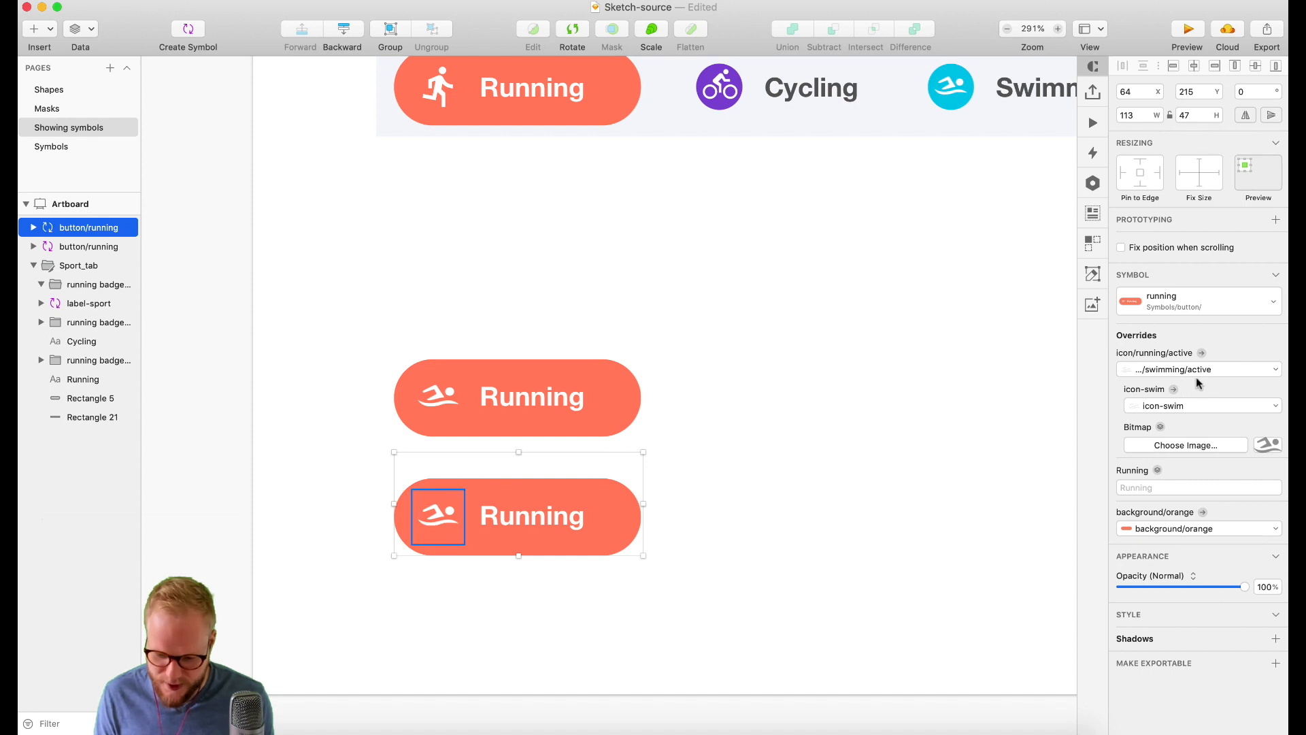
{"action": "left_click", "coordinate": [1199, 369]}
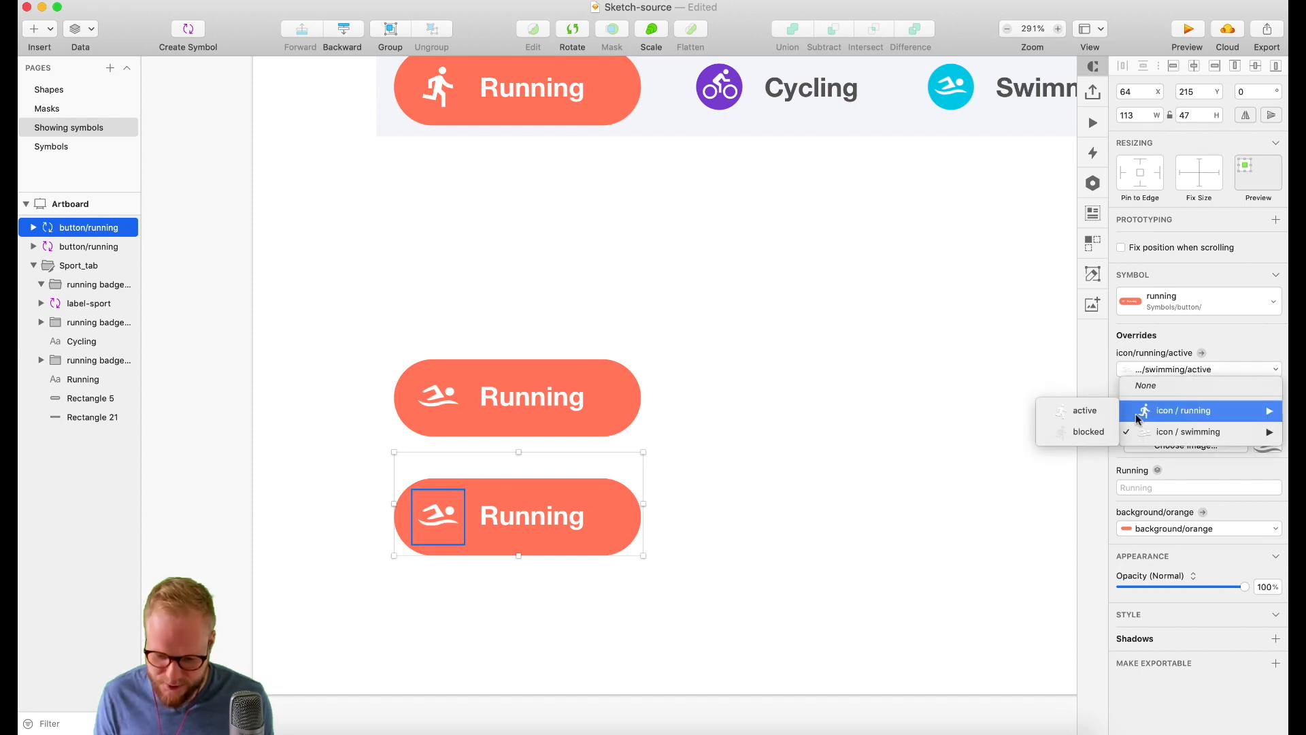
{"action": "left_click", "coordinate": [1187, 431]}
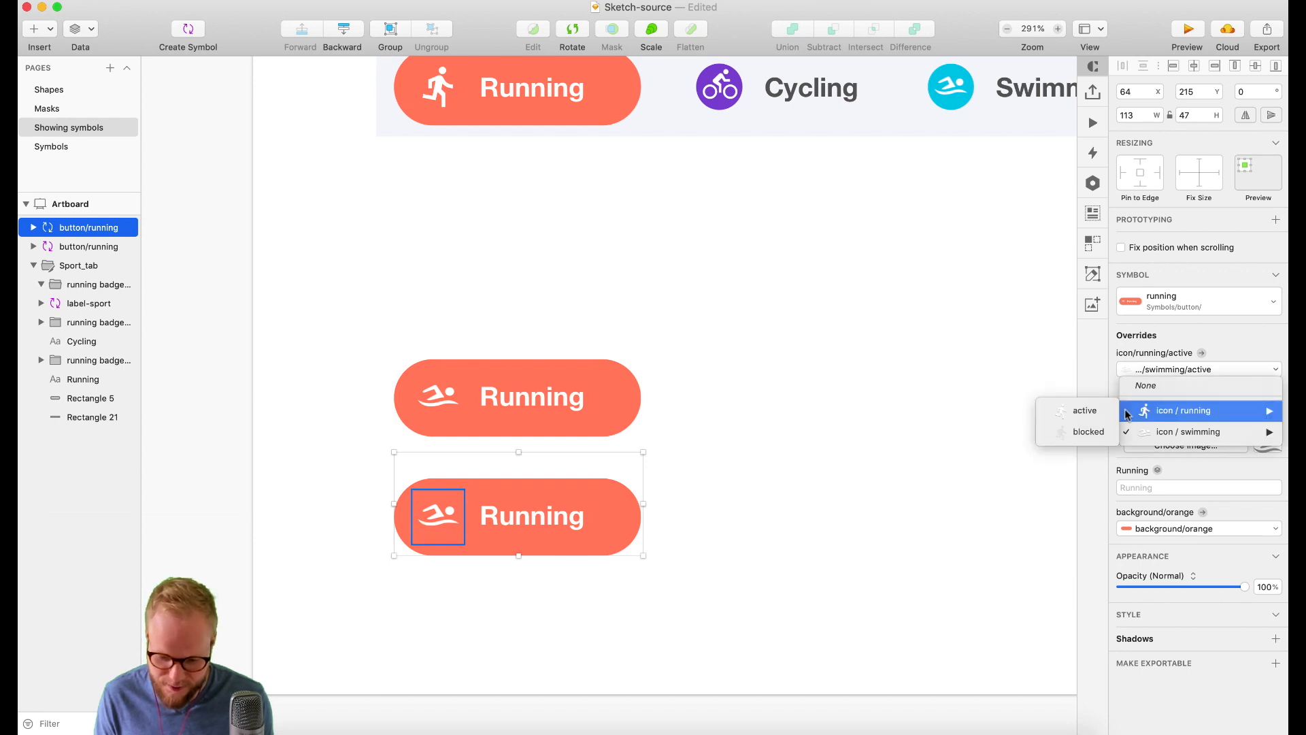
{"action": "left_click", "coordinate": [1184, 411]}
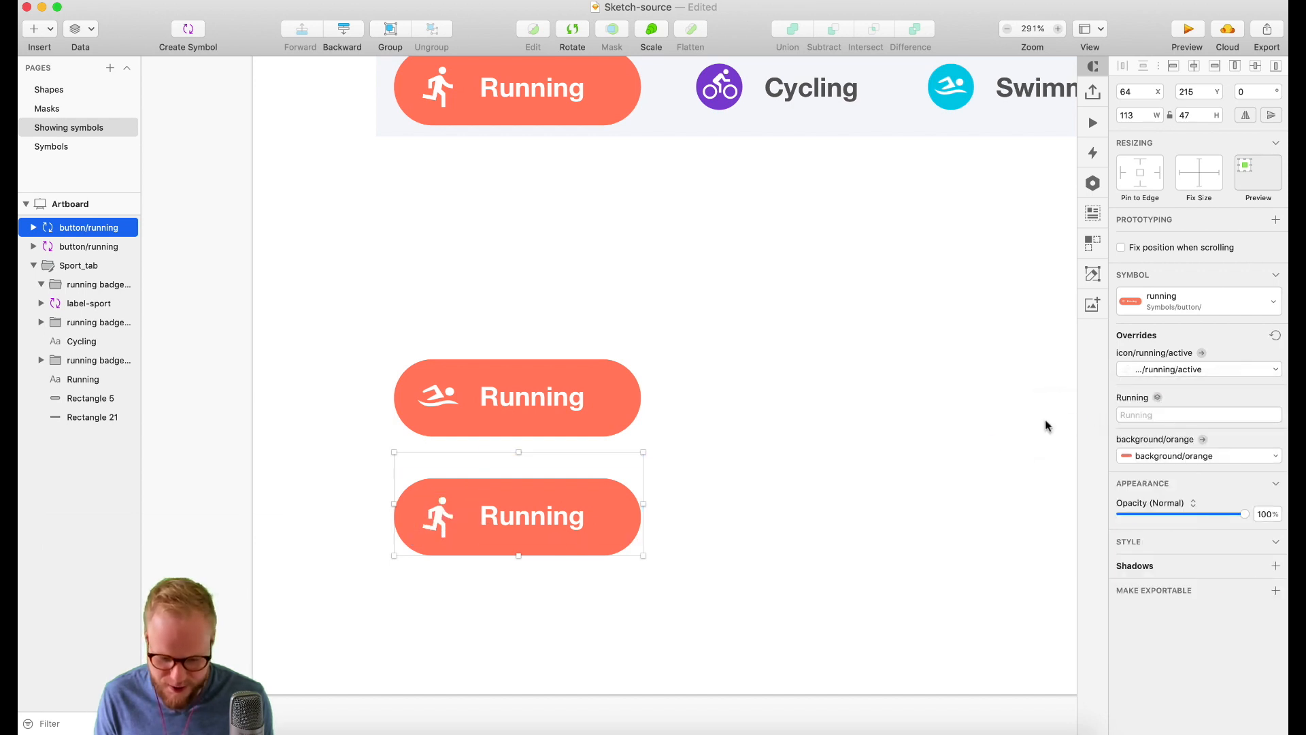
- Make the copy's background green with label 'Running', then duplicate it to the right
{"action": "left_click", "coordinate": [1199, 454]}
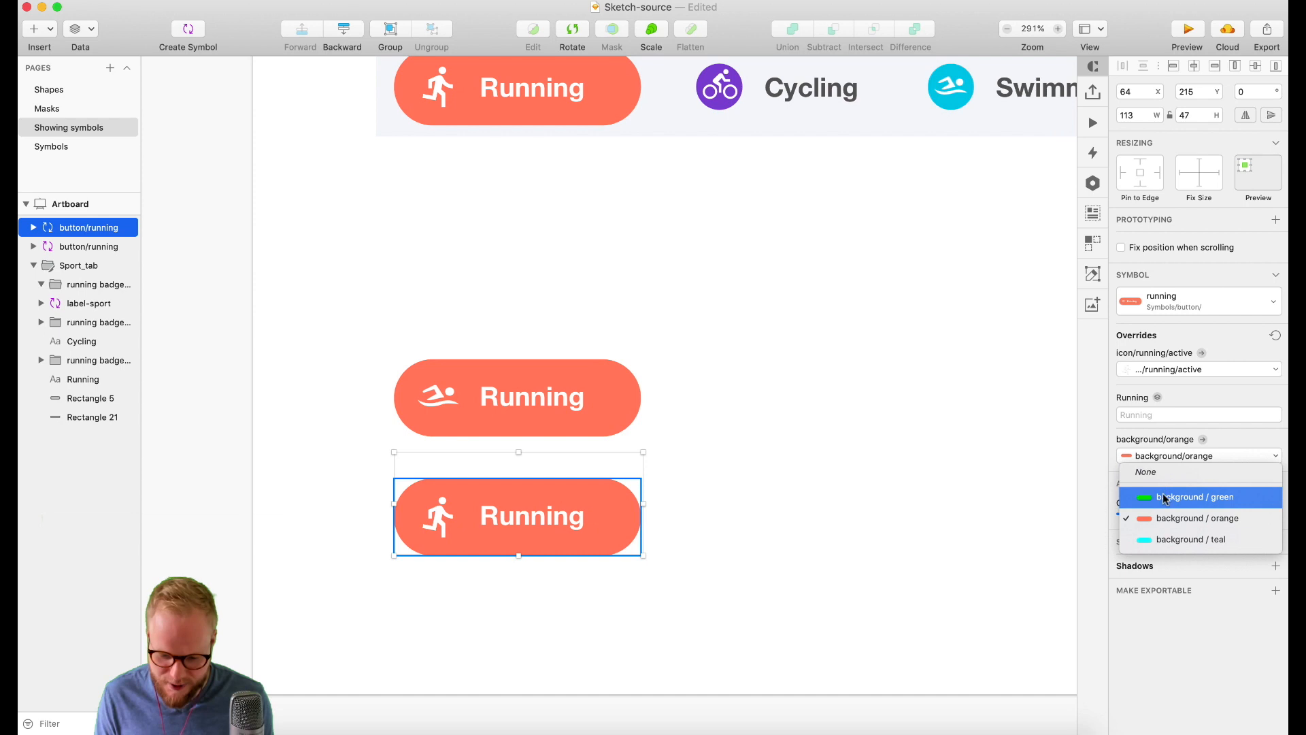
{"action": "left_click", "coordinate": [1195, 496]}
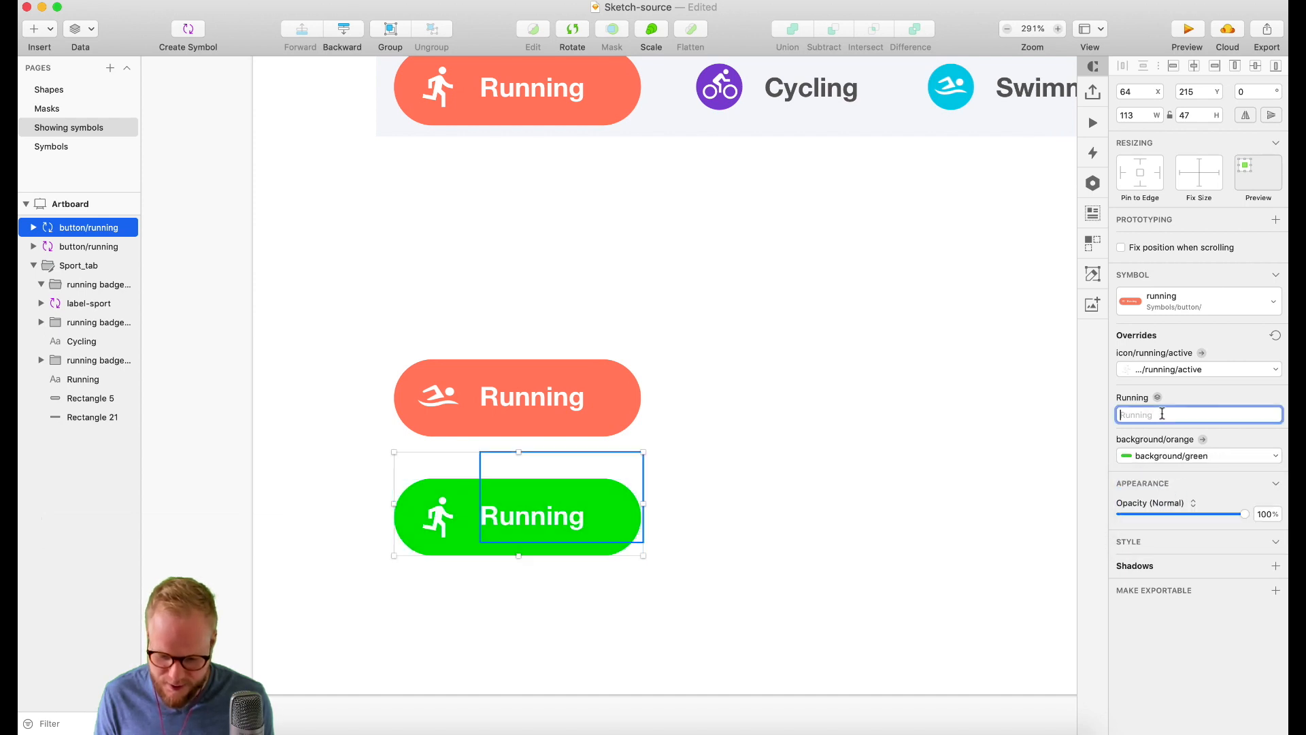
{"action": "type", "text": "R"}
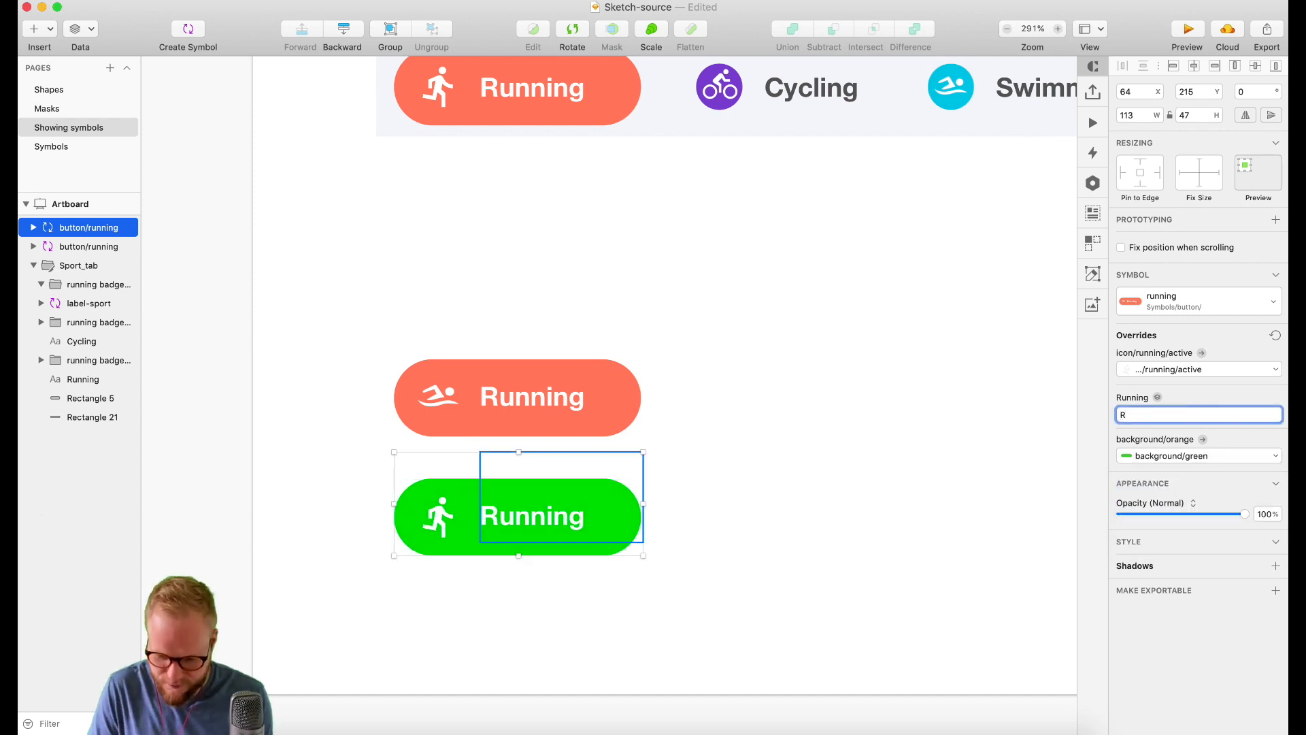
{"action": "type", "text": "unning"}
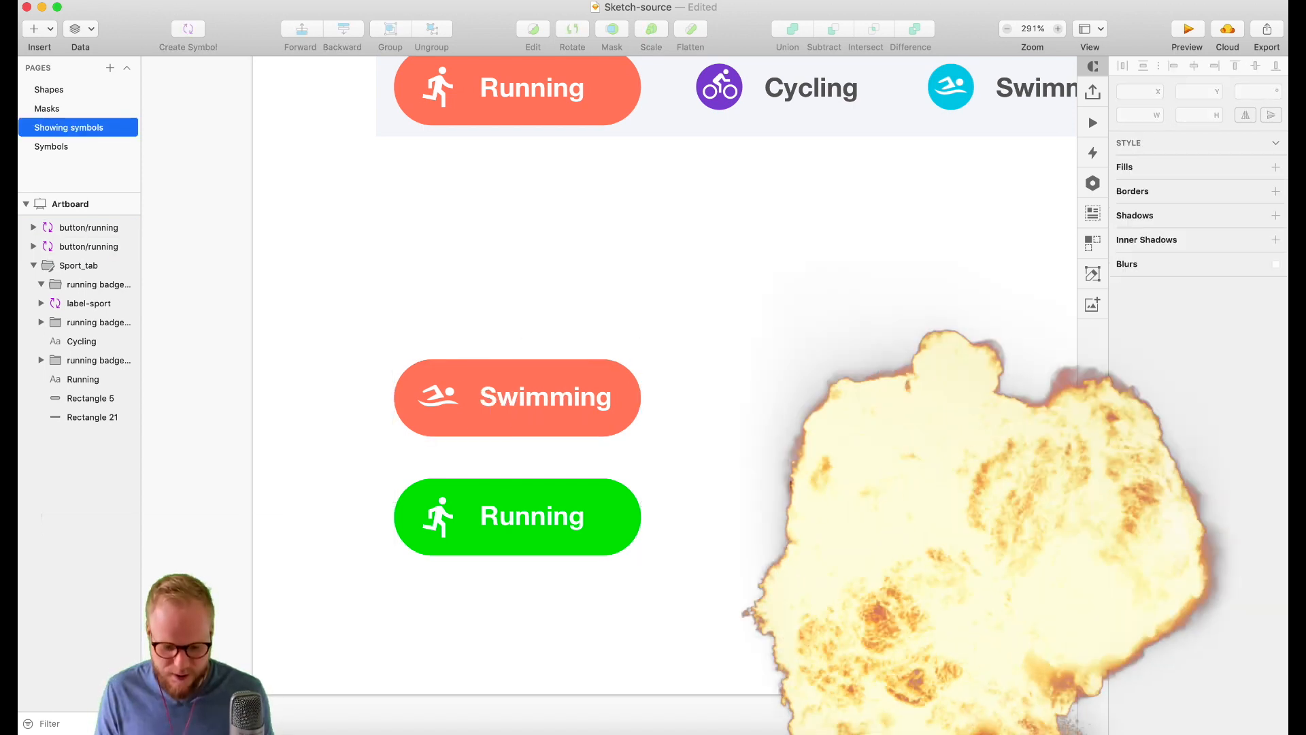
{"action": "left_click", "coordinate": [491, 538]}
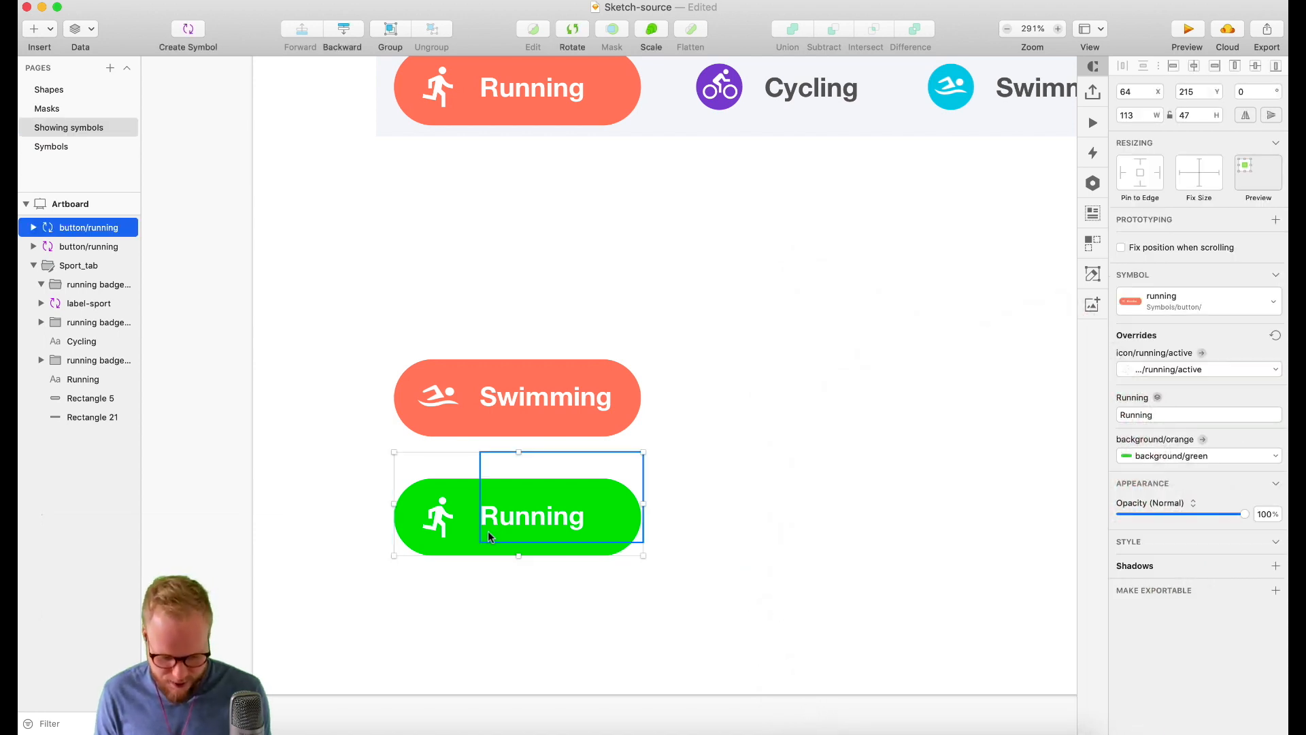
{"action": "left_click_drag", "start_coordinate": [519, 515], "coordinate": [796, 515]}
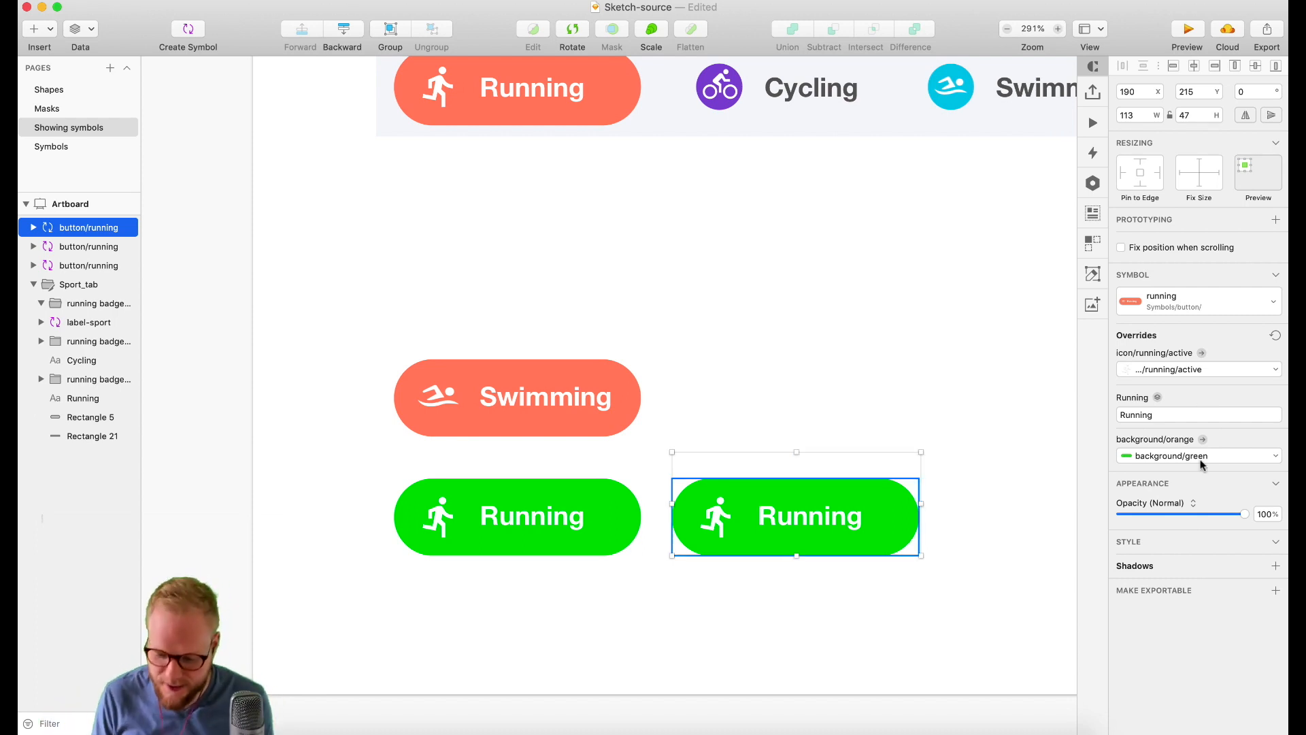
- Override the third button to teal background, label 'Triathlon' and the triathlon icon
{"action": "left_click", "coordinate": [1199, 456]}
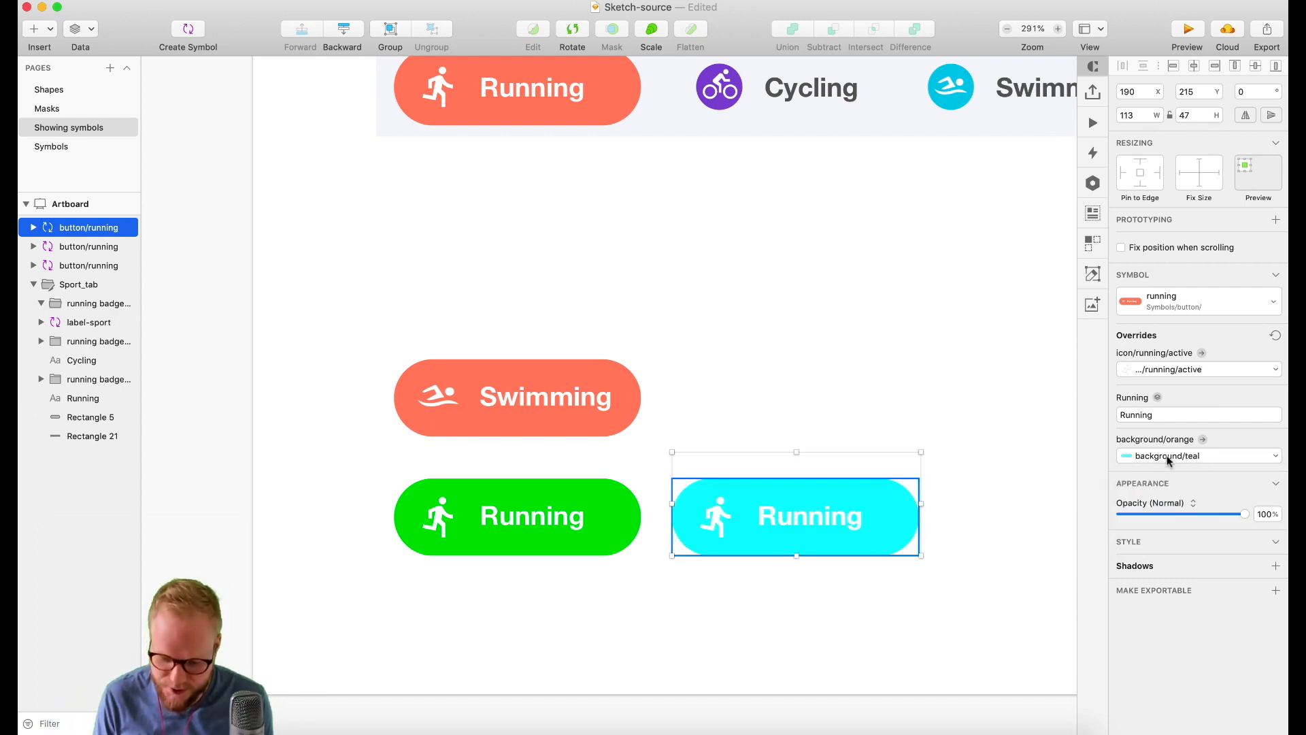
{"action": "left_click", "coordinate": [1199, 414]}
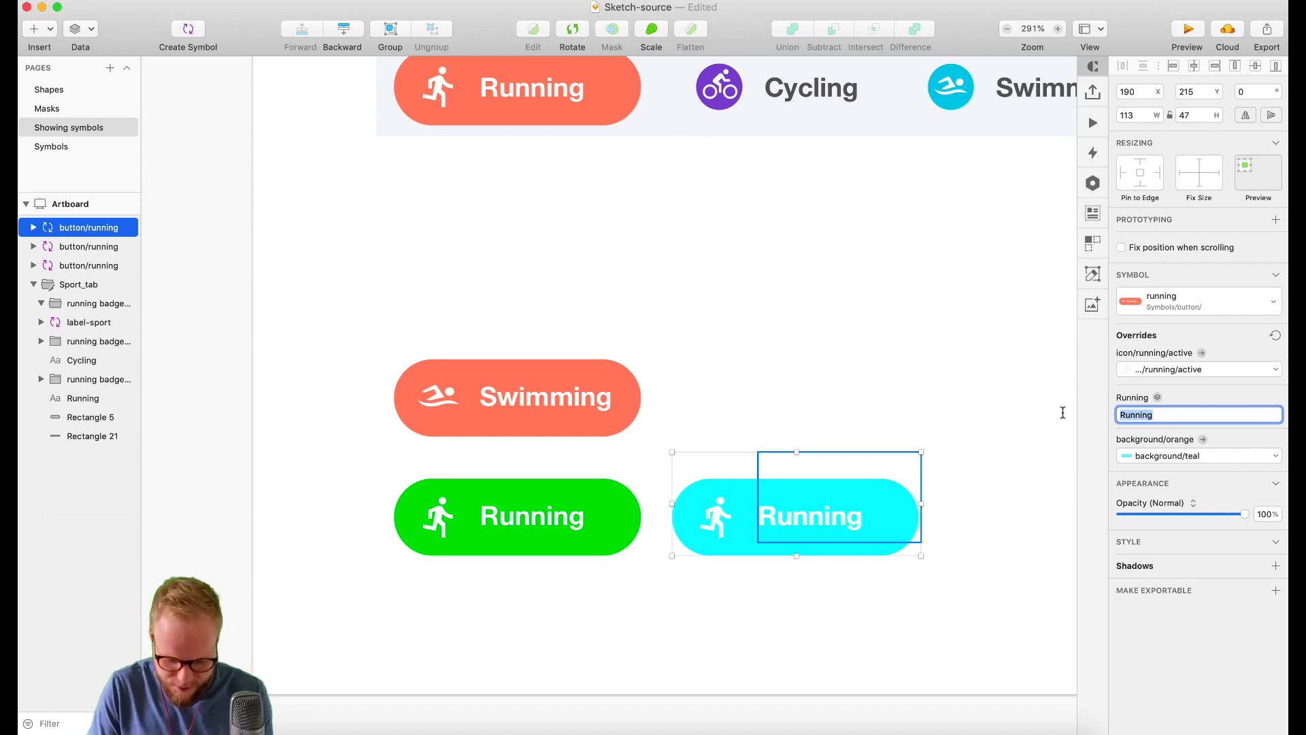
{"action": "type", "text": "Triathlon"}
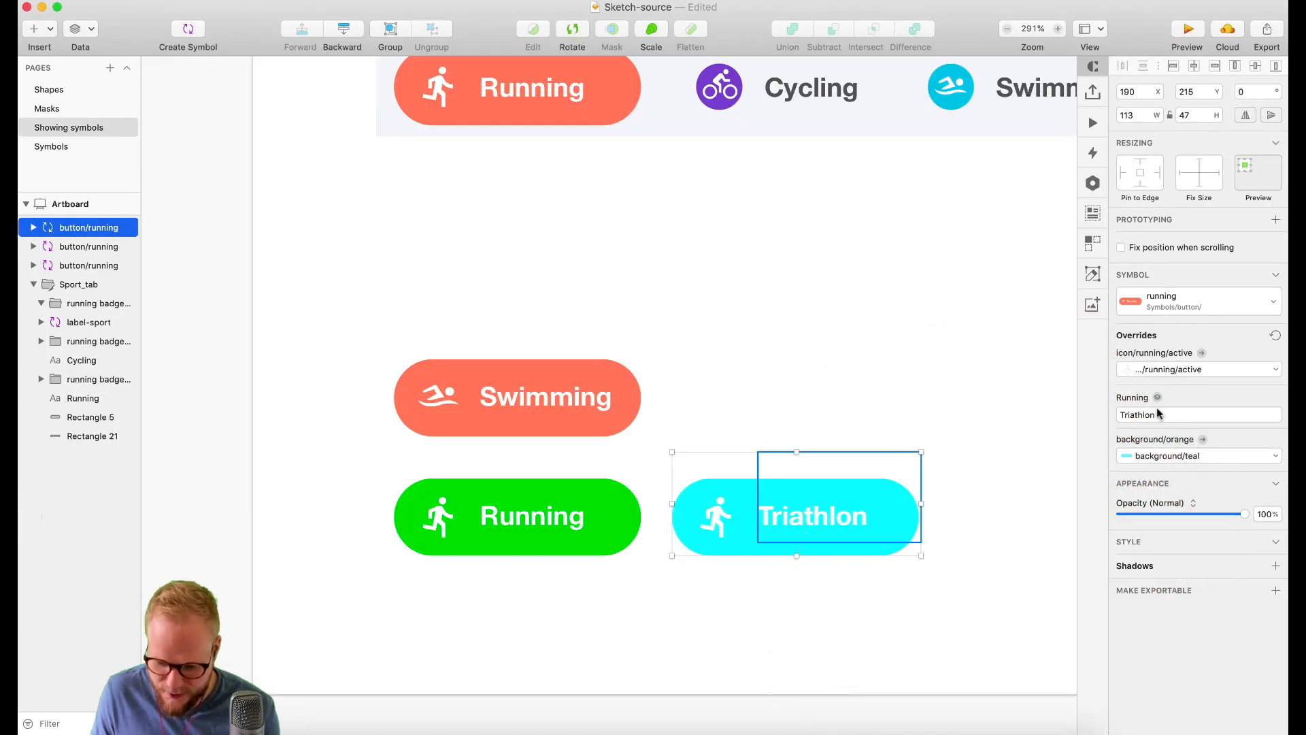
{"action": "left_click", "coordinate": [1199, 369]}
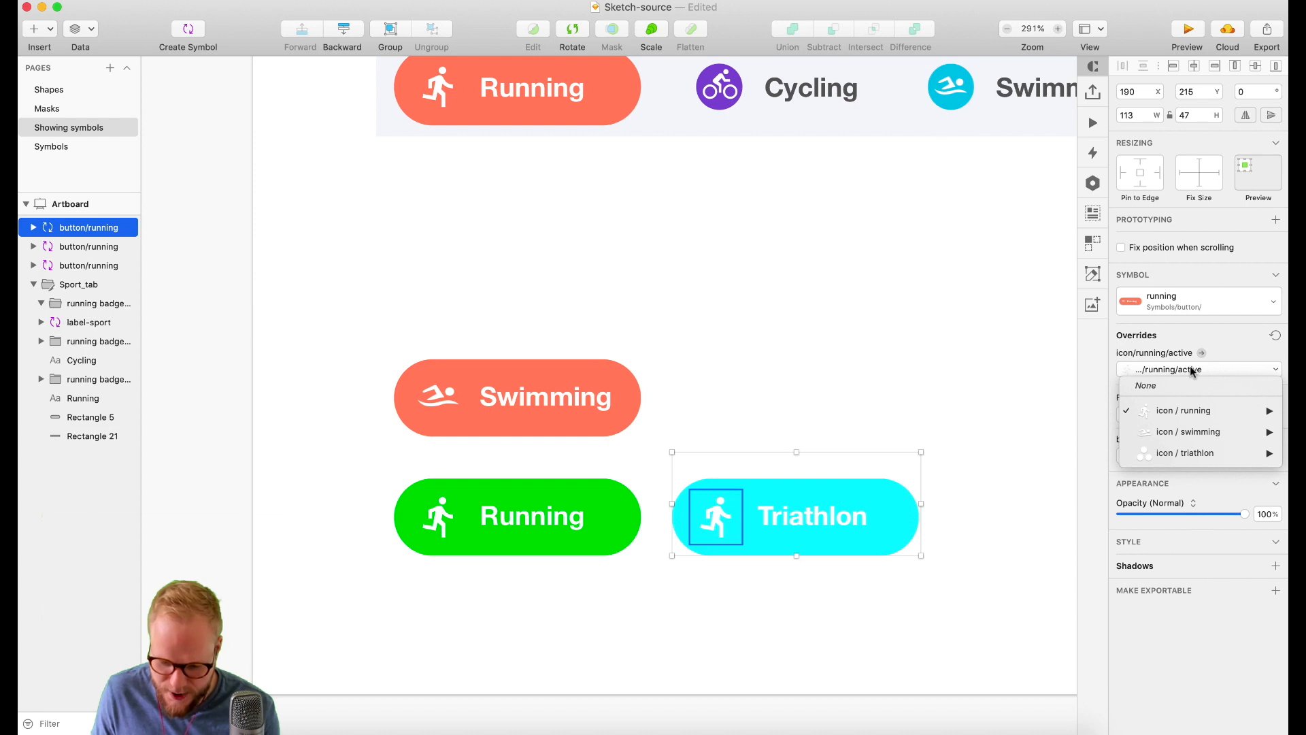
{"action": "left_click", "coordinate": [1184, 453]}
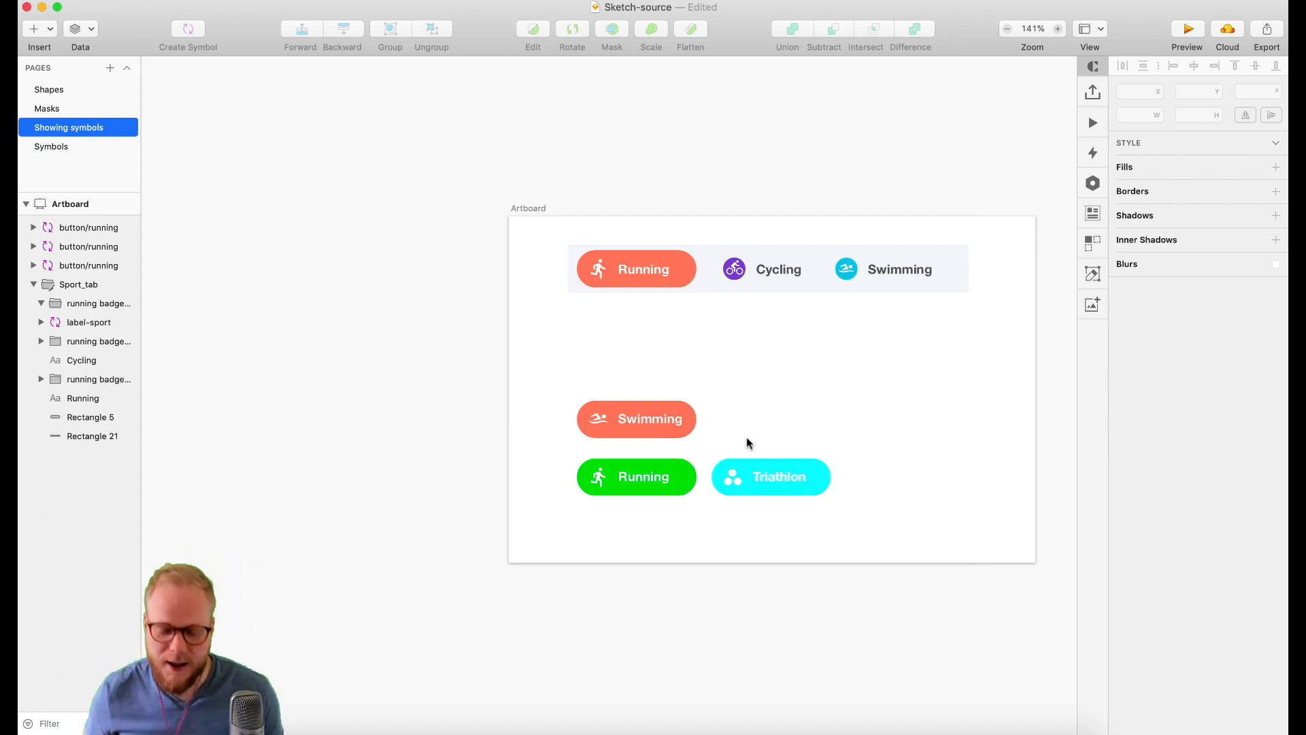
- Select the teal Triathlon button to review its overrides, then deselect it
{"action": "left_click", "coordinate": [770, 477]}
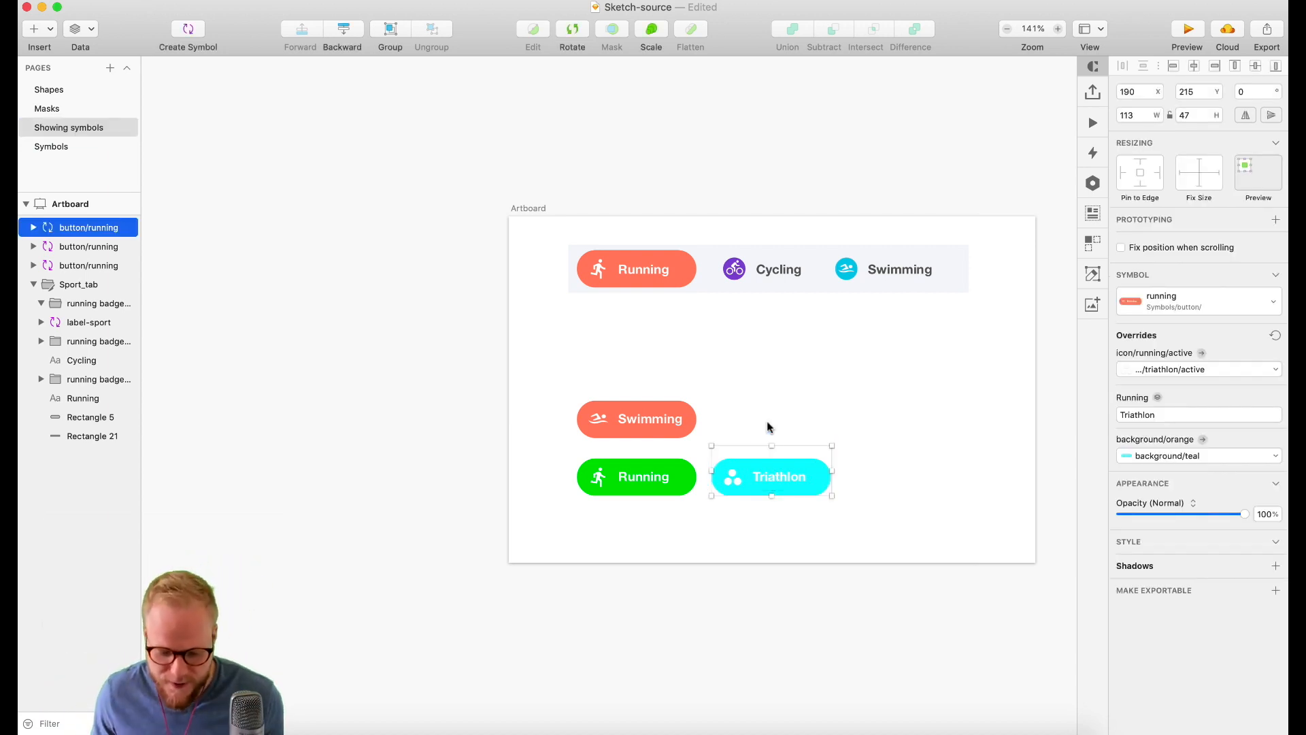
{"action": "left_click", "coordinate": [845, 360]}
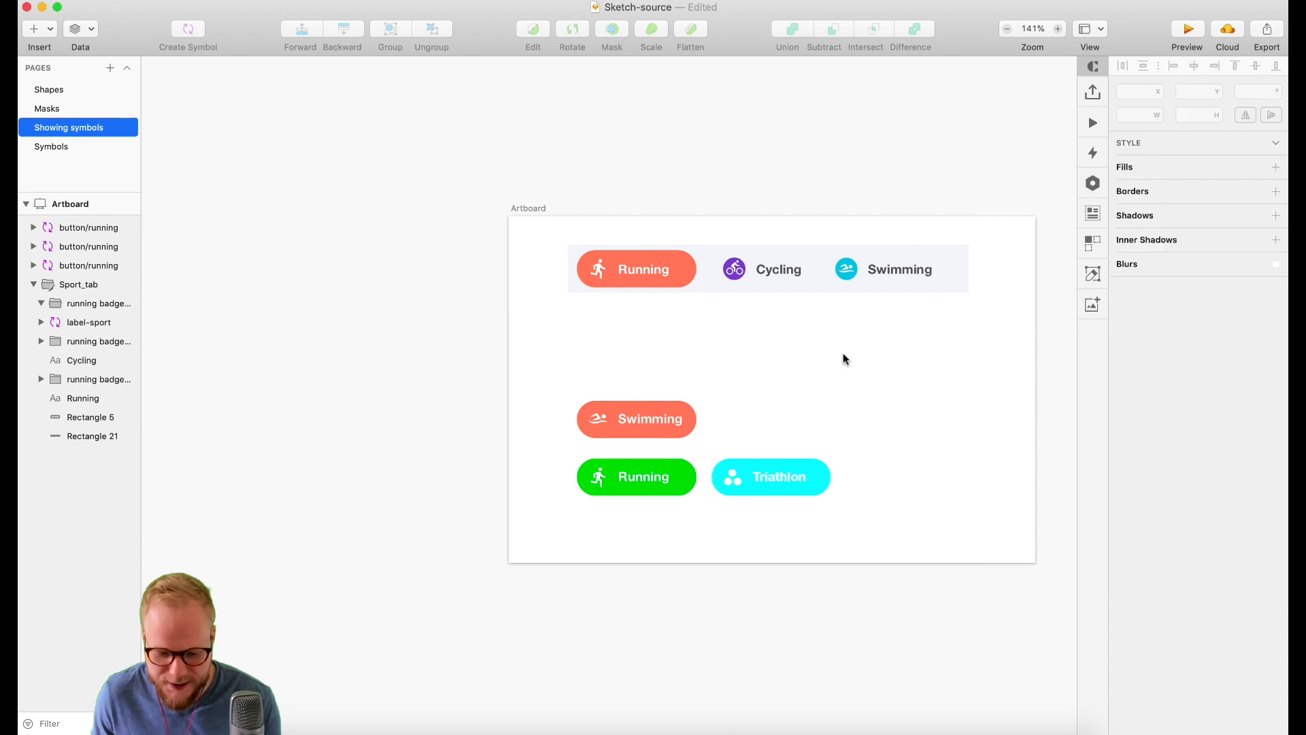
{"action": "mouse_move", "coordinate": [344, 124]}
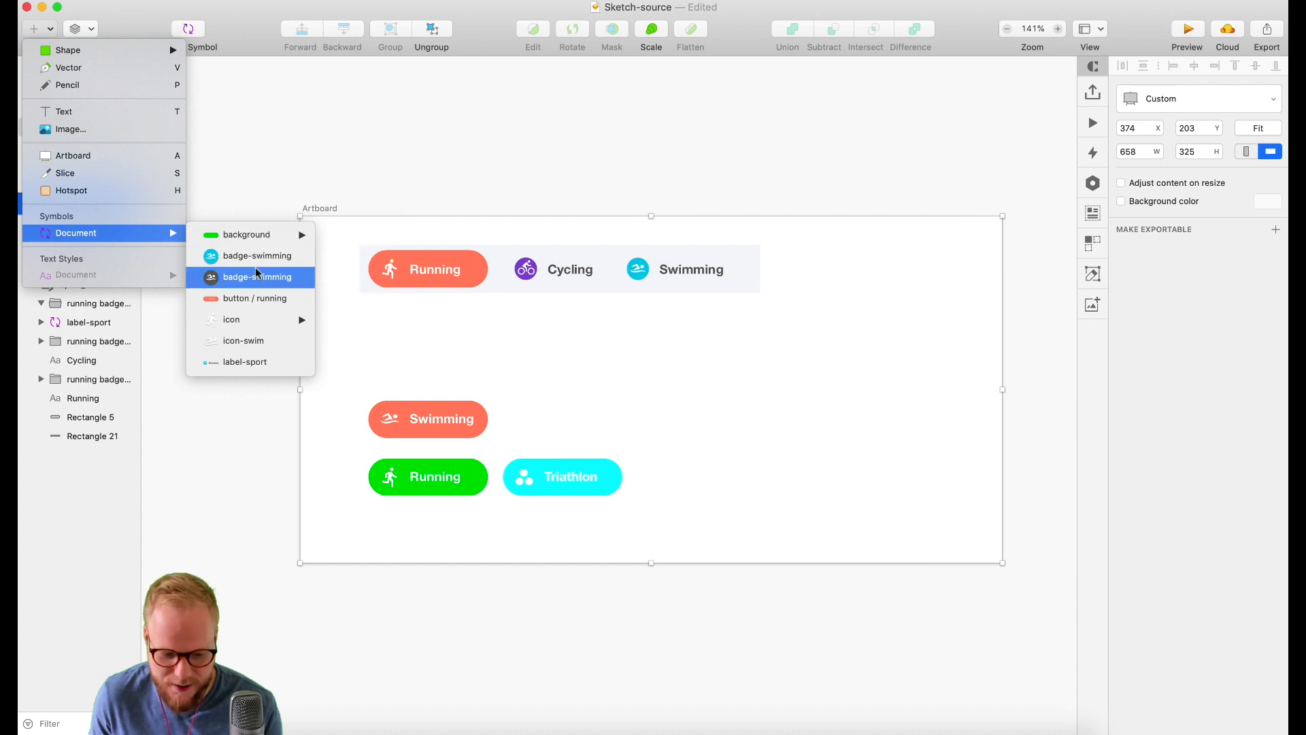
{"action": "mouse_move", "coordinate": [243, 301]}
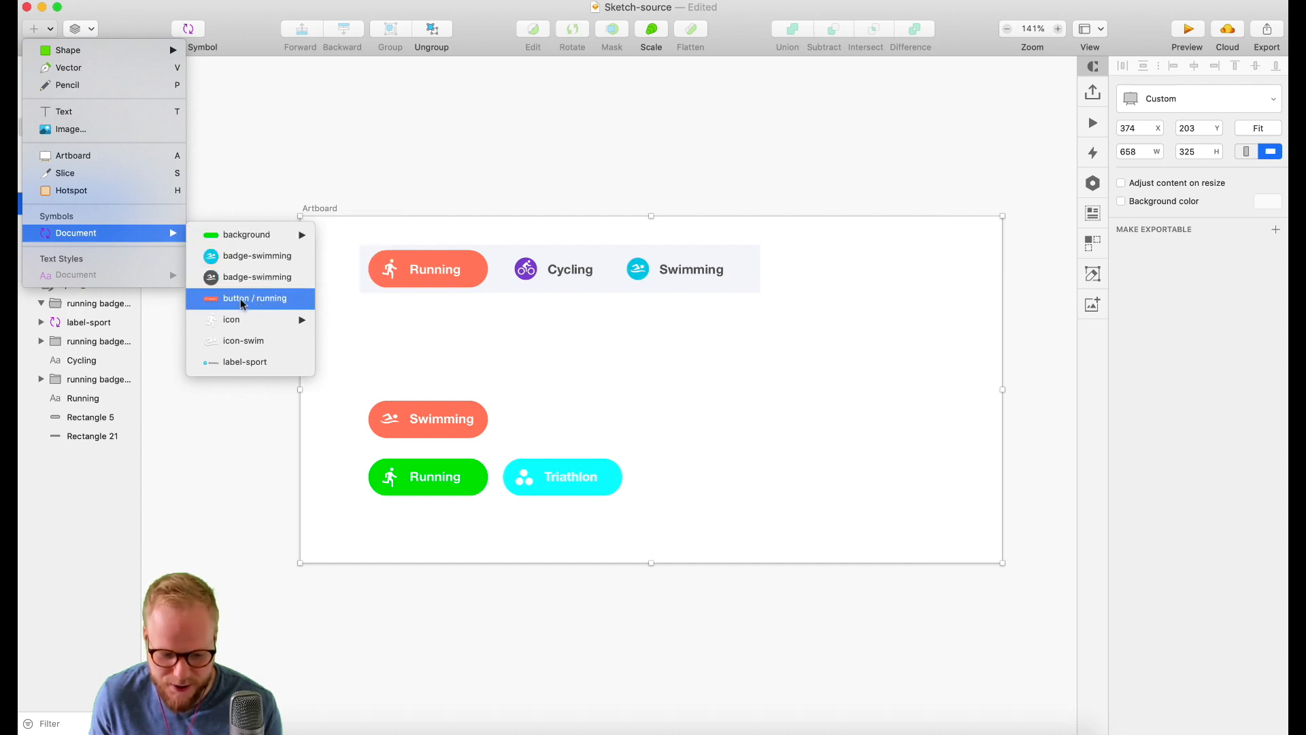
{"action": "mouse_move", "coordinate": [230, 318]}
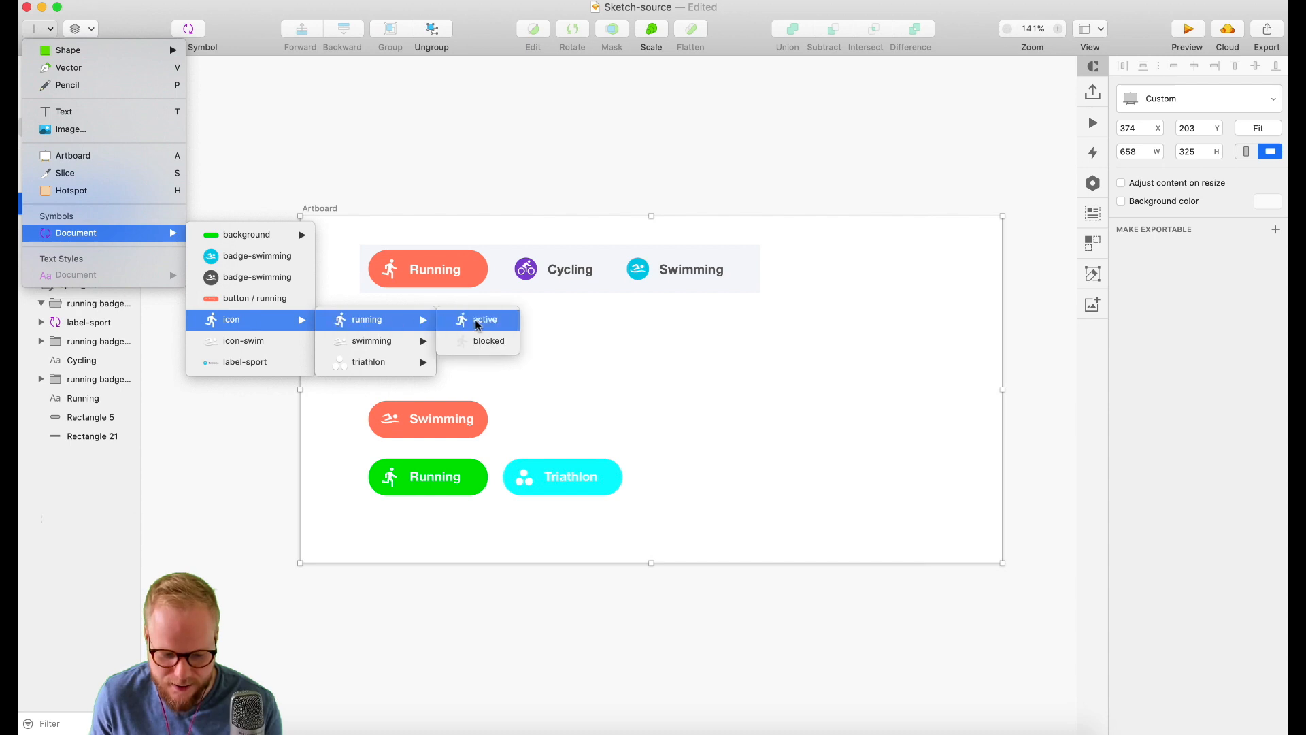
{"action": "mouse_move", "coordinate": [477, 340]}
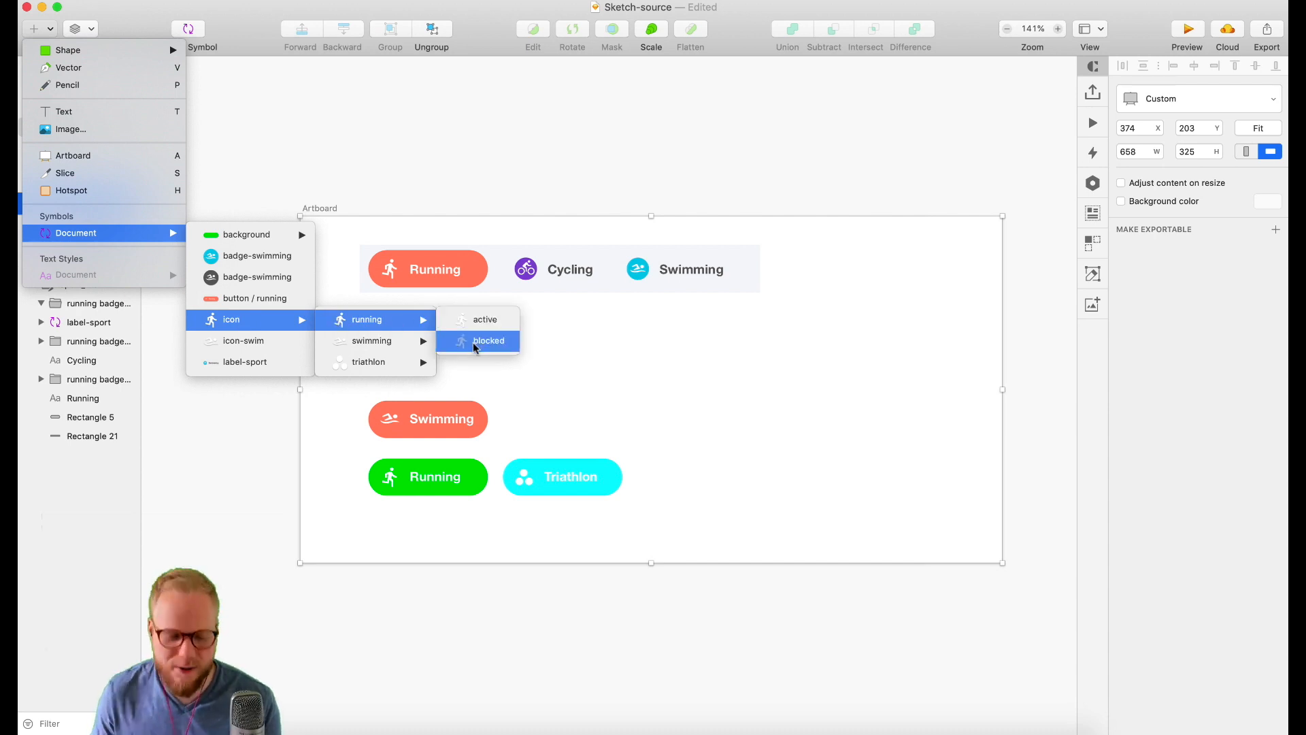
{"action": "mouse_move", "coordinate": [385, 324]}
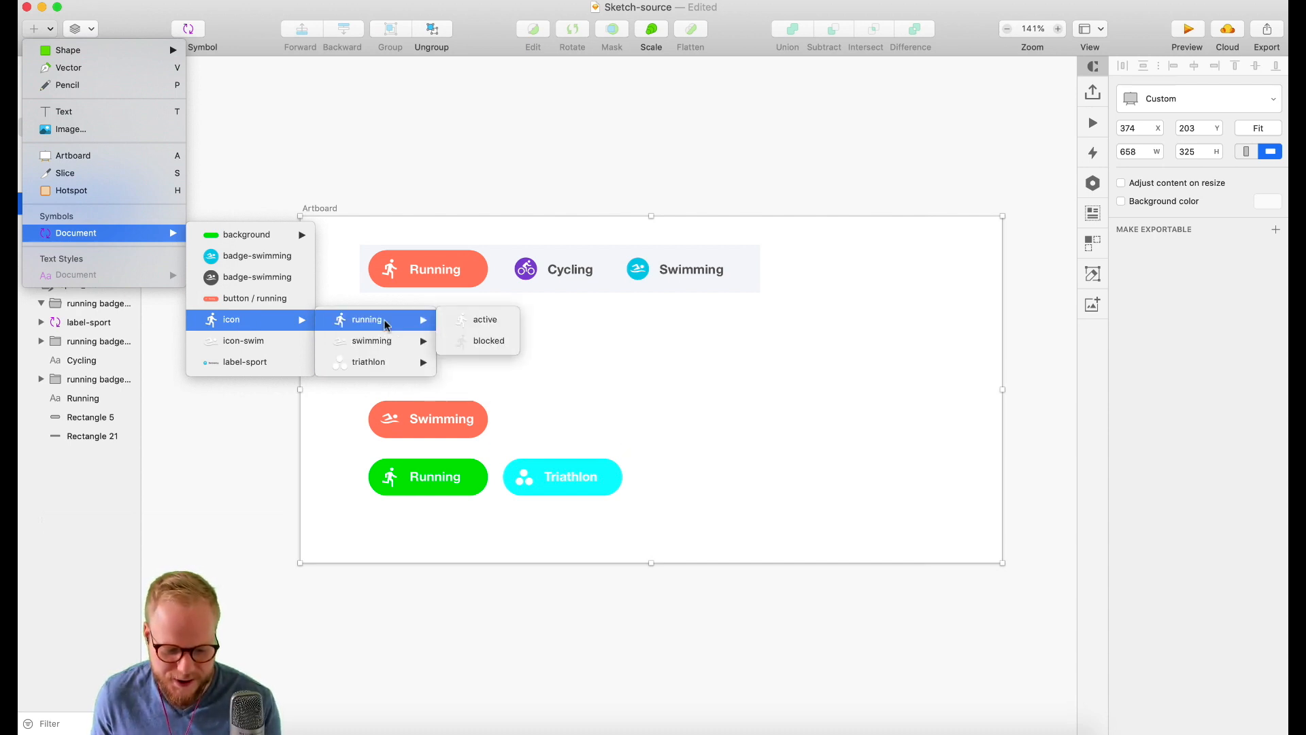
{"action": "mouse_move", "coordinate": [476, 321]}
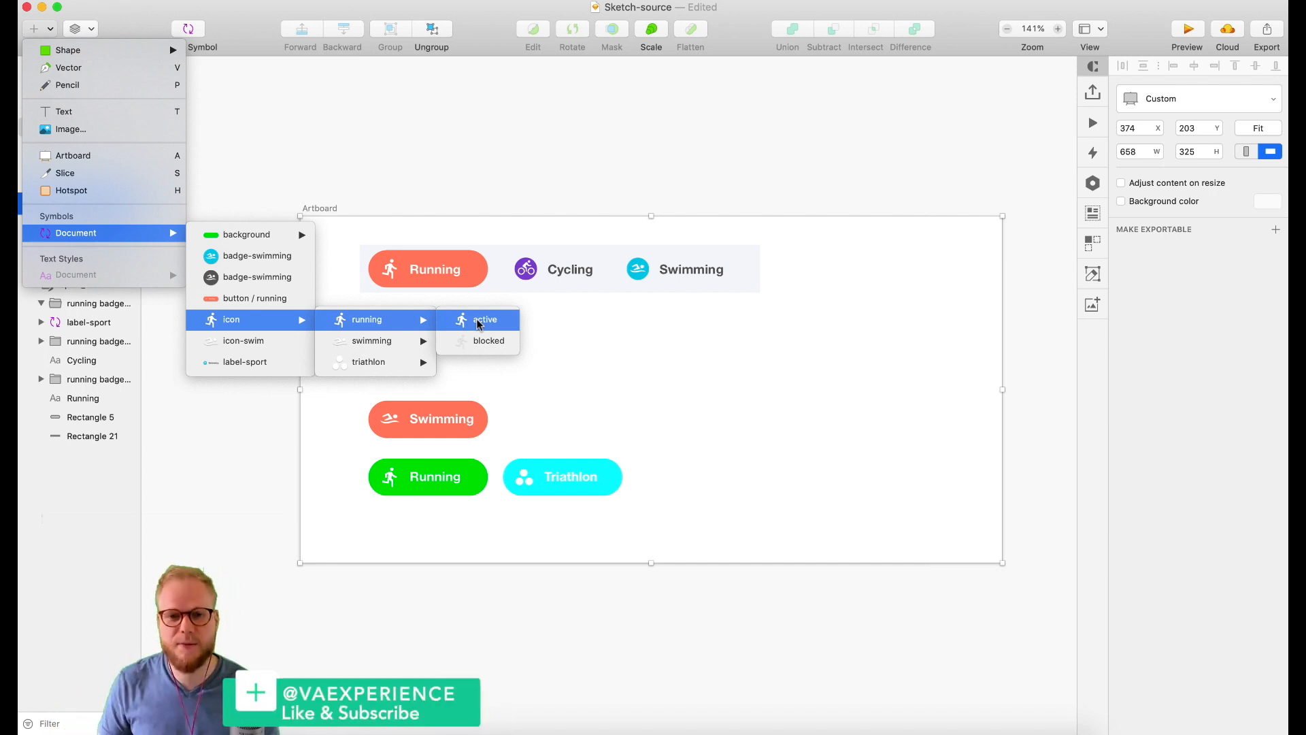
{"action": "mouse_move", "coordinate": [490, 291]}
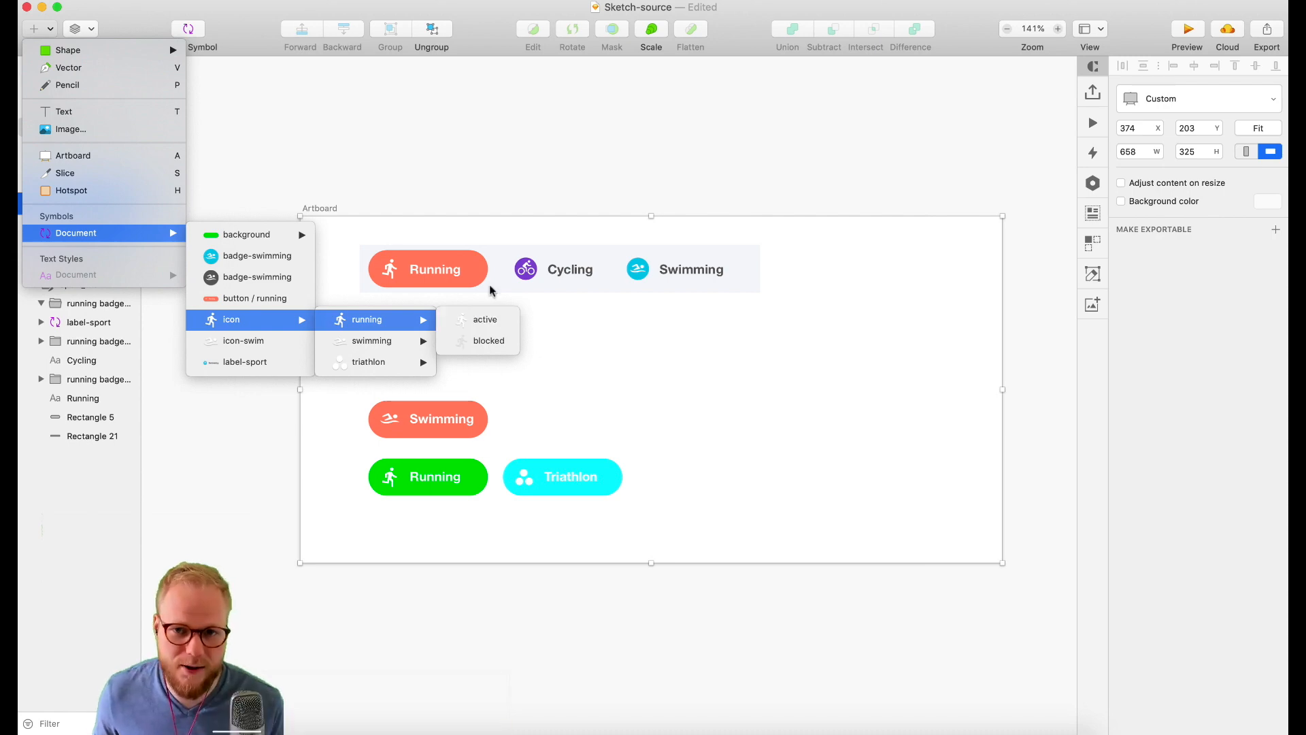